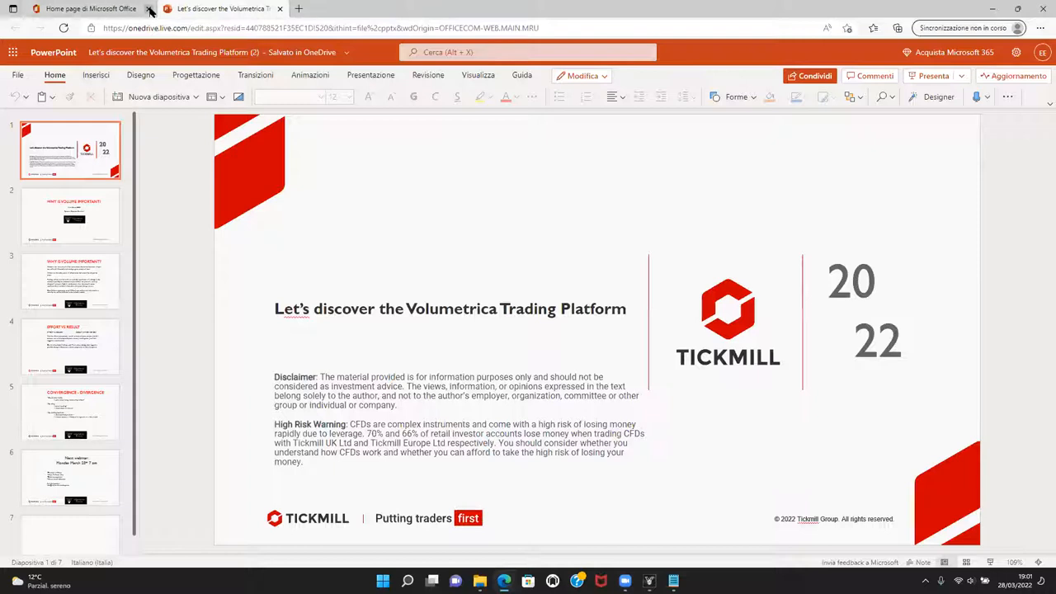
Close the Office home page tab, leaving the Volumetrica deck open on its title slide
{"action": "left_click", "coordinate": [148, 9]}
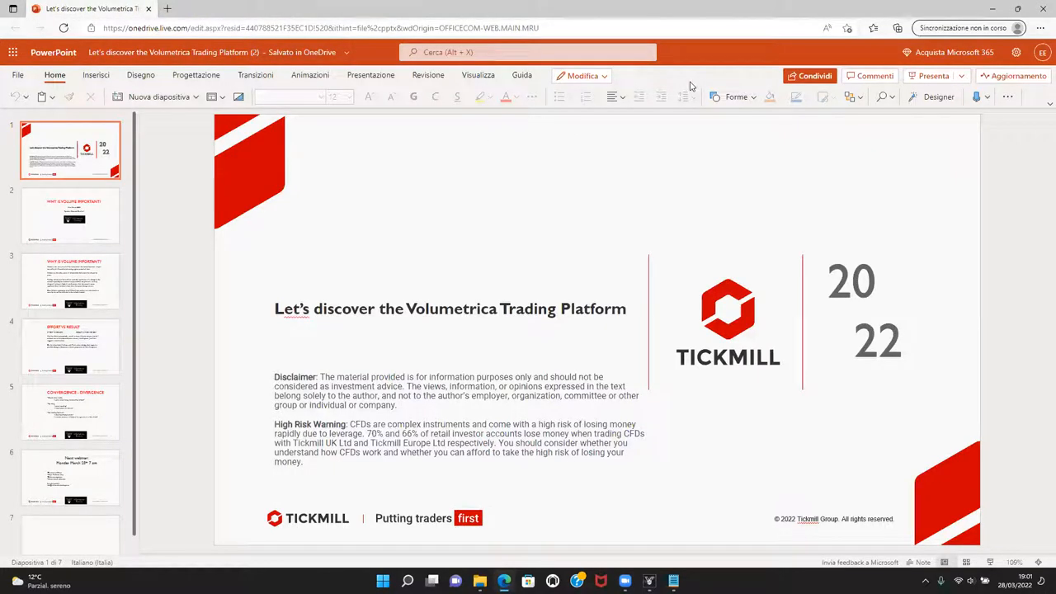
{"action": "mouse_move", "coordinate": [512, 165]}
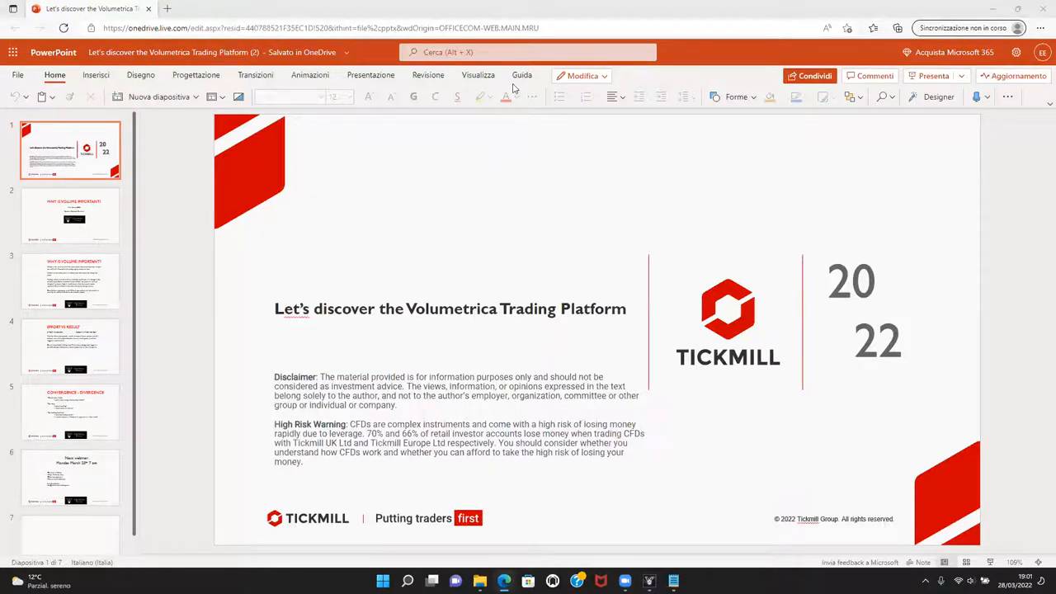
{"action": "mouse_move", "coordinate": [683, 121]}
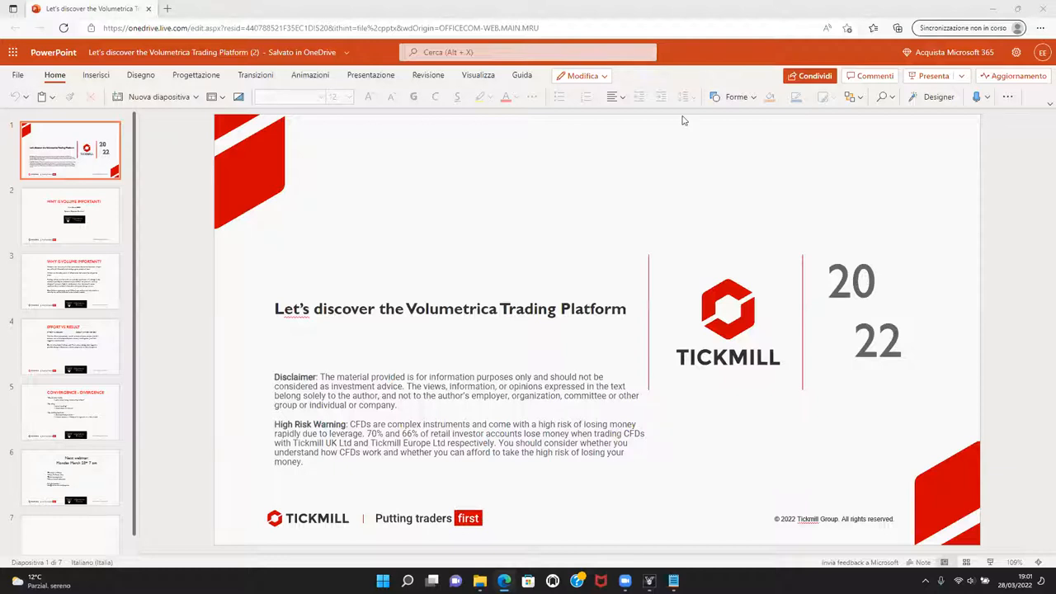
{"action": "left_click", "coordinate": [449, 308]}
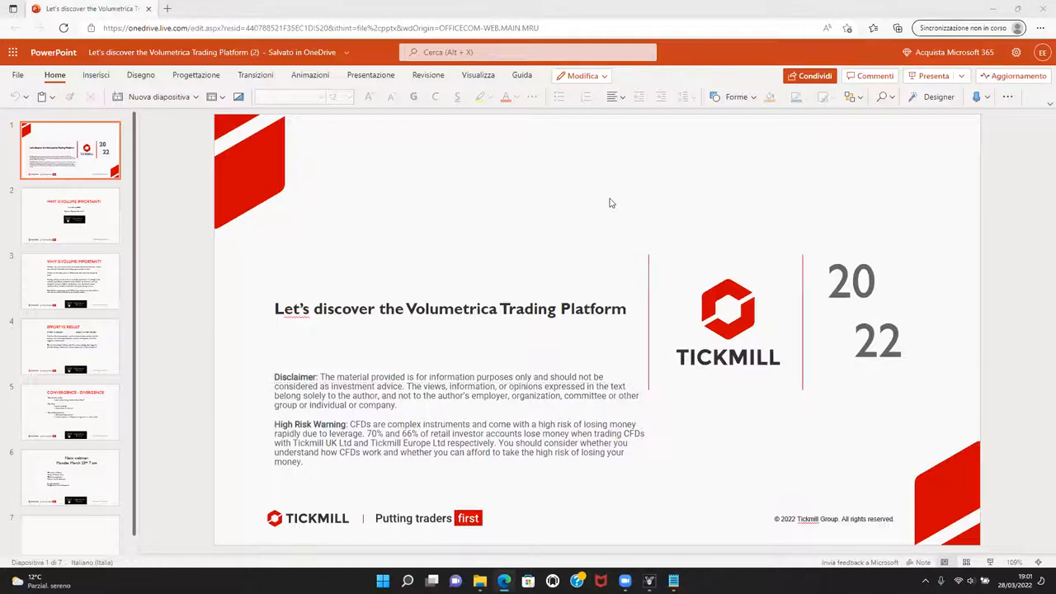
{"action": "mouse_move", "coordinate": [576, 142]}
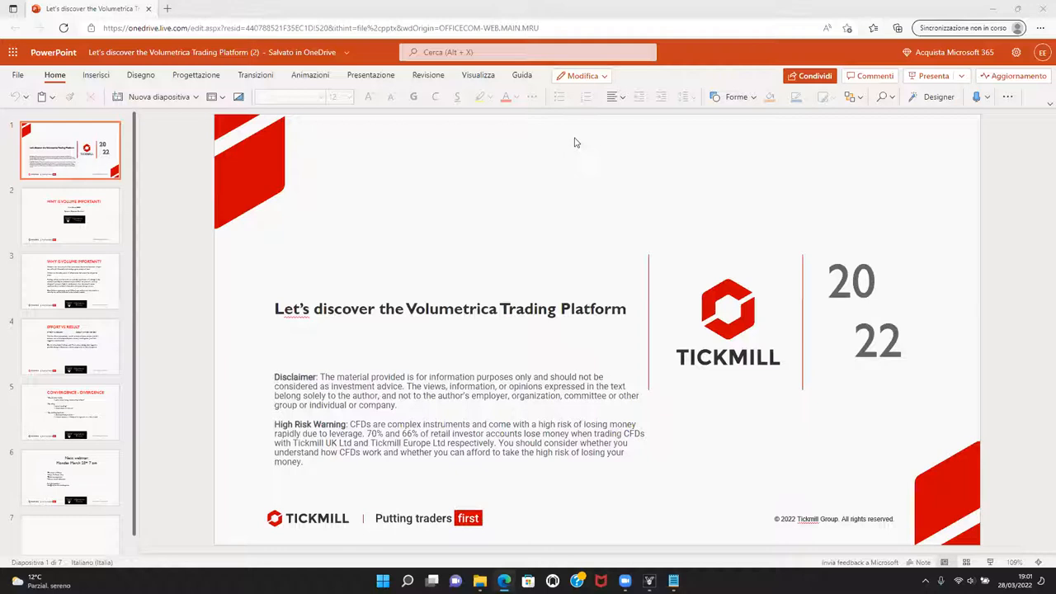
{"action": "mouse_move", "coordinate": [564, 138]}
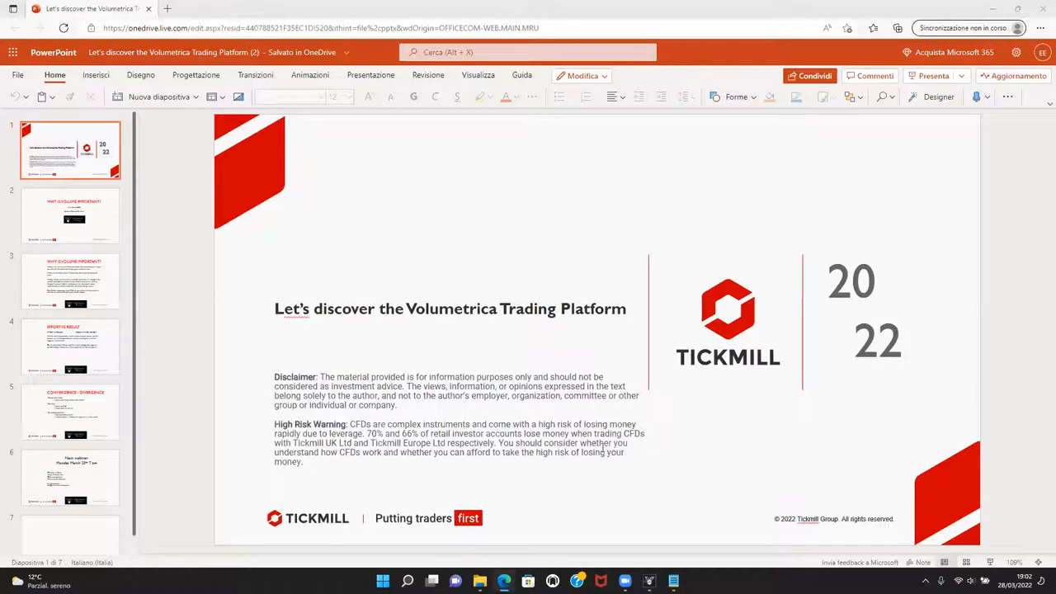
{"action": "mouse_move", "coordinate": [551, 83]}
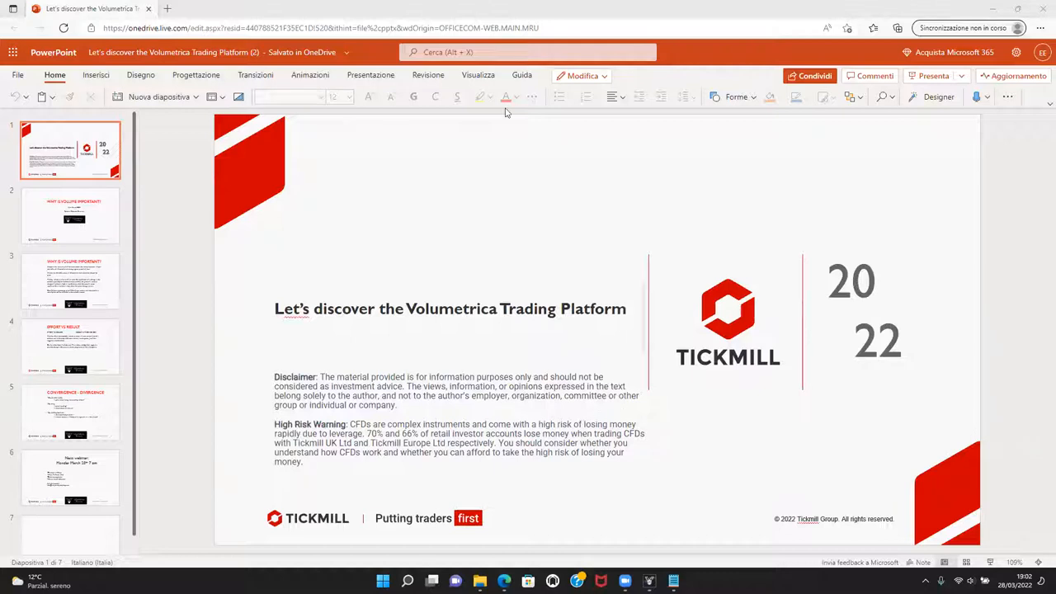
{"action": "mouse_move", "coordinate": [592, 264]}
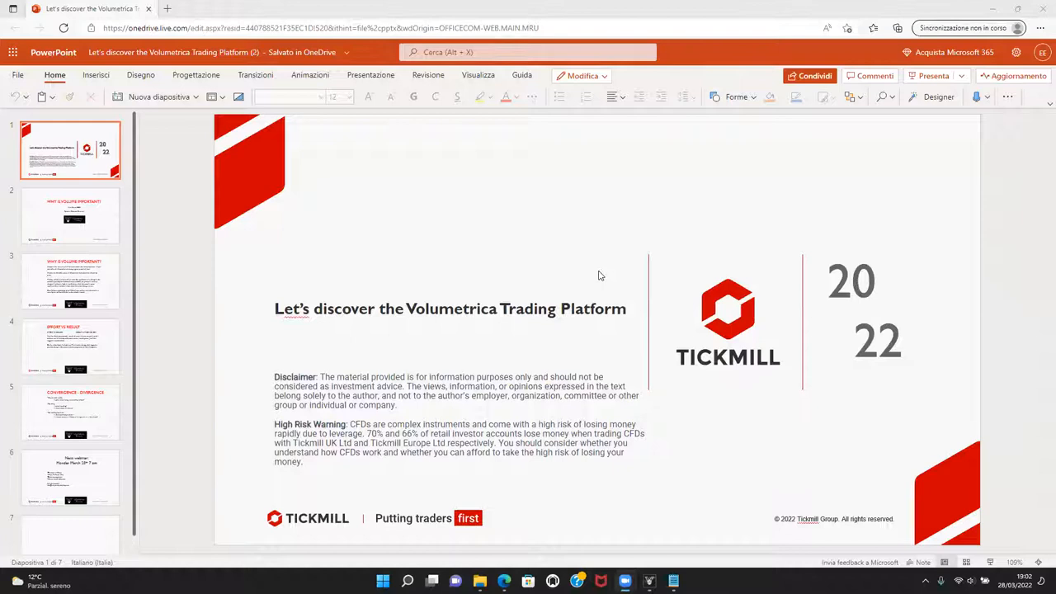
{"action": "mouse_move", "coordinate": [611, 274]}
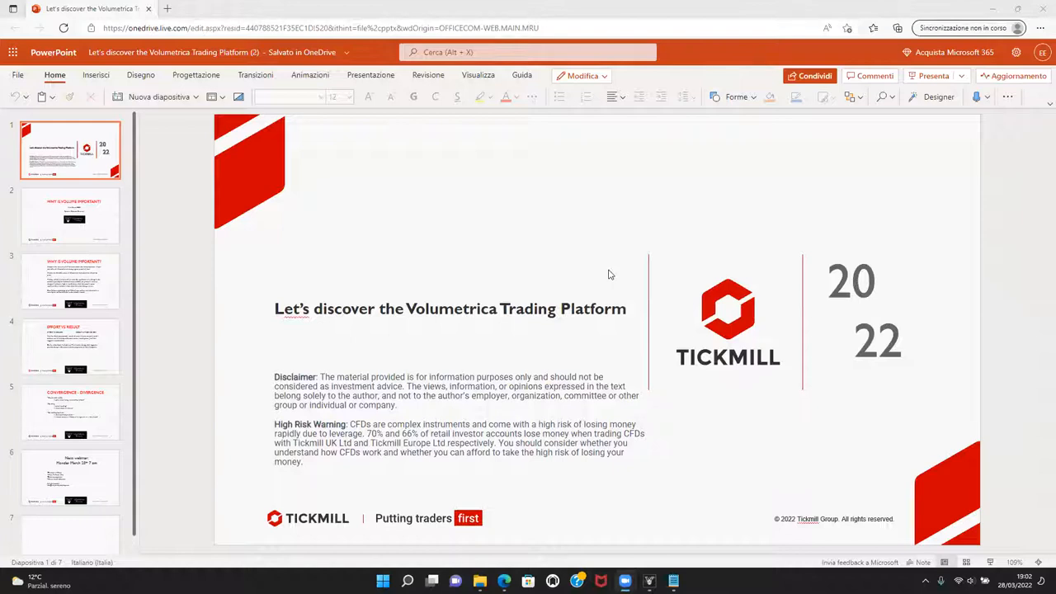
{"action": "mouse_move", "coordinate": [599, 344]}
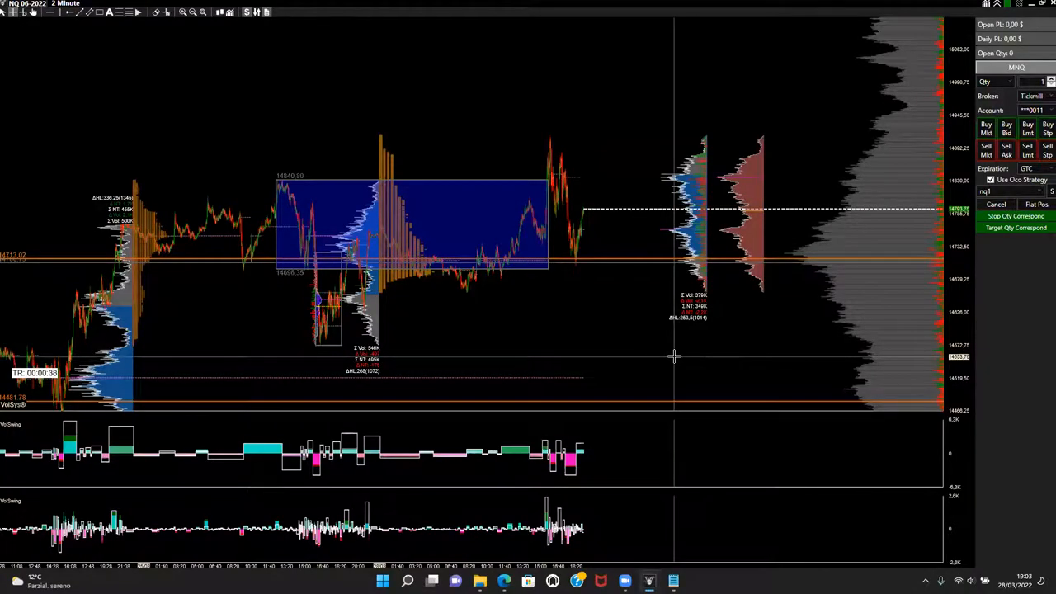
{"action": "mouse_move", "coordinate": [680, 357]}
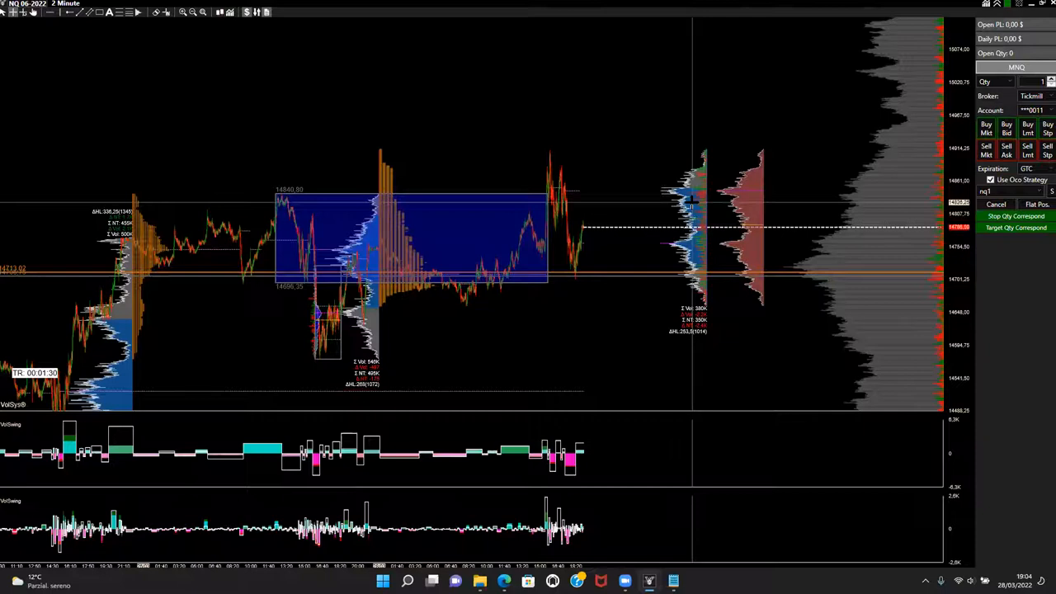
{"action": "mouse_move", "coordinate": [647, 173]}
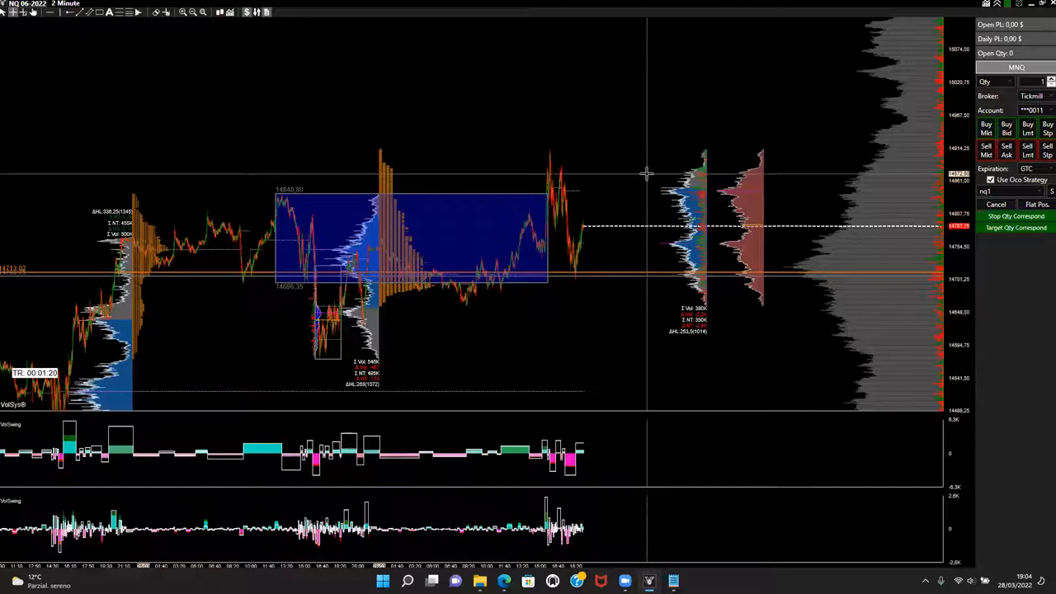
{"action": "mouse_move", "coordinate": [733, 180]}
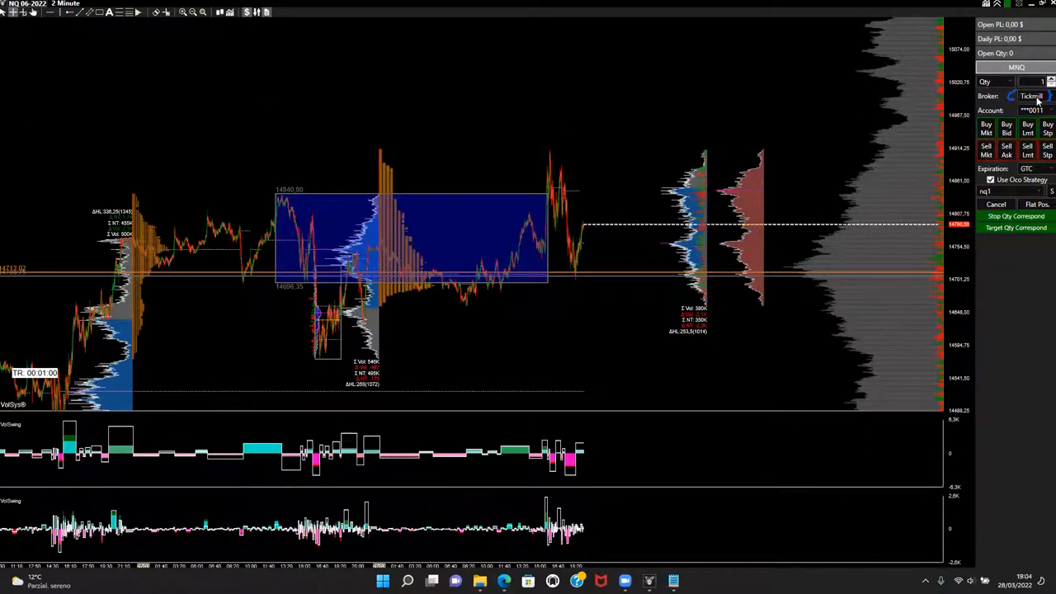
Switch the order panel's broker from Tickmill to the SIM account
{"action": "left_click", "coordinate": [1031, 96]}
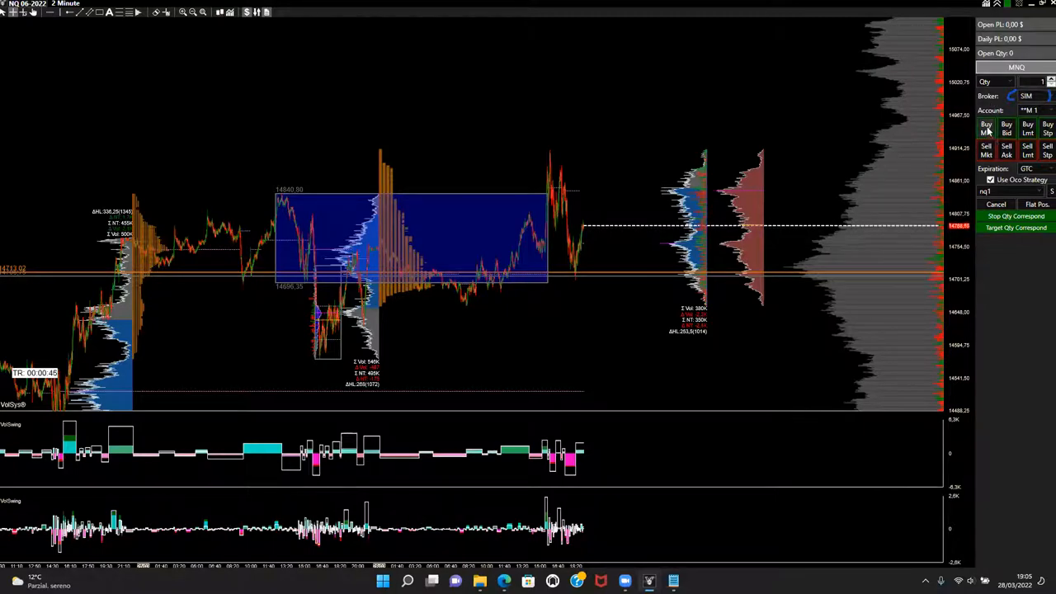
{"action": "left_click", "coordinate": [987, 129]}
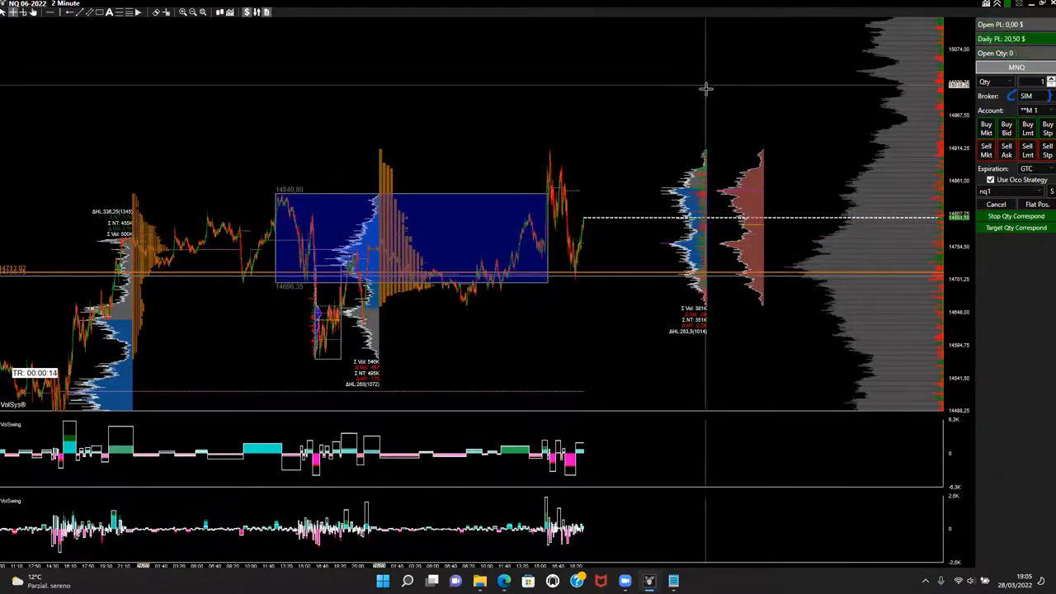
{"action": "mouse_move", "coordinate": [416, 89]}
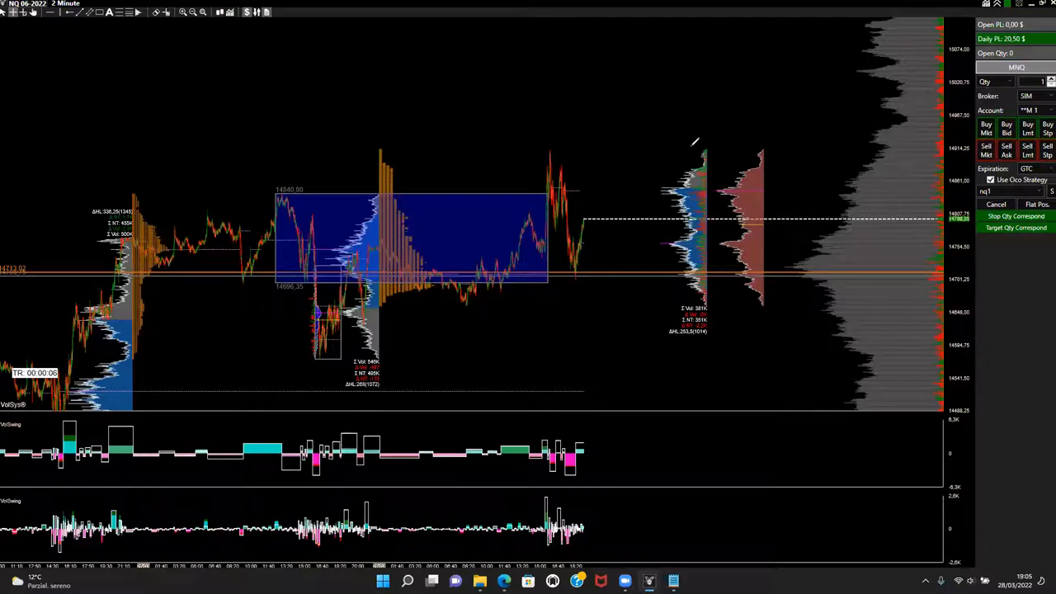
{"action": "mouse_move", "coordinate": [338, 86]}
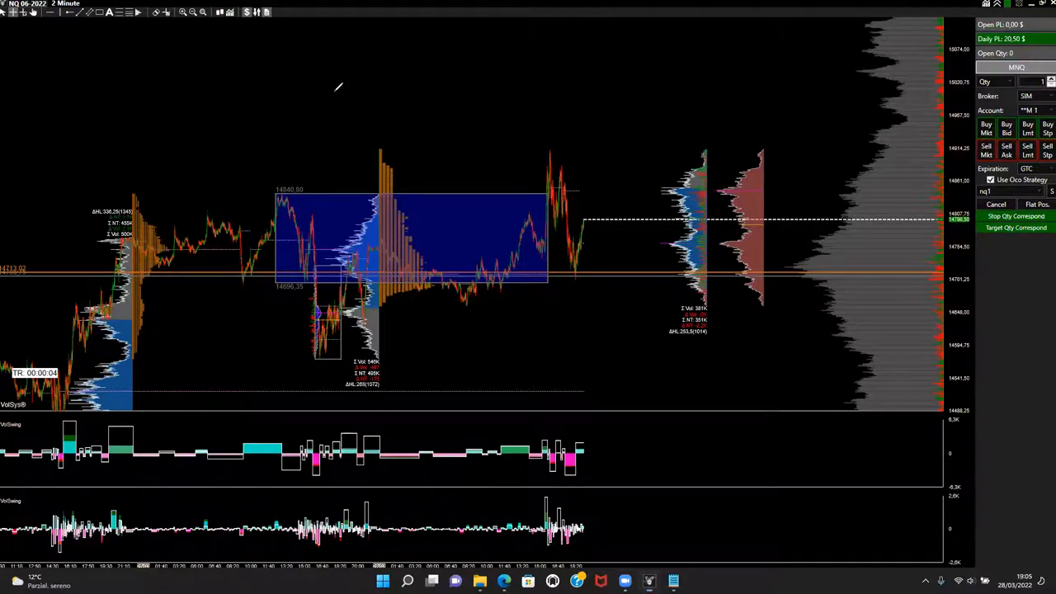
{"action": "mouse_move", "coordinate": [602, 355]}
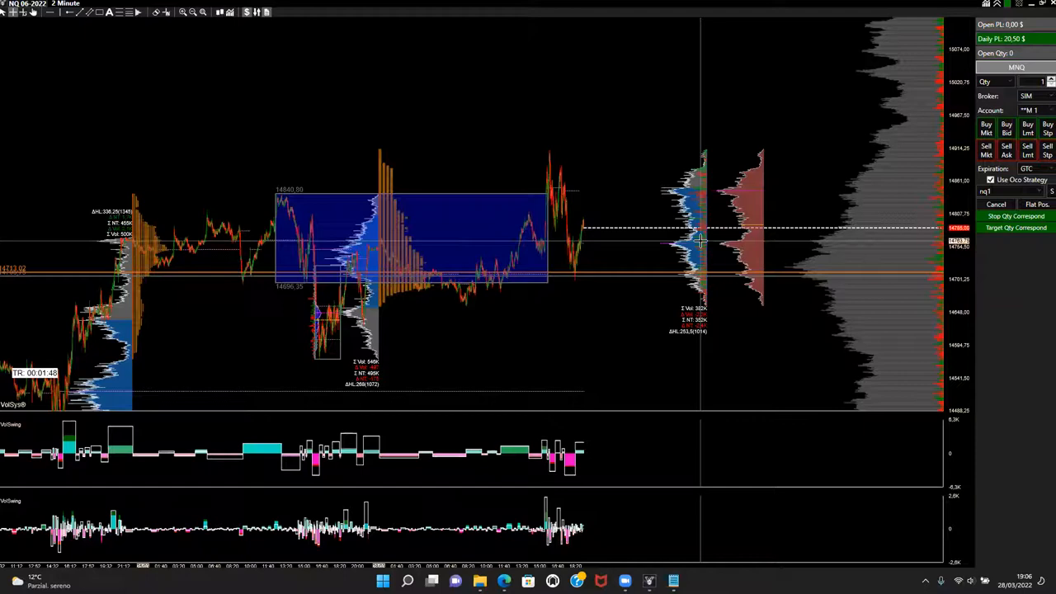
{"action": "mouse_move", "coordinate": [627, 485]}
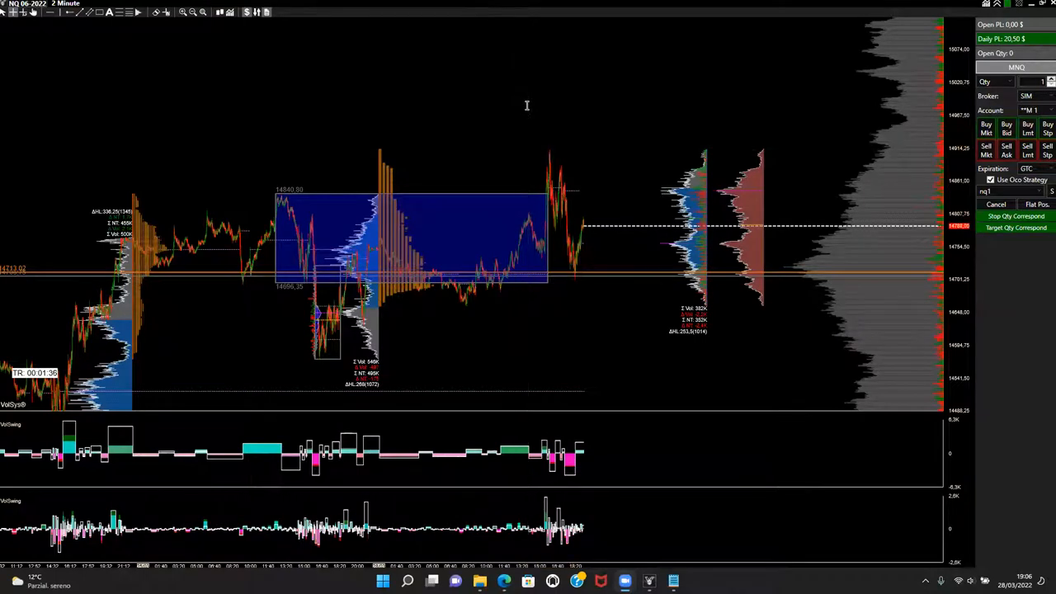
{"action": "mouse_move", "coordinate": [520, 283]}
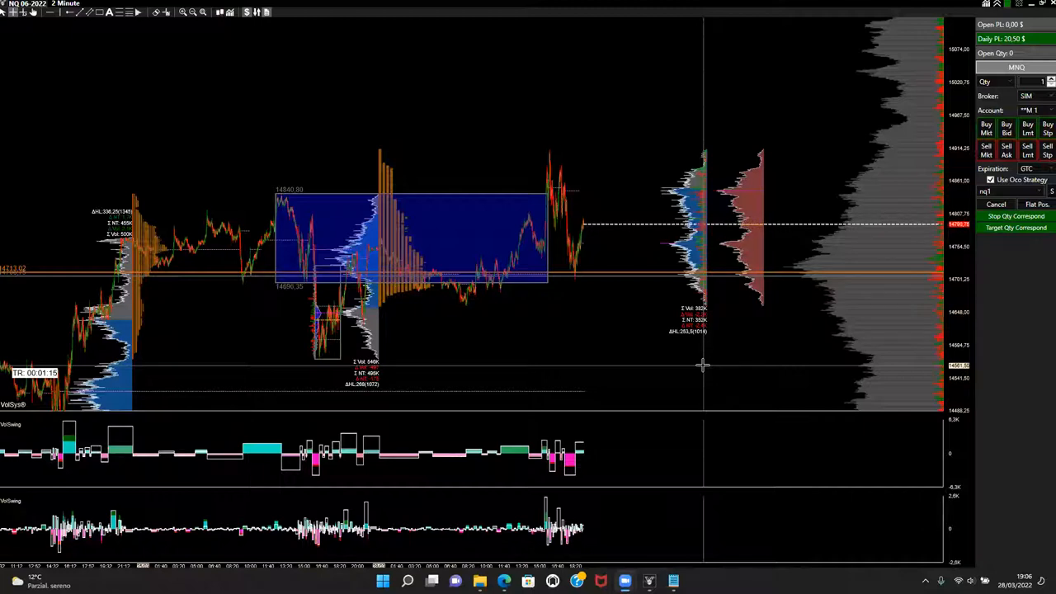
{"action": "mouse_move", "coordinate": [722, 366]}
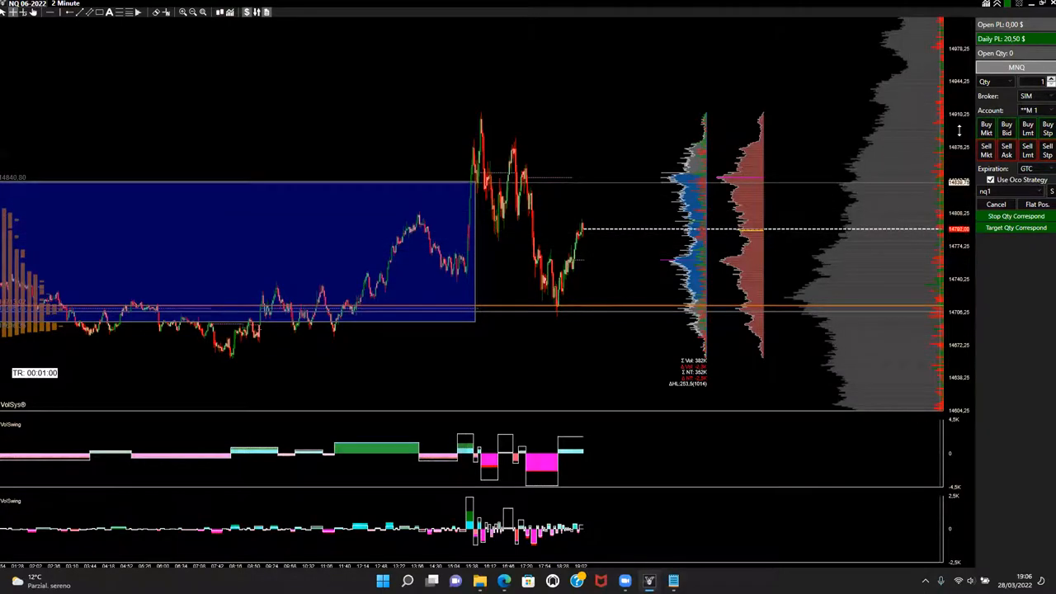
{"action": "mouse_move", "coordinate": [383, 146]}
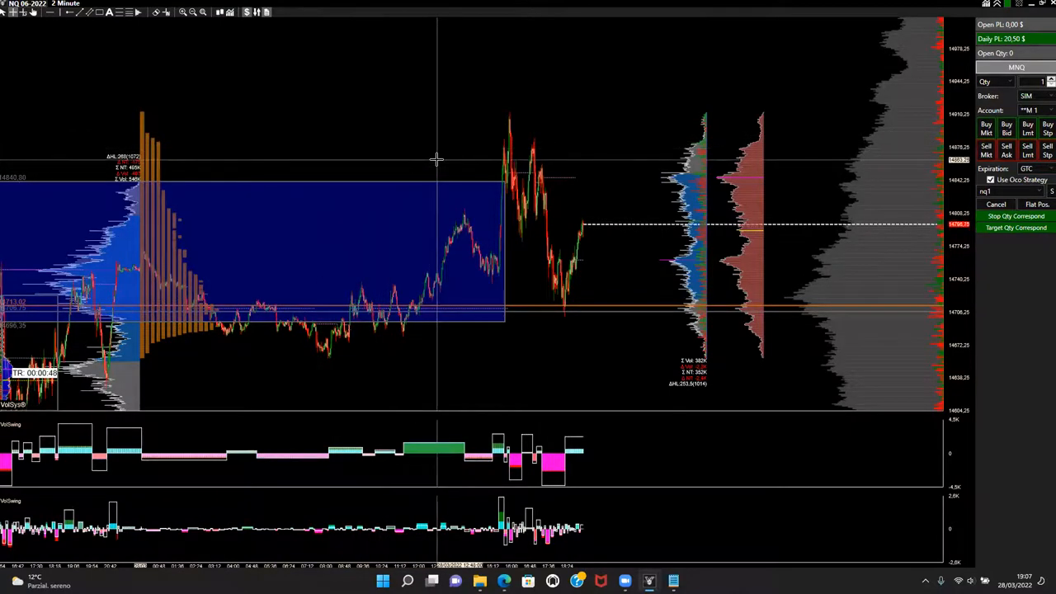
{"action": "mouse_move", "coordinate": [363, 98]}
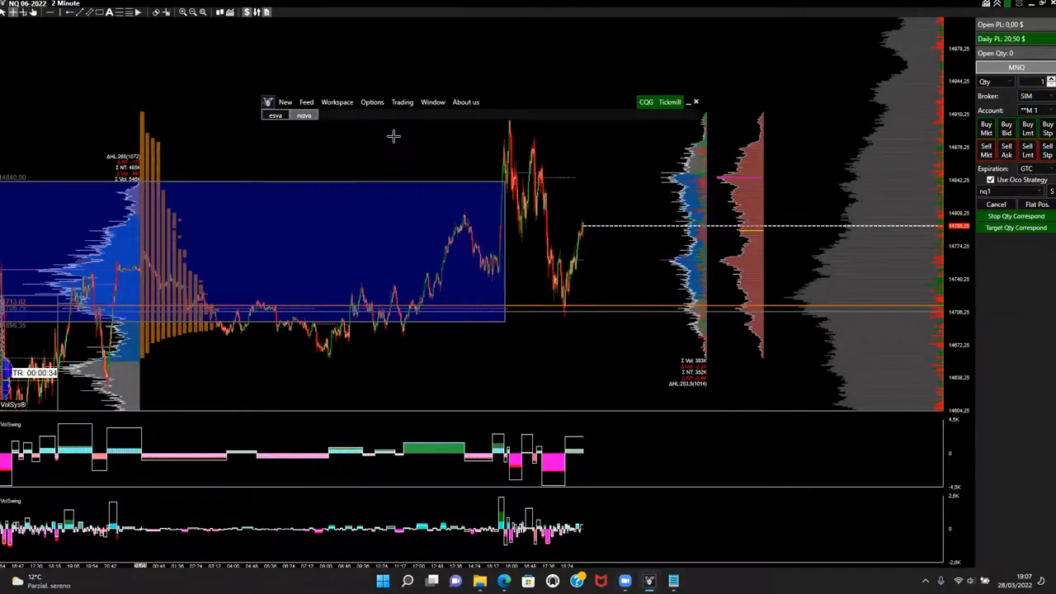
{"action": "mouse_move", "coordinate": [532, 58]}
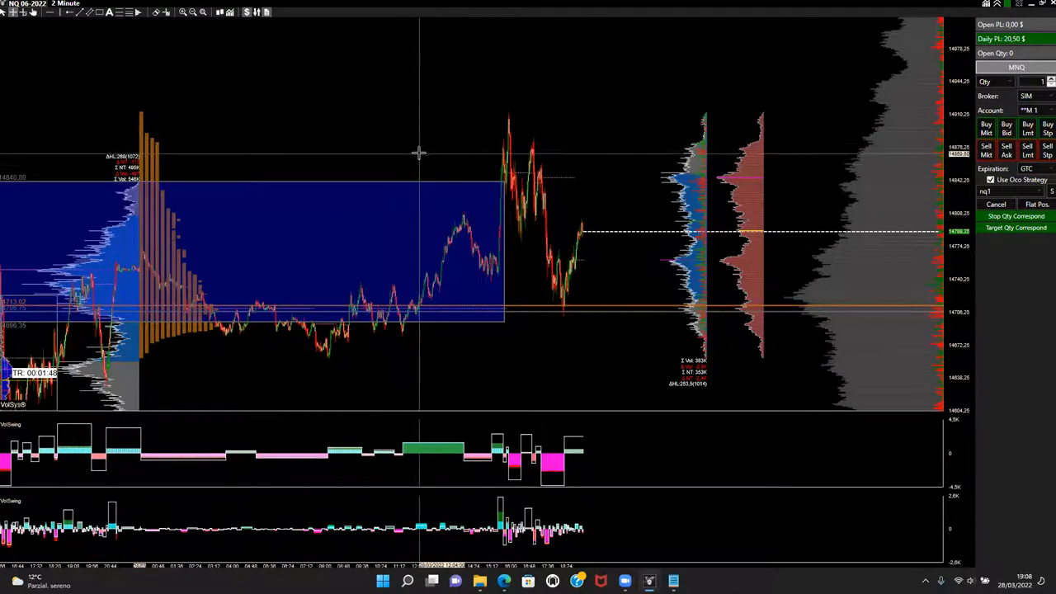
{"action": "mouse_move", "coordinate": [535, 132]}
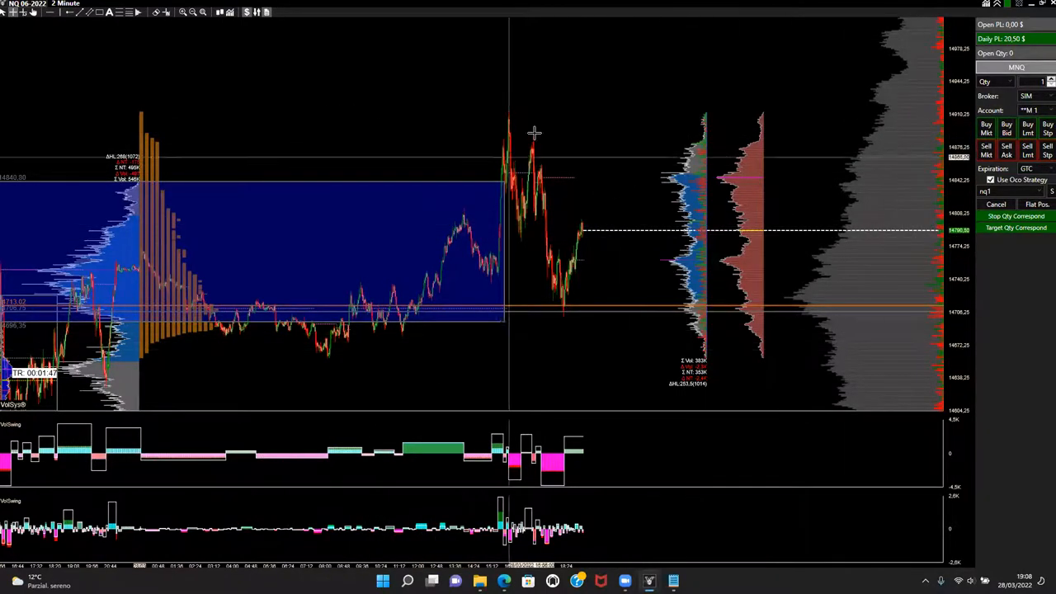
{"action": "mouse_move", "coordinate": [501, 157]}
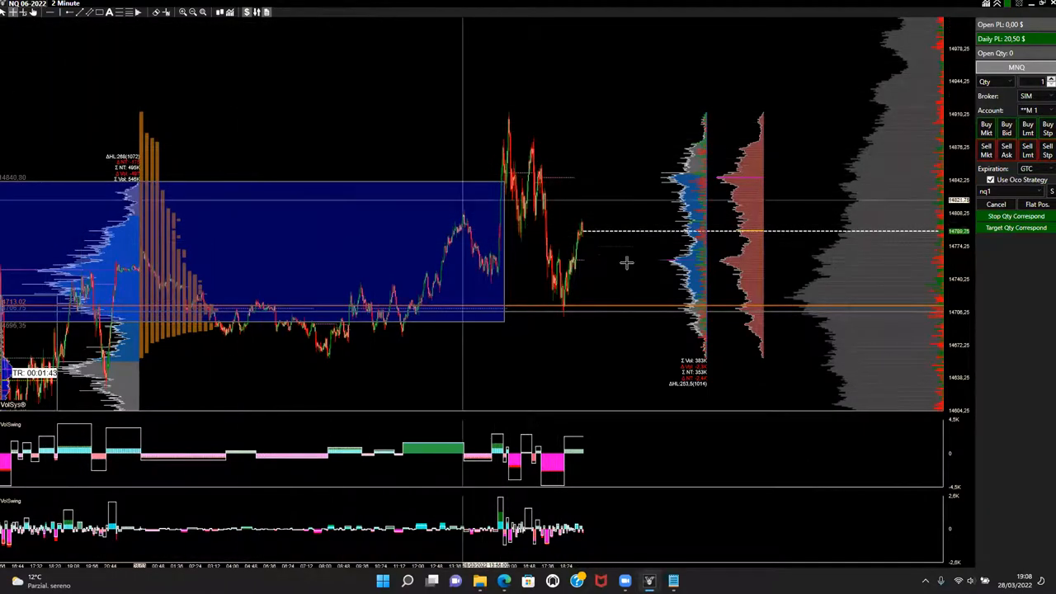
{"action": "mouse_move", "coordinate": [551, 175]}
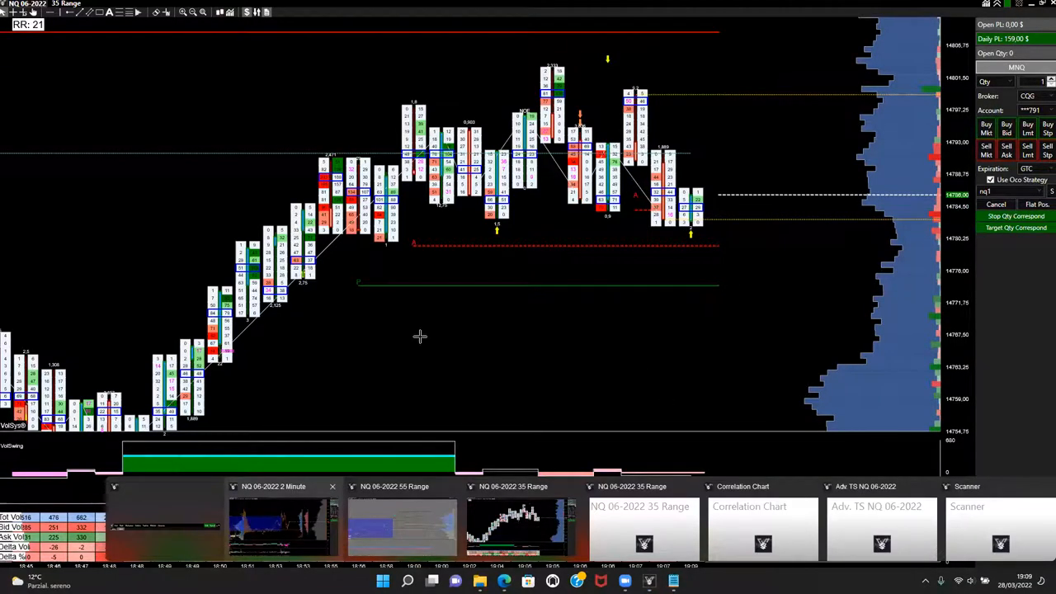
Return to the NQ 06-2022 2 Minute chart and focus it for parameter entry
{"action": "left_click", "coordinate": [272, 485]}
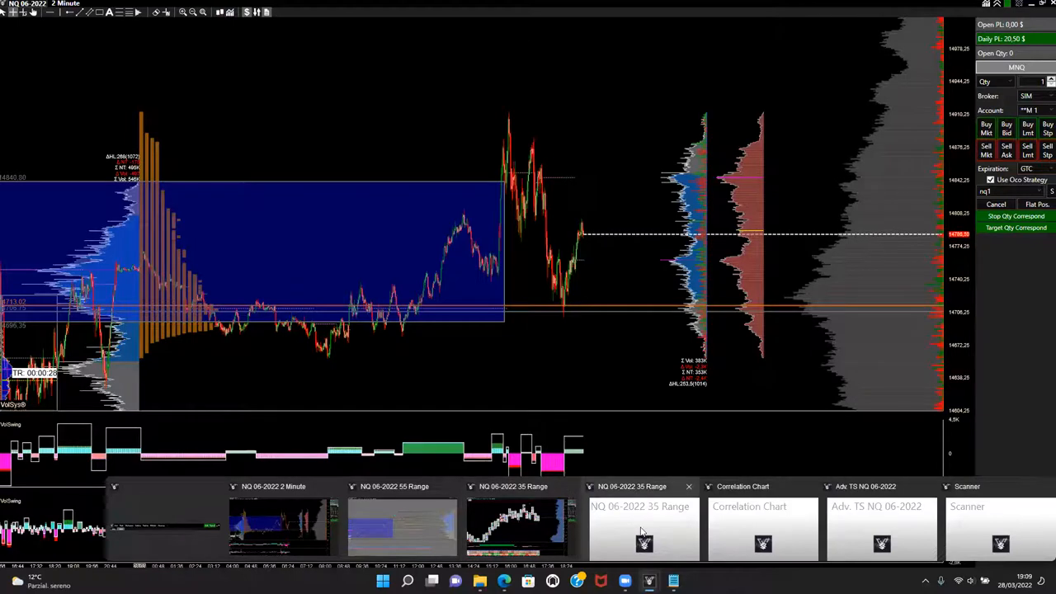
{"action": "left_click", "coordinate": [644, 528]}
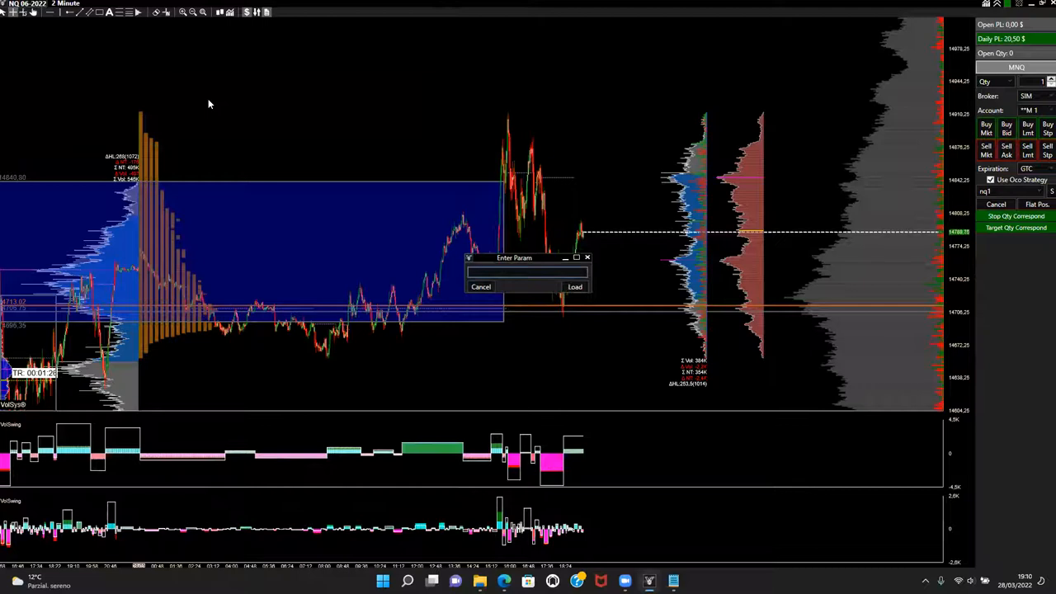
Load the 30m timeframe into the NQ chart via the Enter Param box
{"action": "type", "text": "30m"}
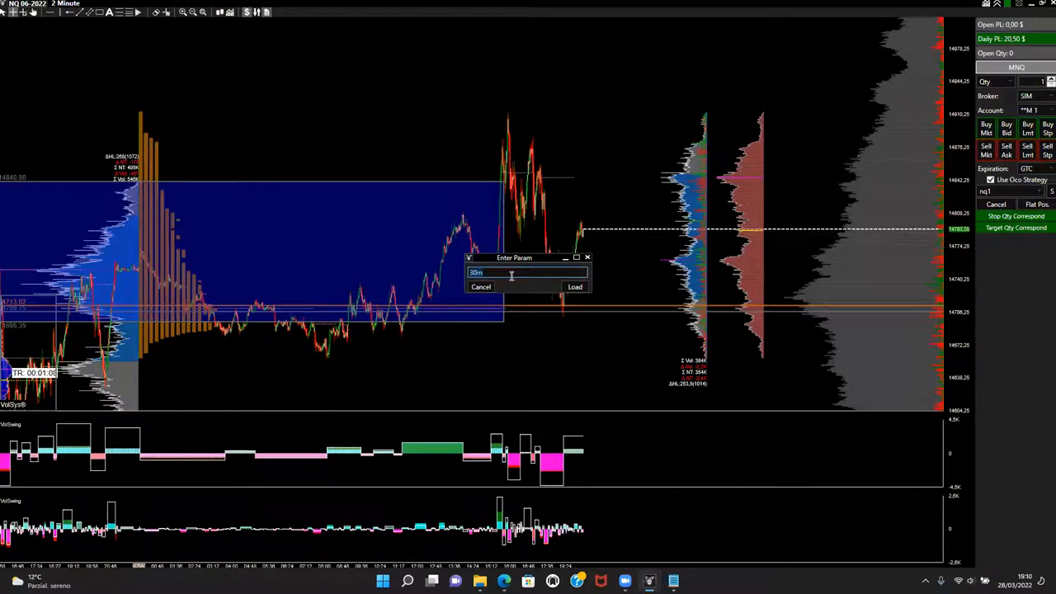
{"action": "type", "text": "3d"}
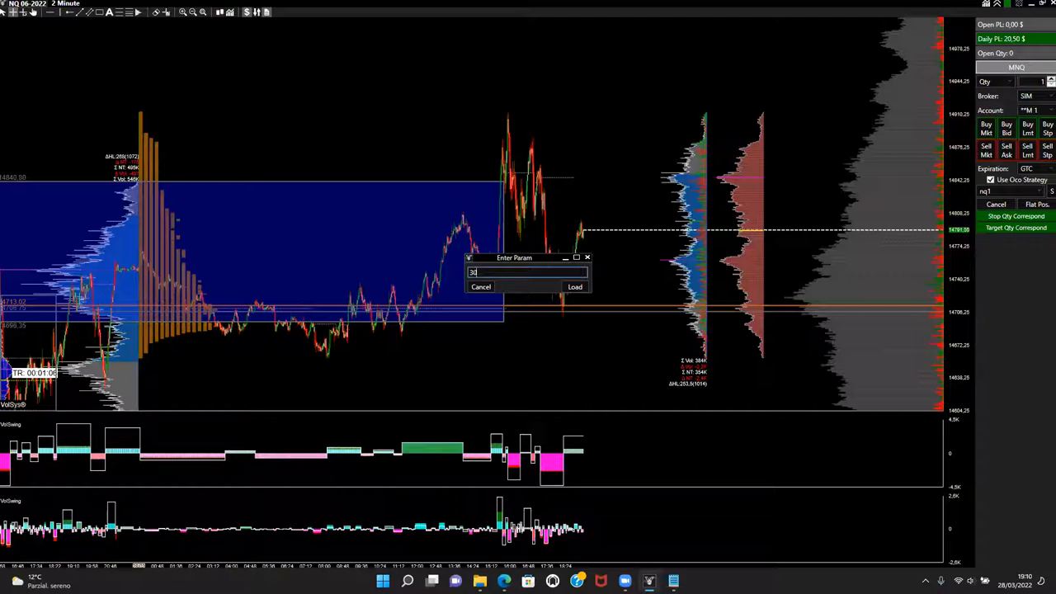
{"action": "type", "text": "0m"}
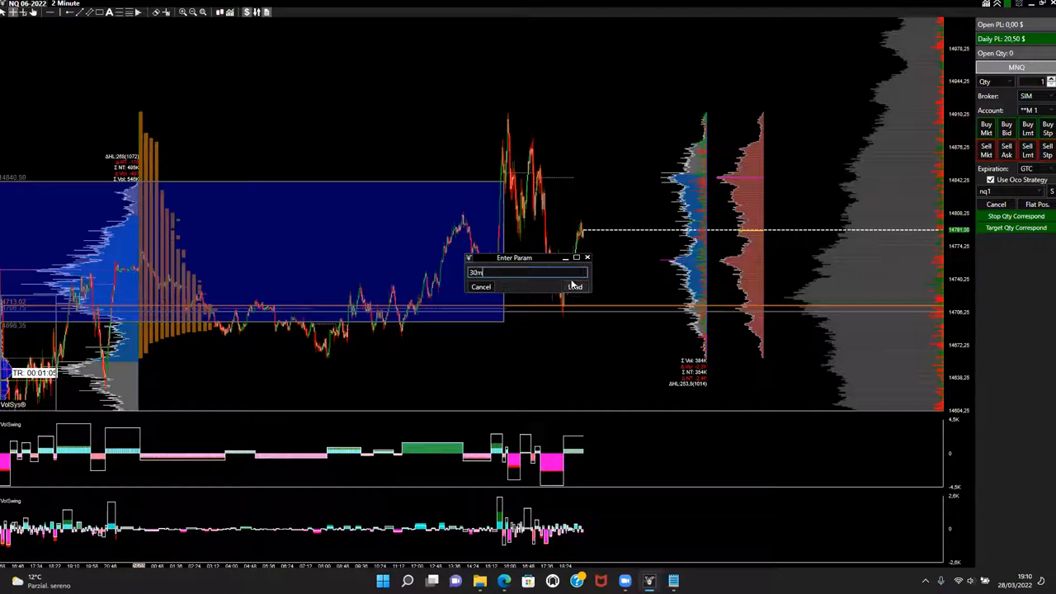
{"action": "mouse_move", "coordinate": [141, 50]}
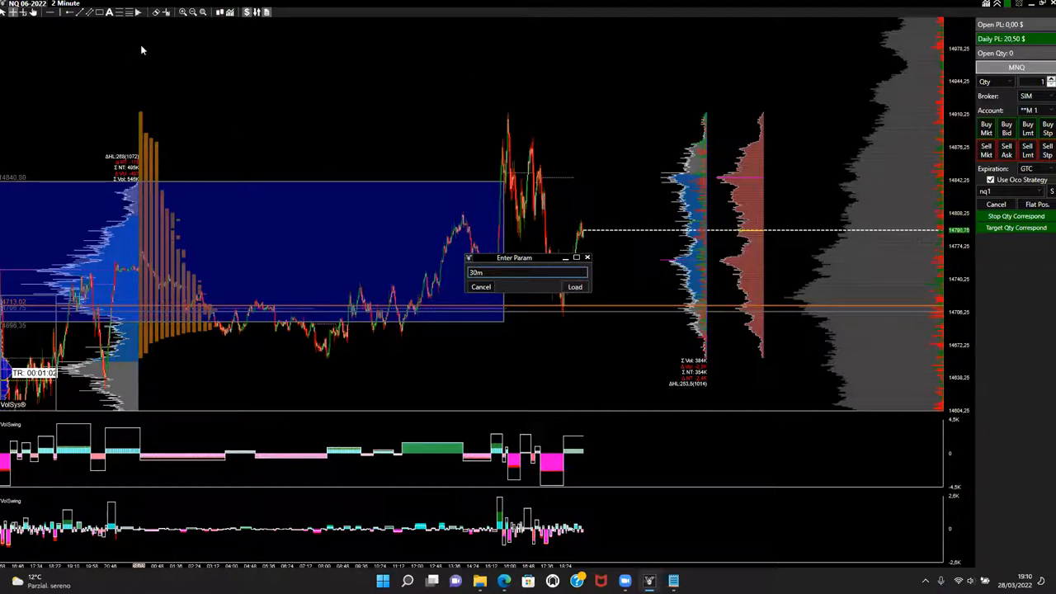
{"action": "left_click", "coordinate": [574, 287]}
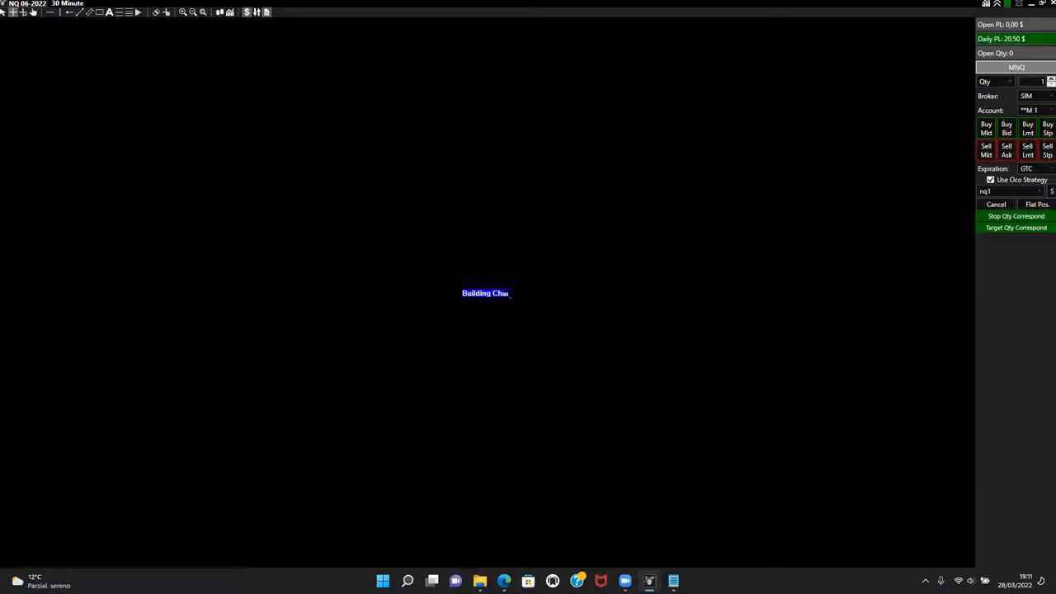
{"action": "mouse_move", "coordinate": [502, 298]}
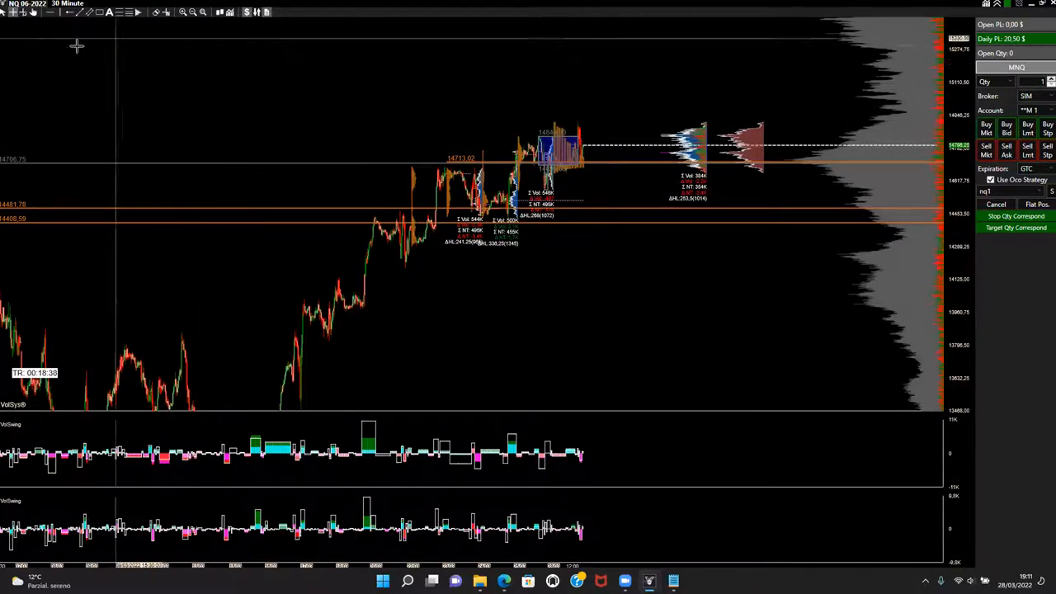
{"action": "left_click", "coordinate": [69, 3]}
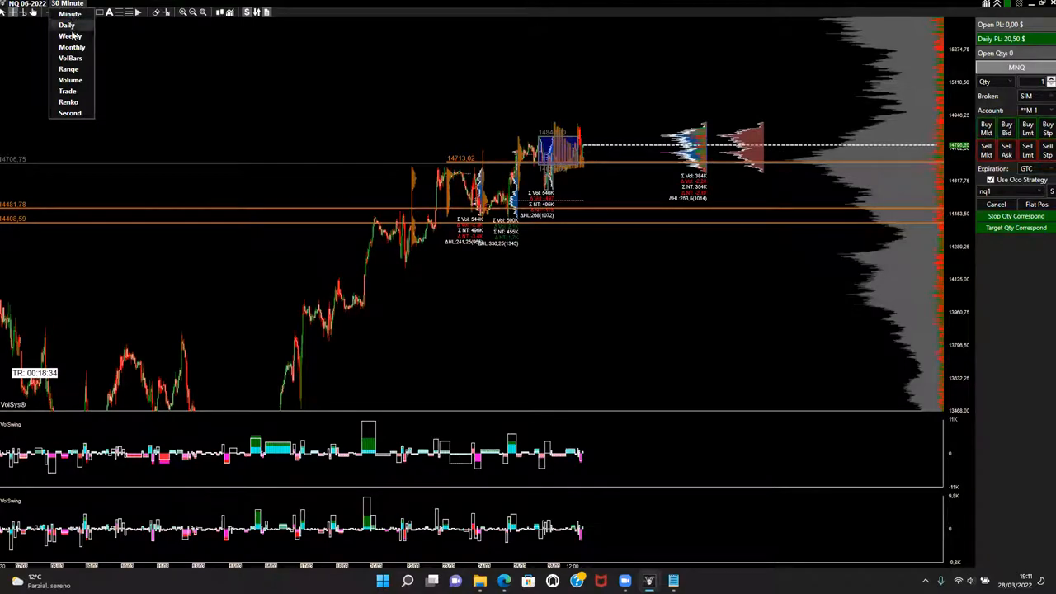
{"action": "left_click", "coordinate": [91, 20]}
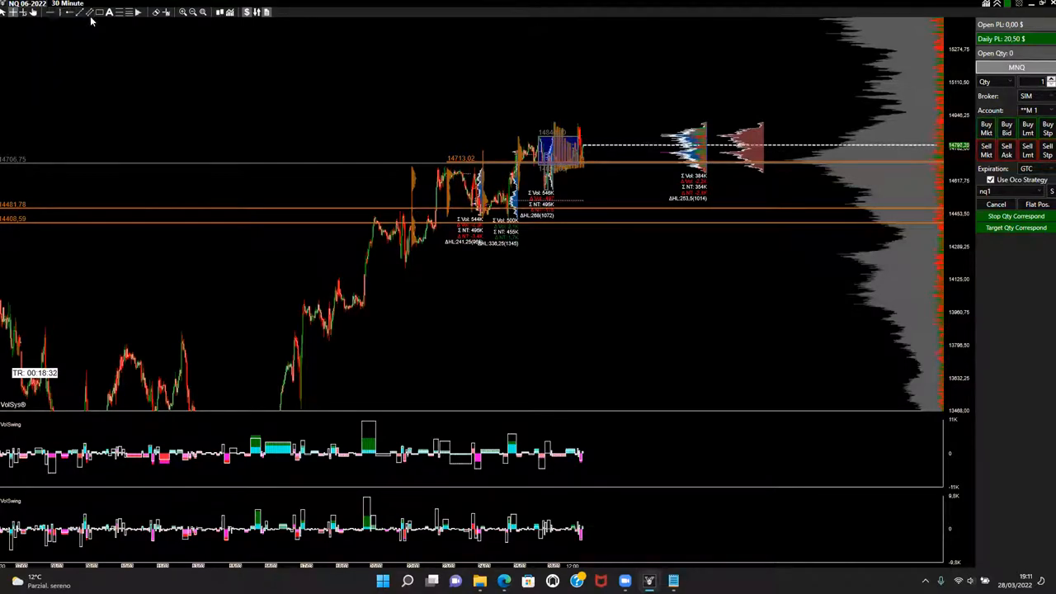
{"action": "mouse_move", "coordinate": [567, 368]}
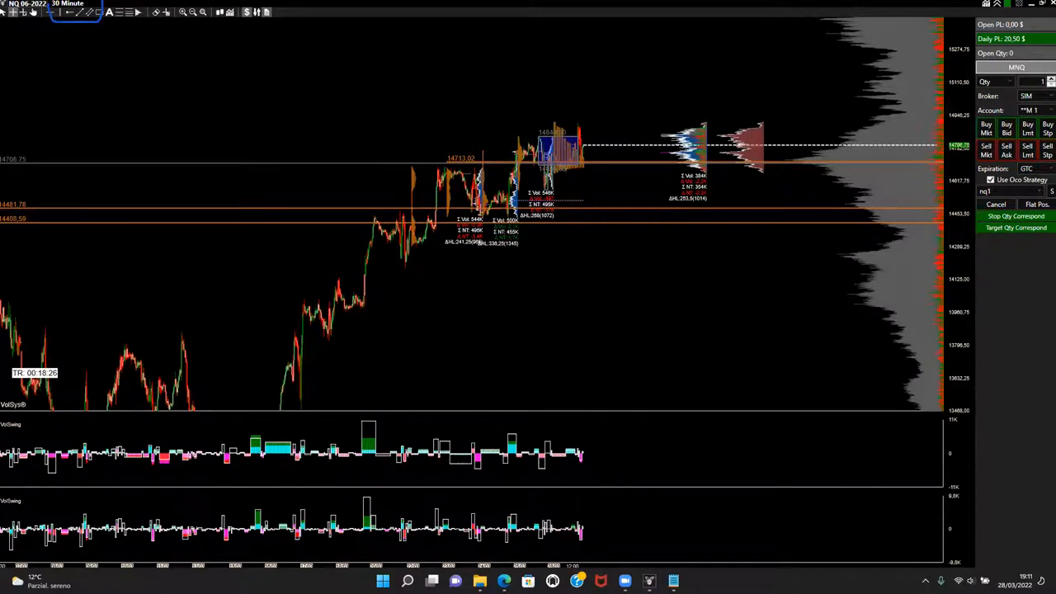
{"action": "mouse_move", "coordinate": [92, 49]}
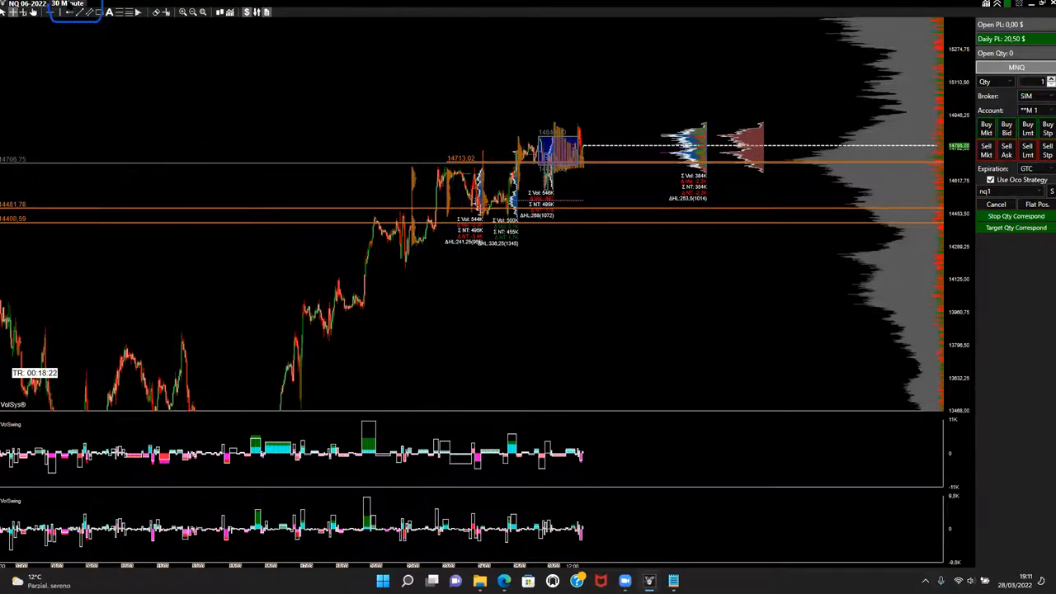
{"action": "left_click", "coordinate": [74, 11]}
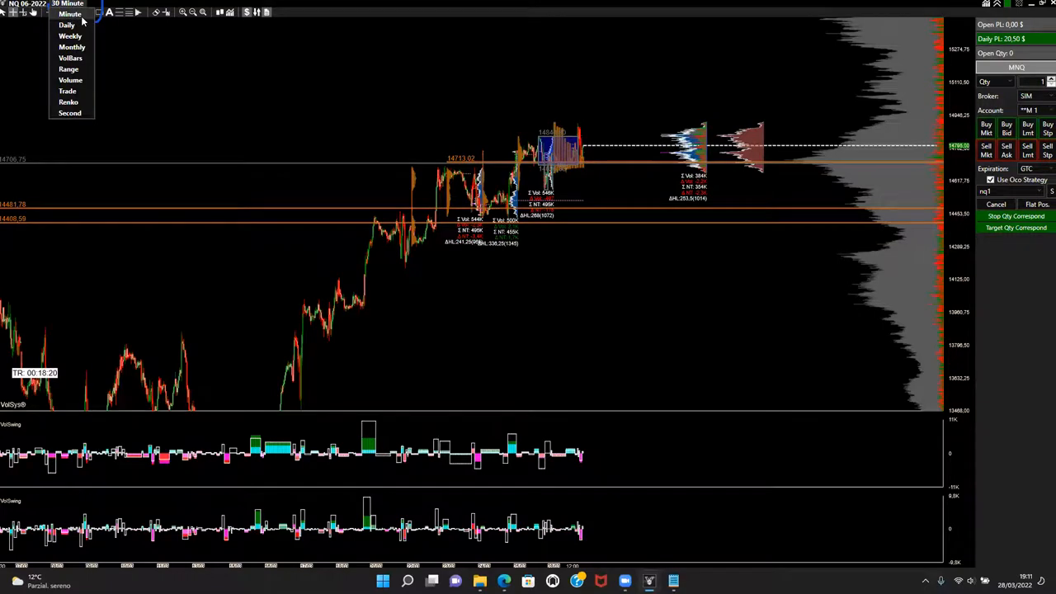
{"action": "mouse_move", "coordinate": [67, 24]}
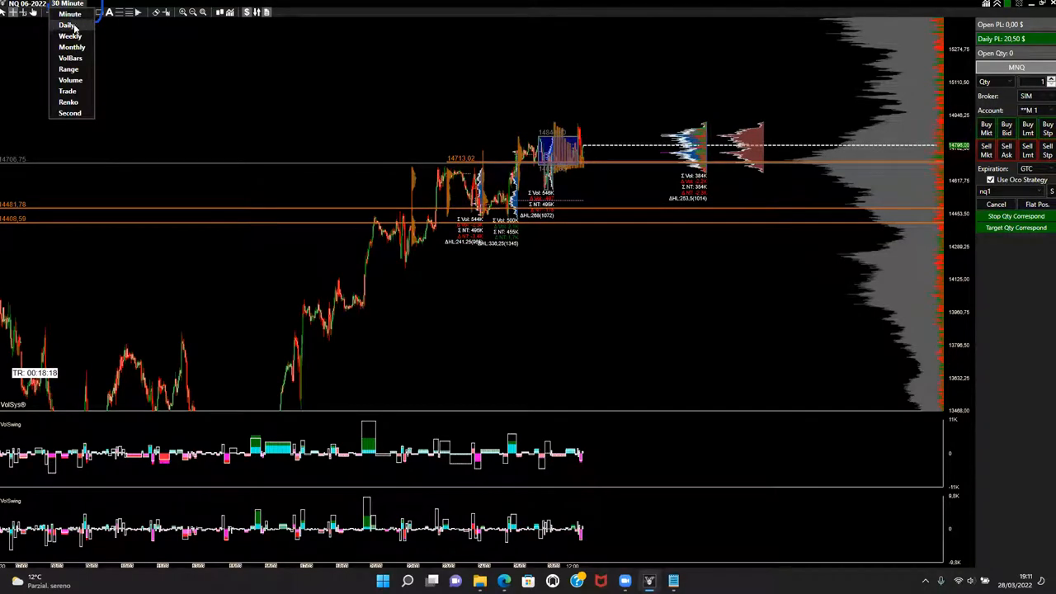
{"action": "mouse_move", "coordinate": [73, 46]}
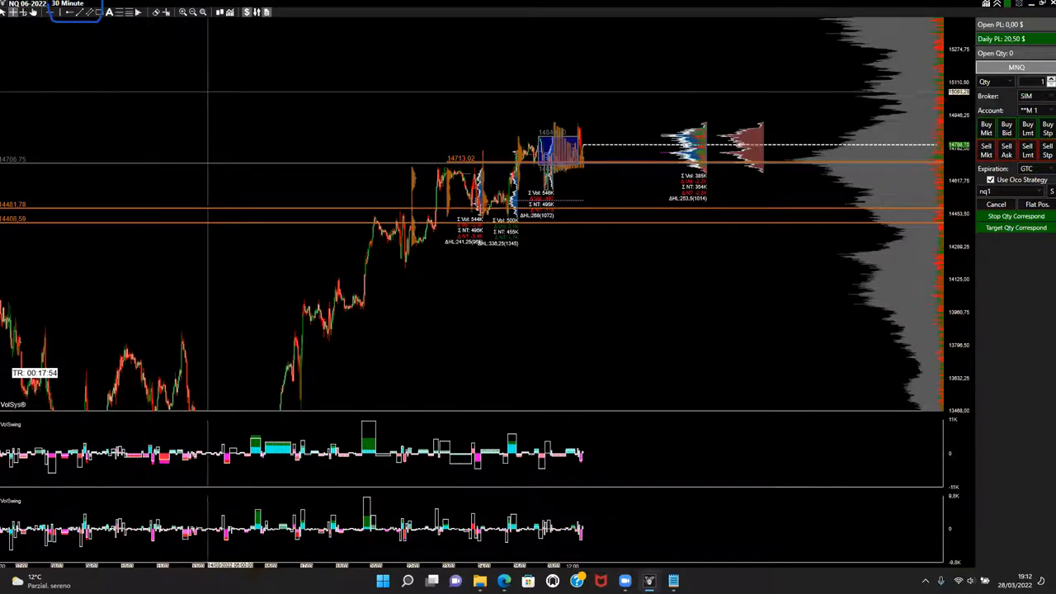
{"action": "mouse_move", "coordinate": [624, 564]}
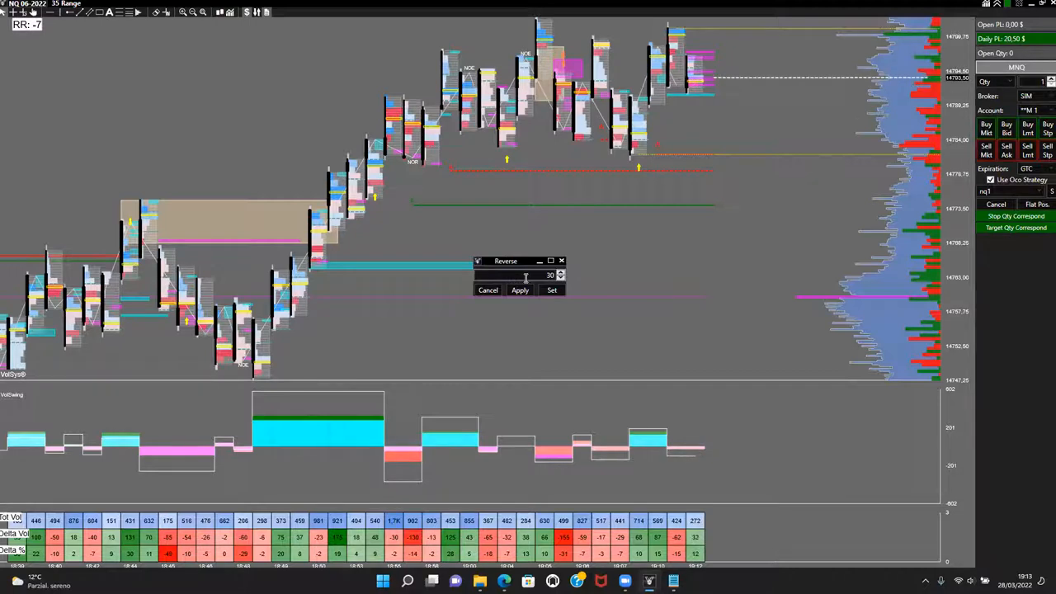
{"action": "left_click", "coordinate": [552, 291]}
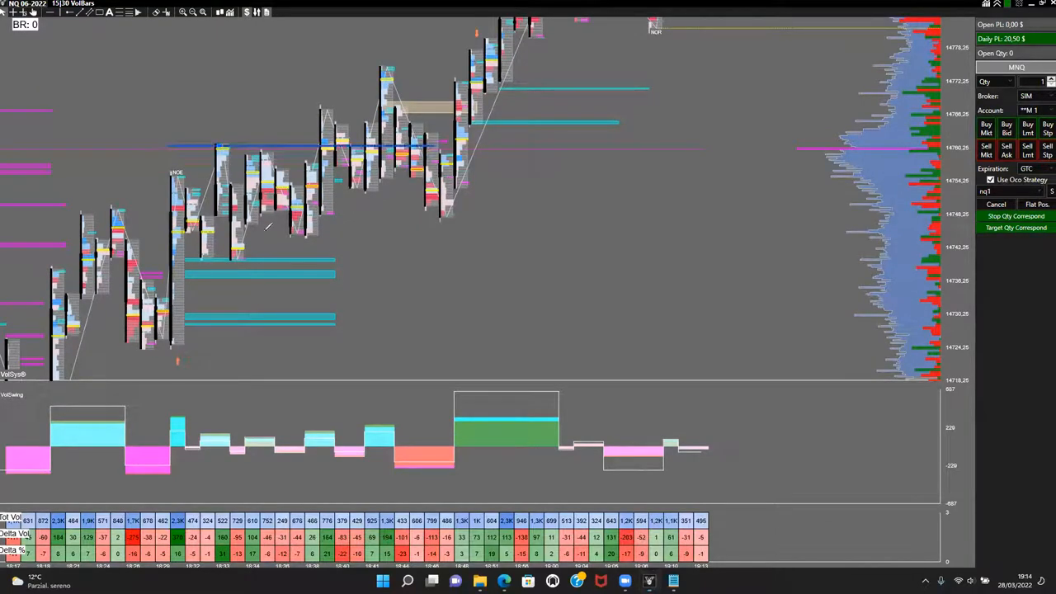
Draw a blue horizontal support line across the NQ 30-minute chart
{"action": "left_click_drag", "start_coordinate": [174, 249], "coordinate": [545, 248]}
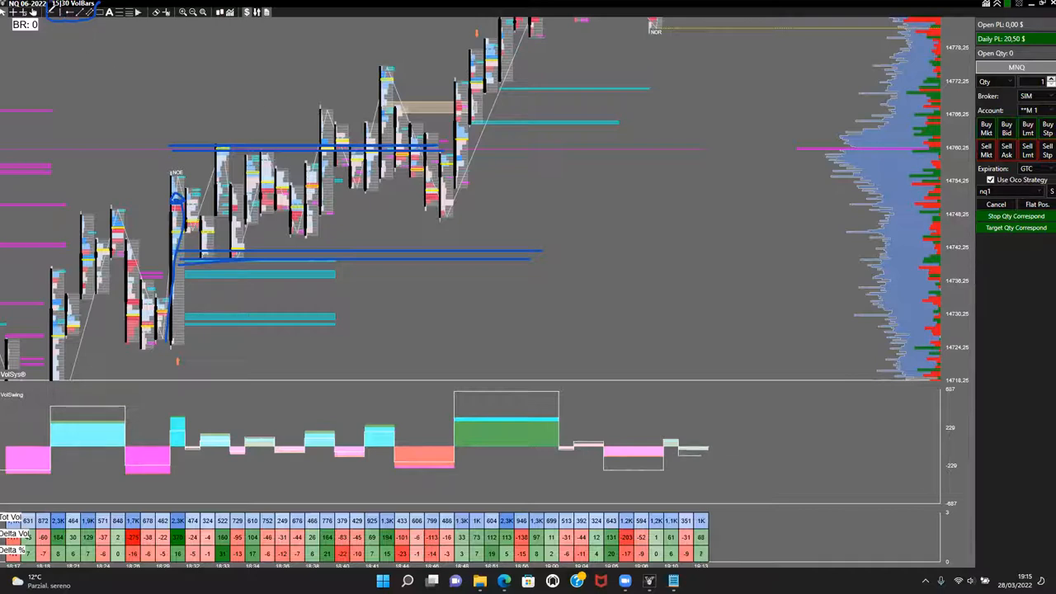
{"action": "mouse_move", "coordinate": [657, 357]}
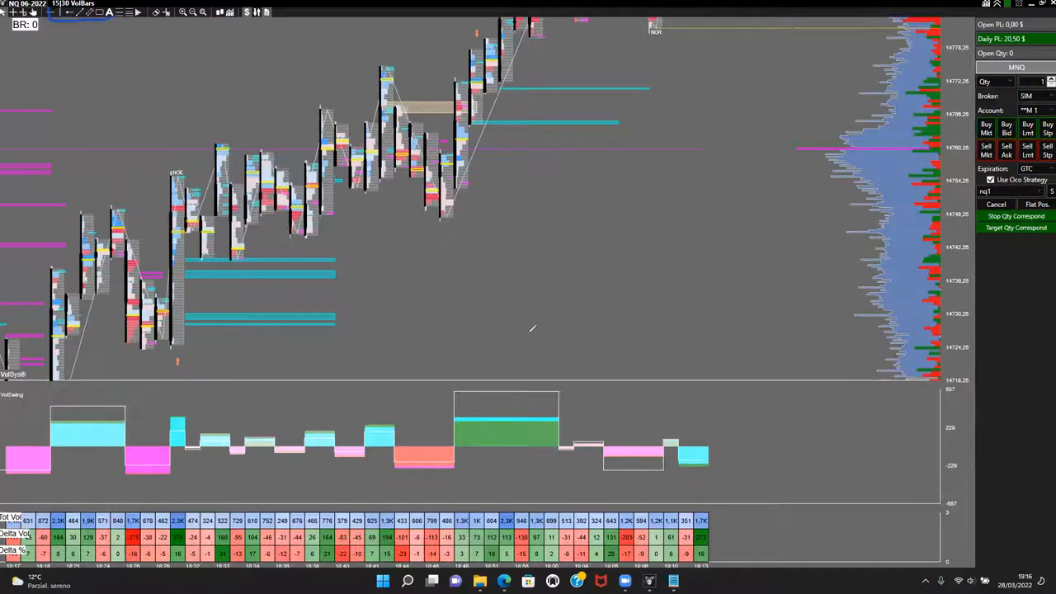
{"action": "mouse_move", "coordinate": [151, 78]}
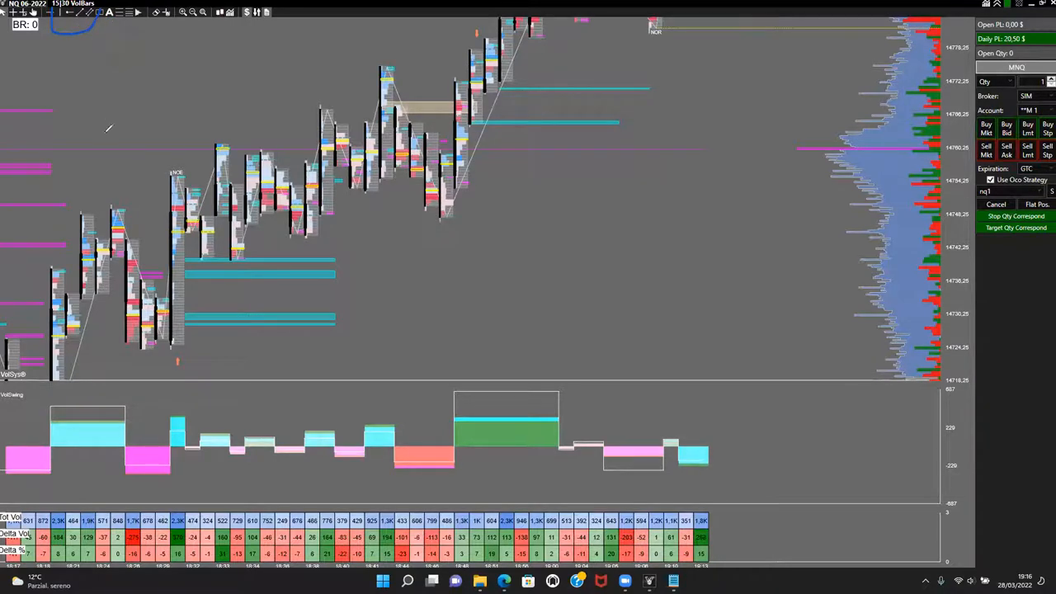
{"action": "left_click_drag", "start_coordinate": [105, 56], "coordinate": [105, 132]}
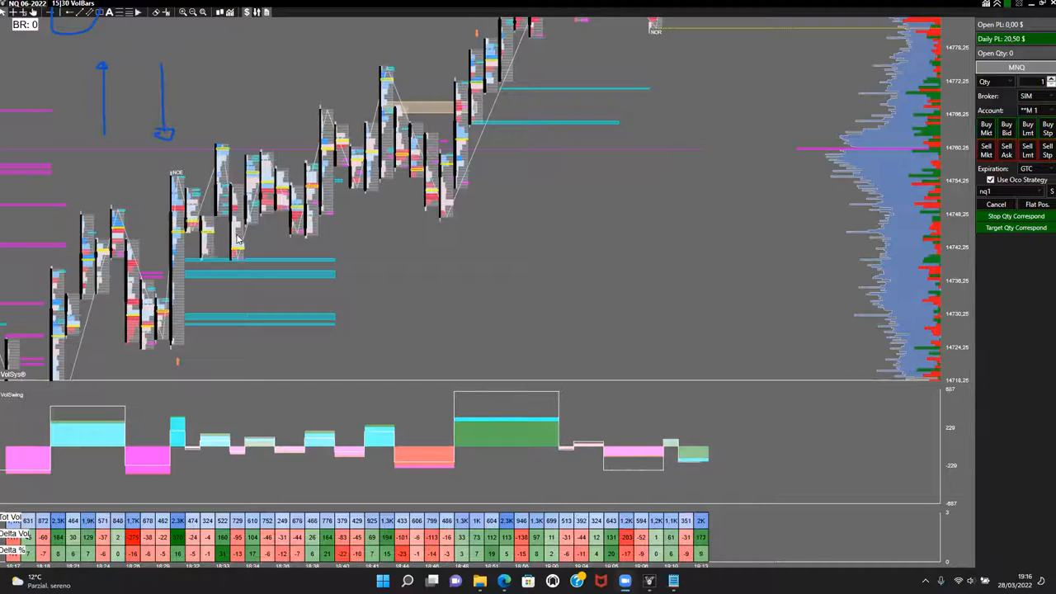
{"action": "mouse_move", "coordinate": [544, 369]}
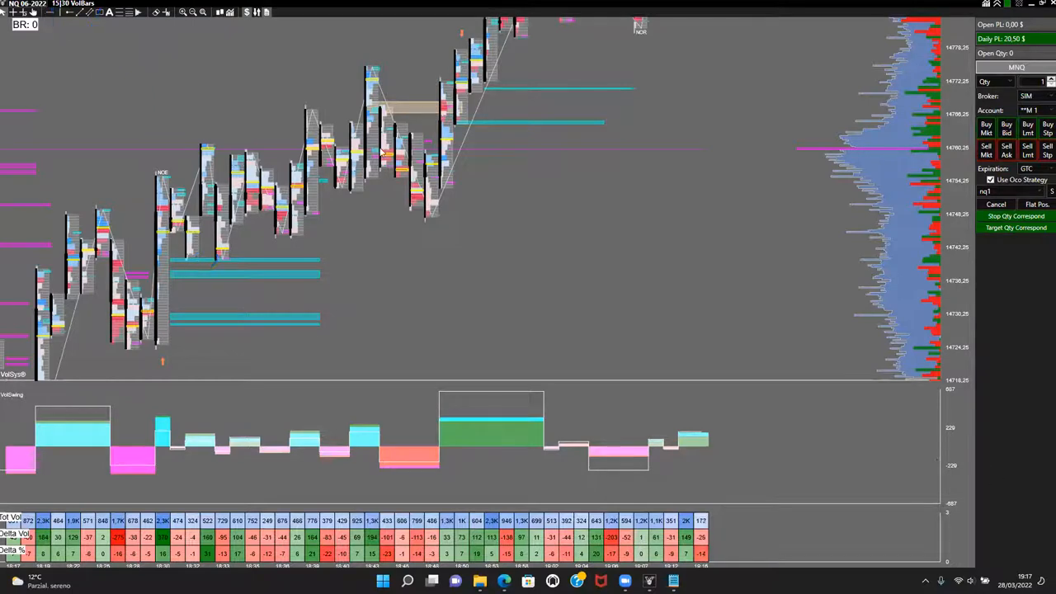
Switch the NQ chart to Range bars with a range size of 30
{"action": "left_click", "coordinate": [72, 12]}
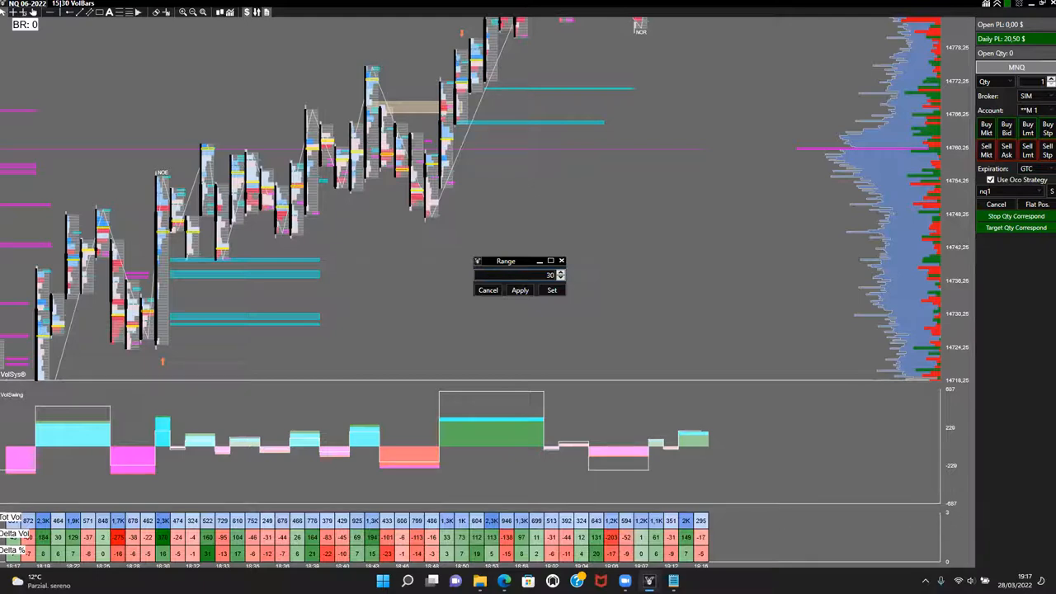
{"action": "left_click", "coordinate": [552, 290]}
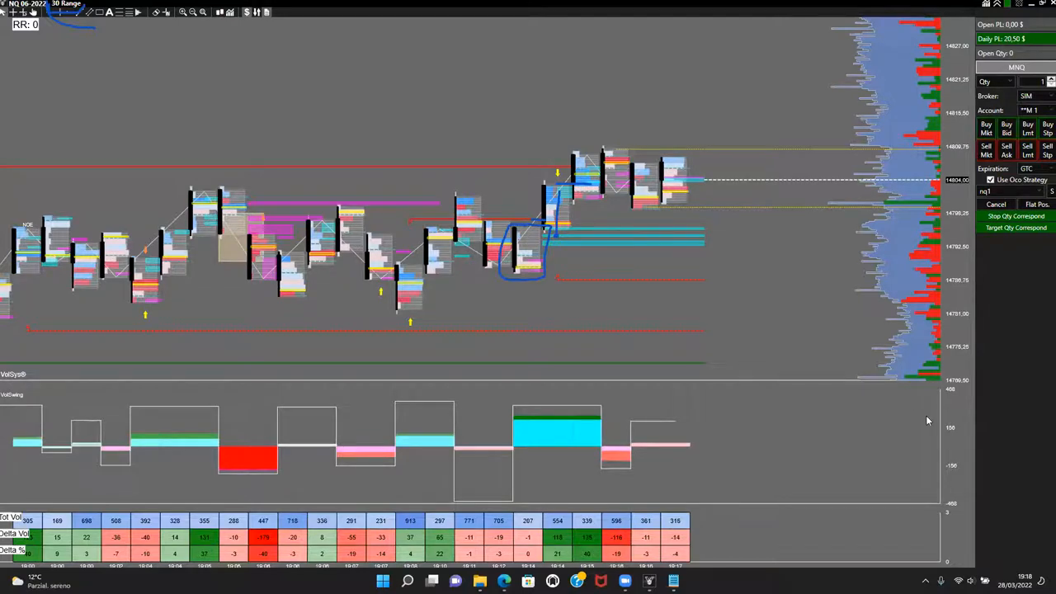
Rebuild the NQ chart on 1000 Volume bars instead of range bars
{"action": "left_click", "coordinate": [66, 3]}
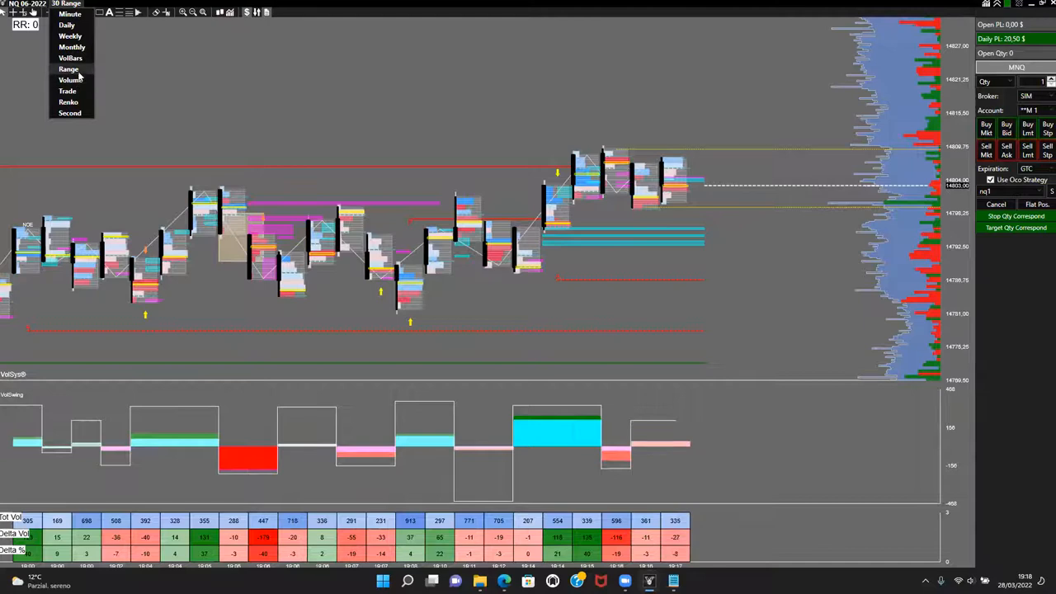
{"action": "mouse_move", "coordinate": [70, 103]}
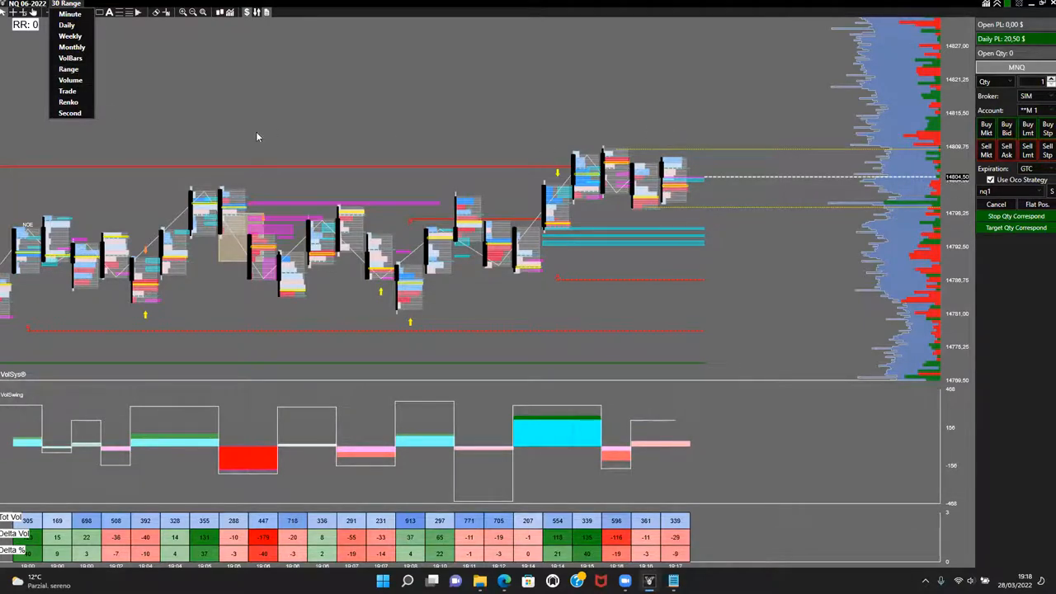
{"action": "left_click", "coordinate": [70, 79]}
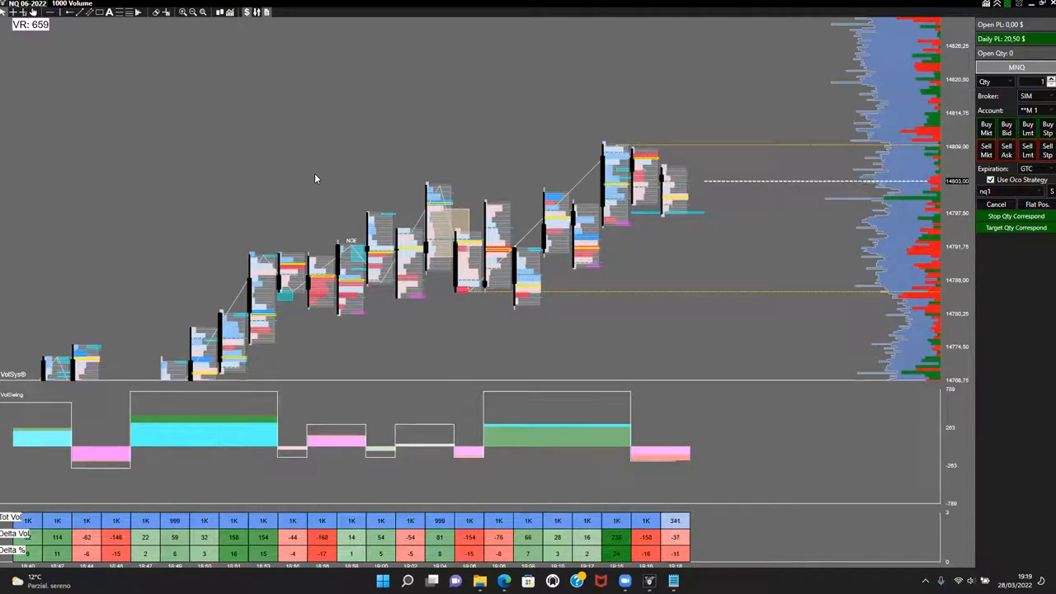
Draw a trend line and horizontal level lines along the rally on the NQ chart
{"action": "left_click", "coordinate": [69, 3]}
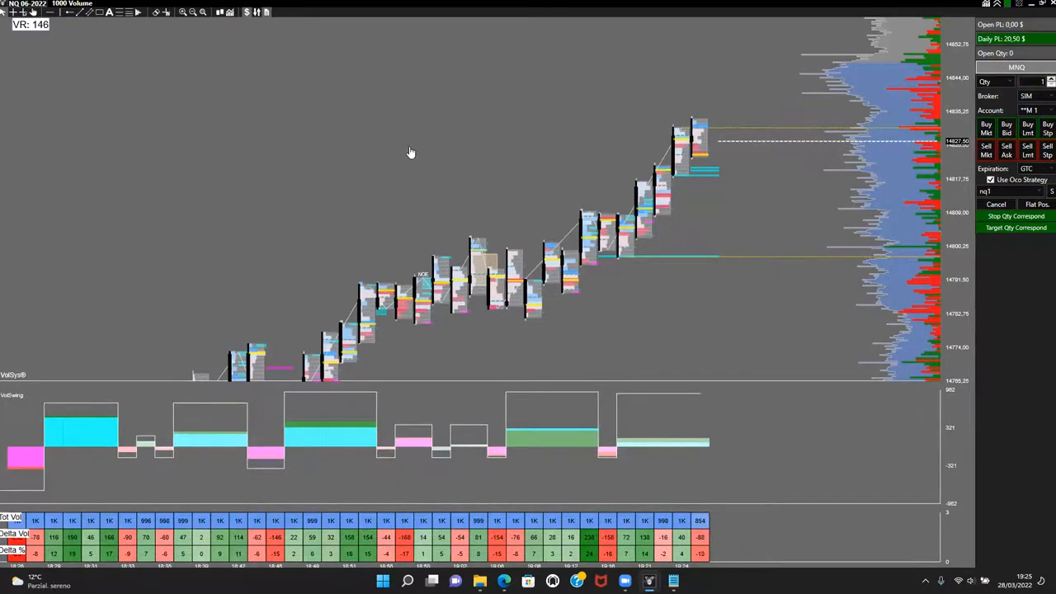
Bring up the Indicator List from the chart's right-click menu, showing all available indicators
{"action": "right_click", "coordinate": [411, 152]}
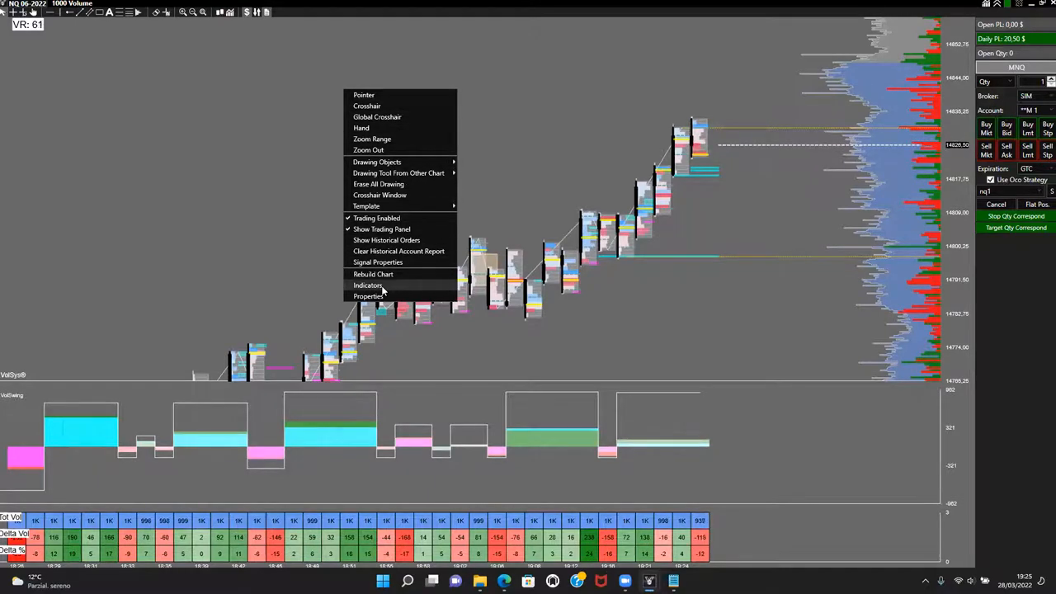
{"action": "left_click", "coordinate": [368, 284]}
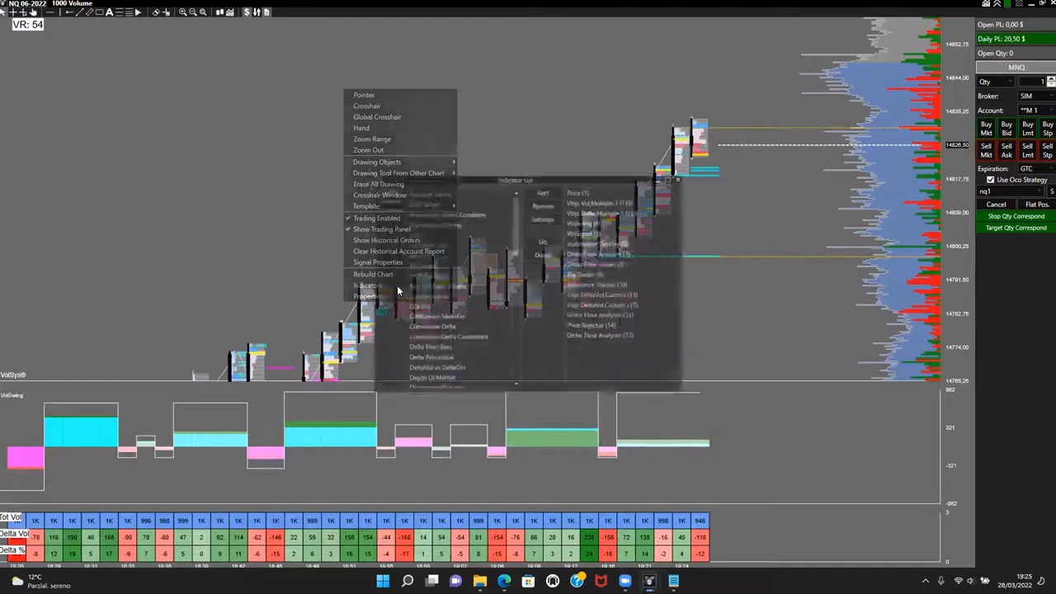
{"action": "left_click", "coordinate": [366, 286]}
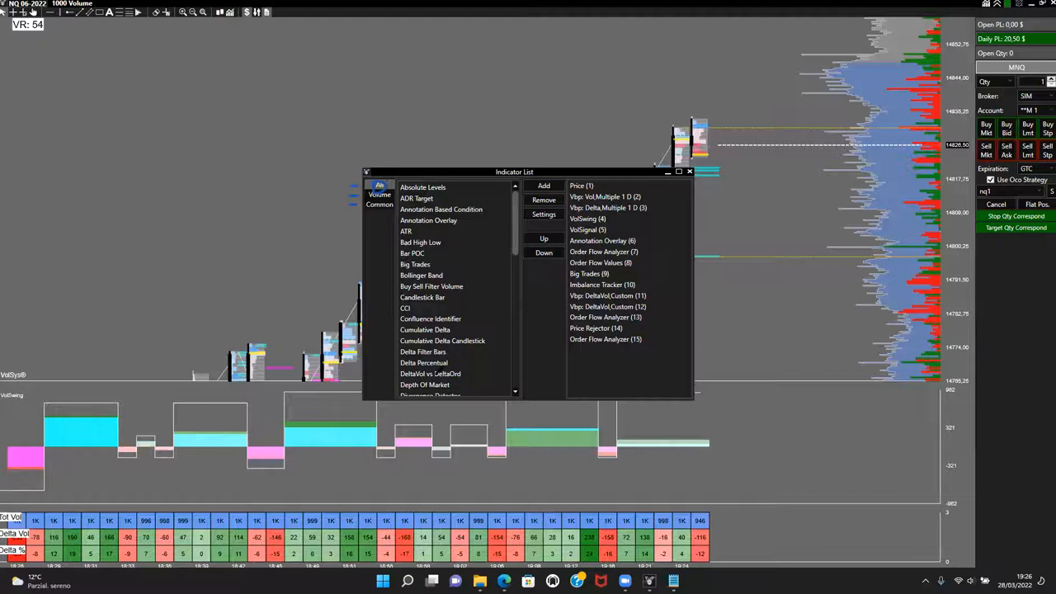
{"action": "mouse_move", "coordinate": [908, 409]}
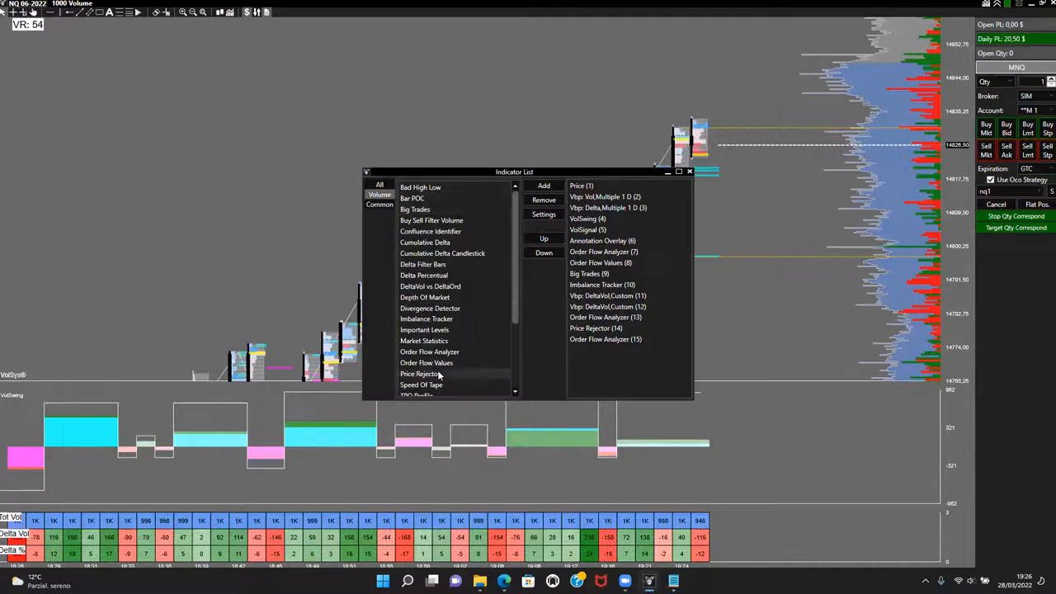
Add Moving Average from the Common category as the chart's sixteenth applied indicator
{"action": "left_click", "coordinate": [380, 205]}
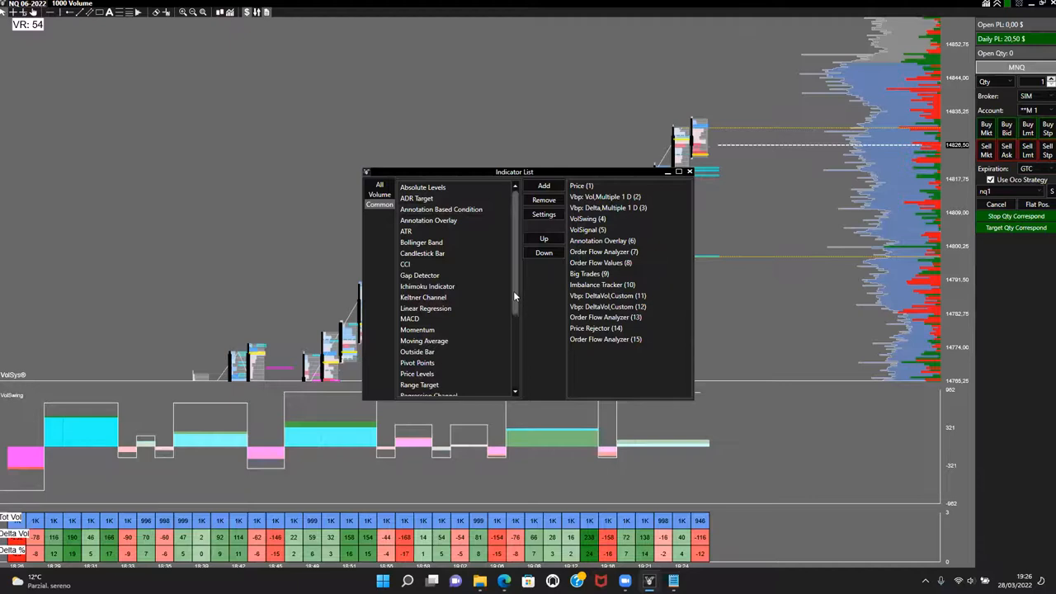
{"action": "scroll", "scroll_direction": "down", "scroll_amount": 3}
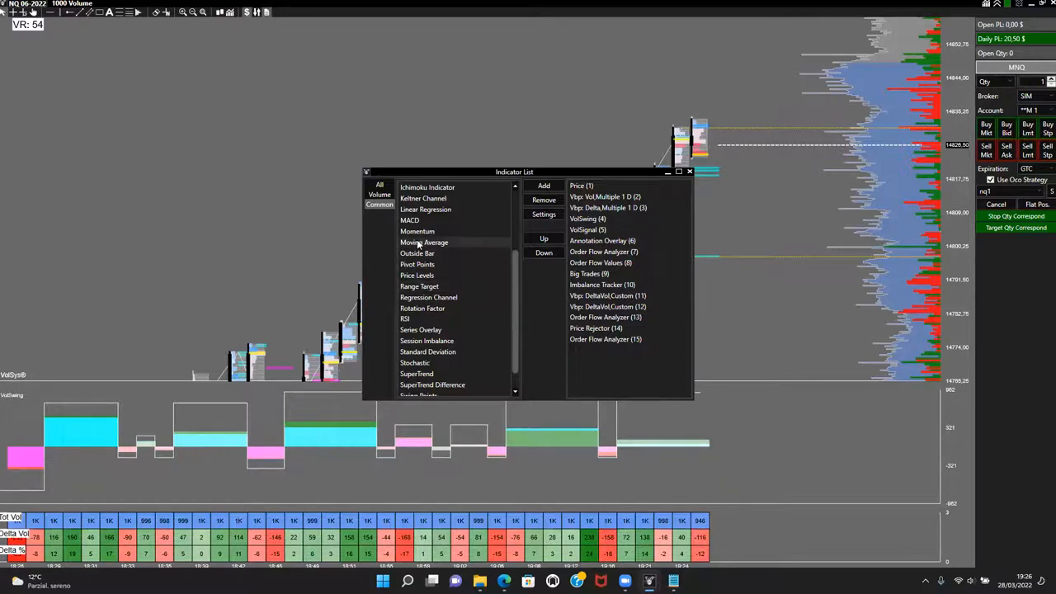
{"action": "left_click", "coordinate": [424, 241]}
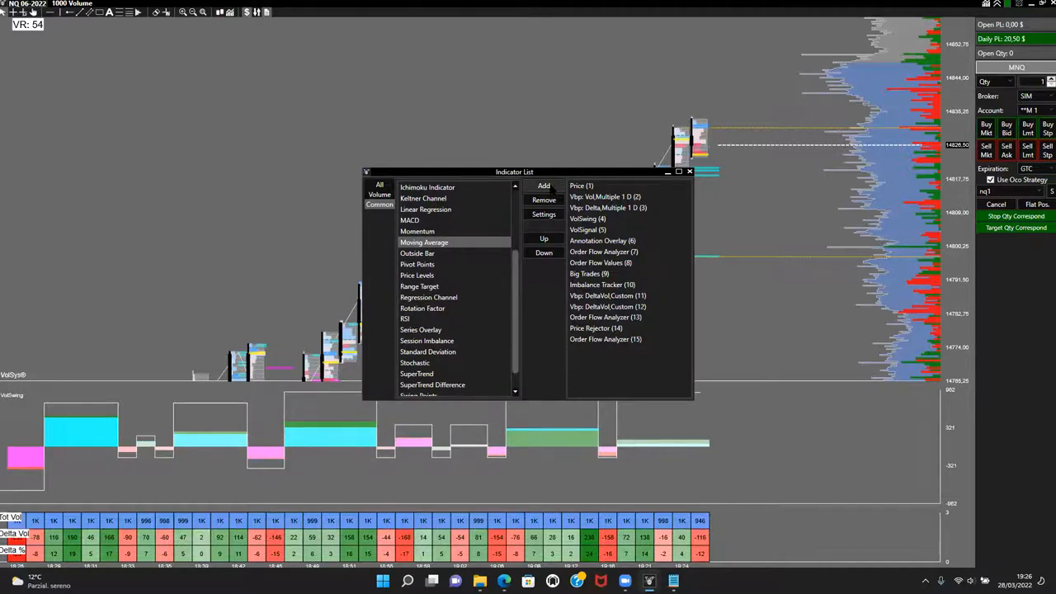
{"action": "left_click", "coordinate": [544, 184]}
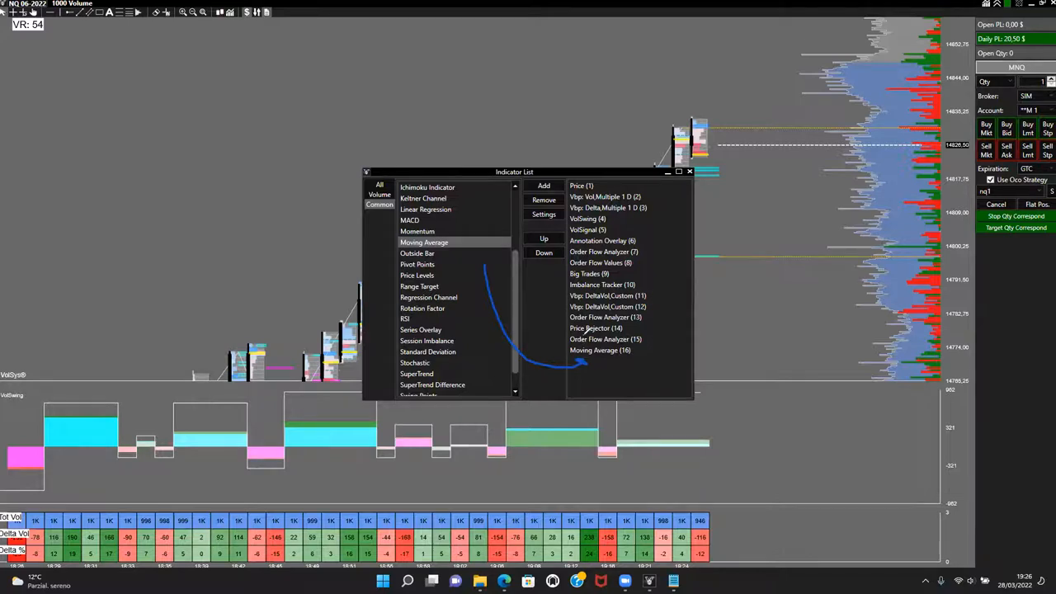
{"action": "mouse_move", "coordinate": [742, 366]}
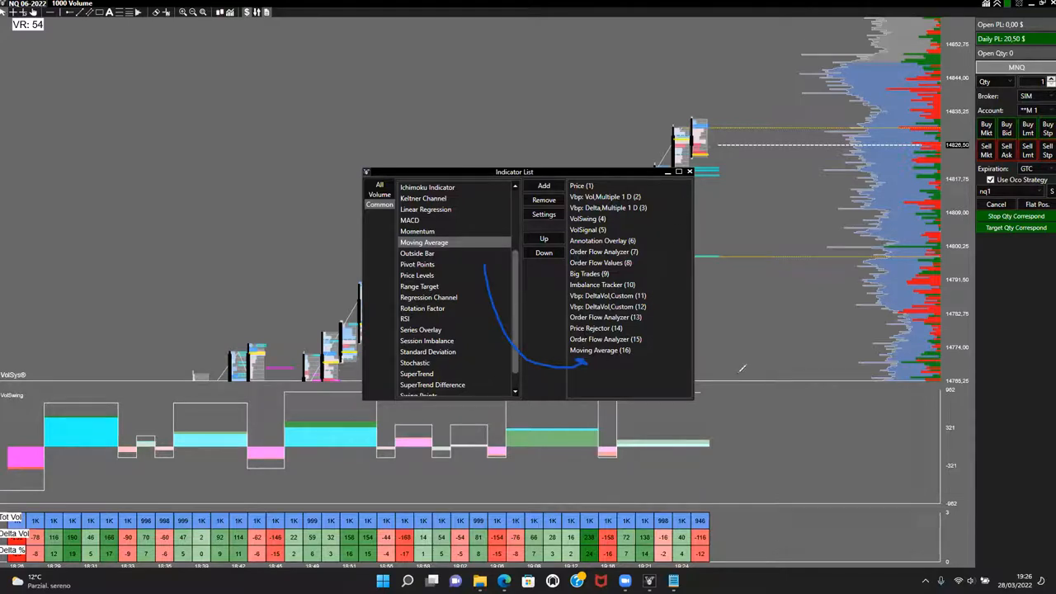
{"action": "mouse_move", "coordinate": [938, 462]}
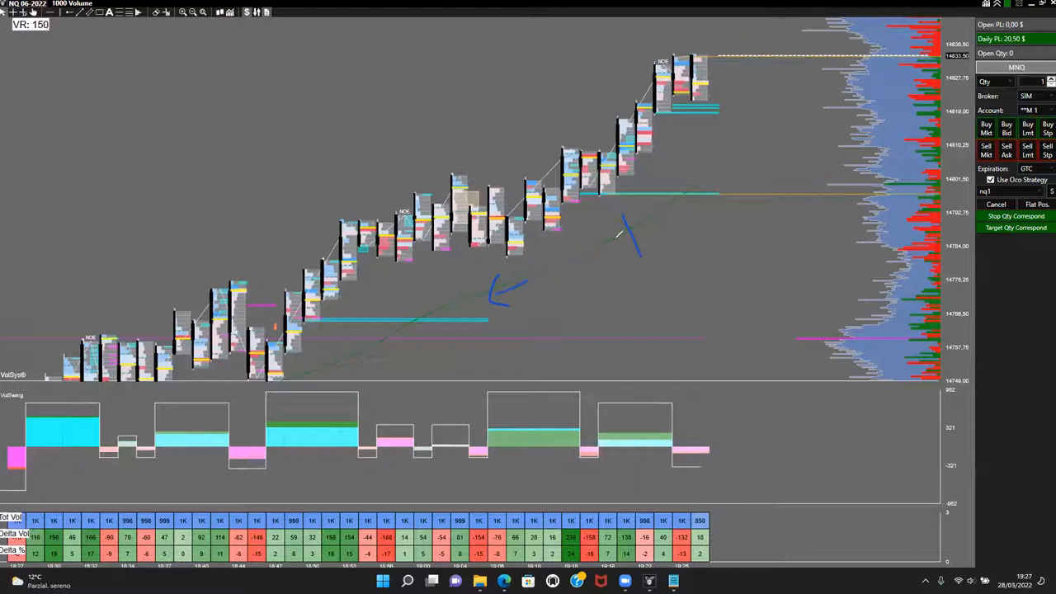
Reposition the Indicator List window over the NQ chart with Moving Average applied
{"action": "left_click_drag", "start_coordinate": [495, 294], "coordinate": [734, 165]}
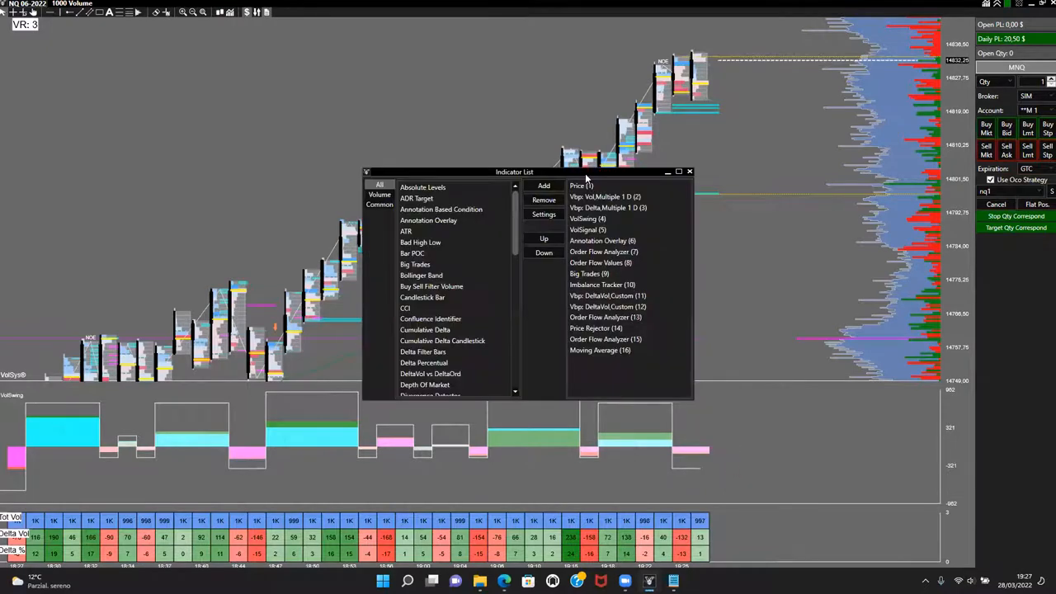
{"action": "left_click_drag", "start_coordinate": [515, 171], "coordinate": [224, 100]}
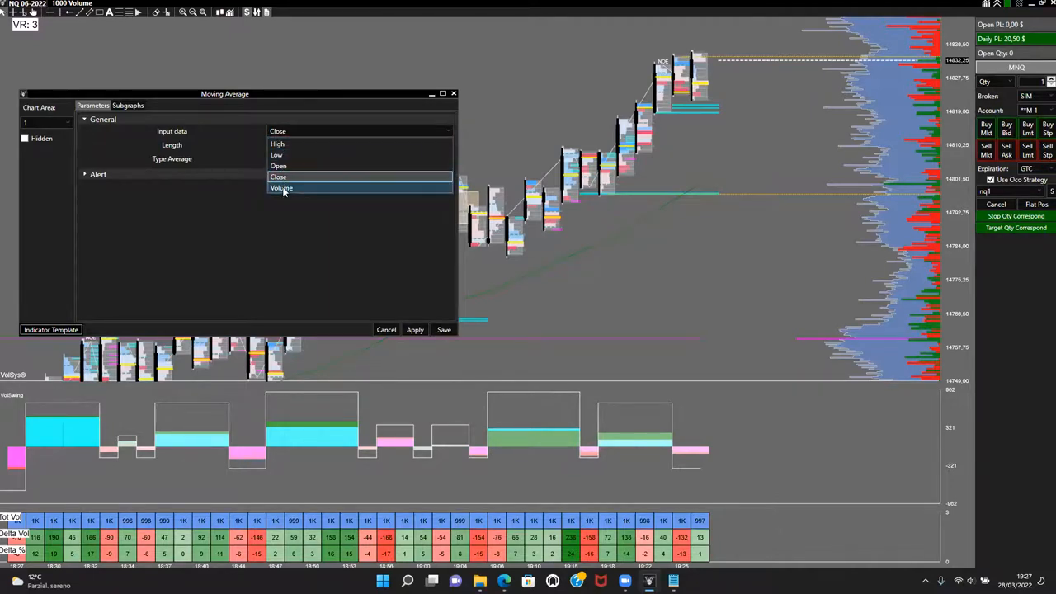
Keep the Moving Average on Close input with Simple type and enable its alert sound
{"action": "left_click", "coordinate": [277, 176]}
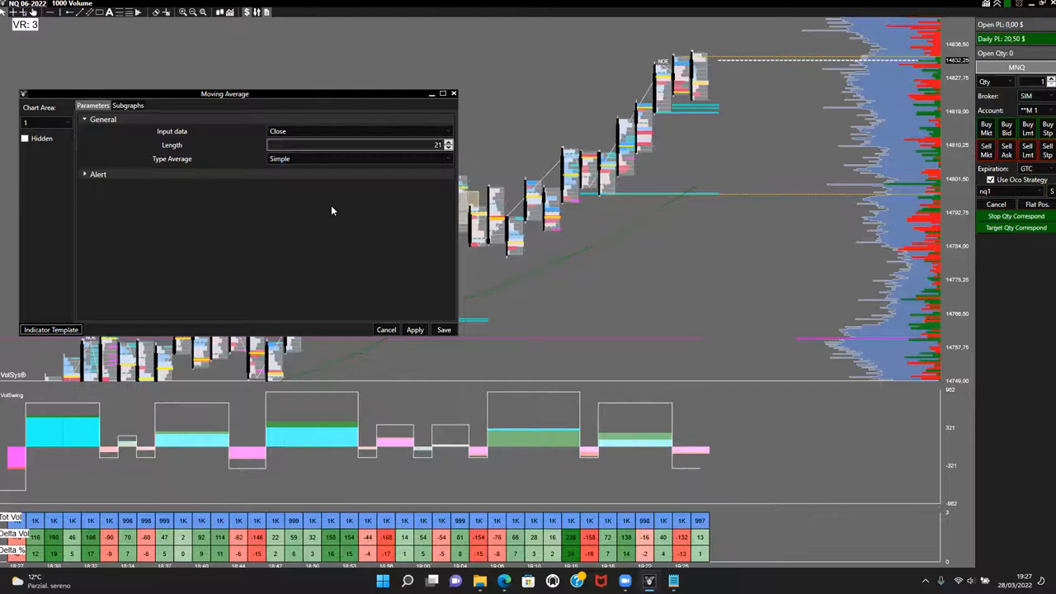
{"action": "mouse_move", "coordinate": [231, 170]}
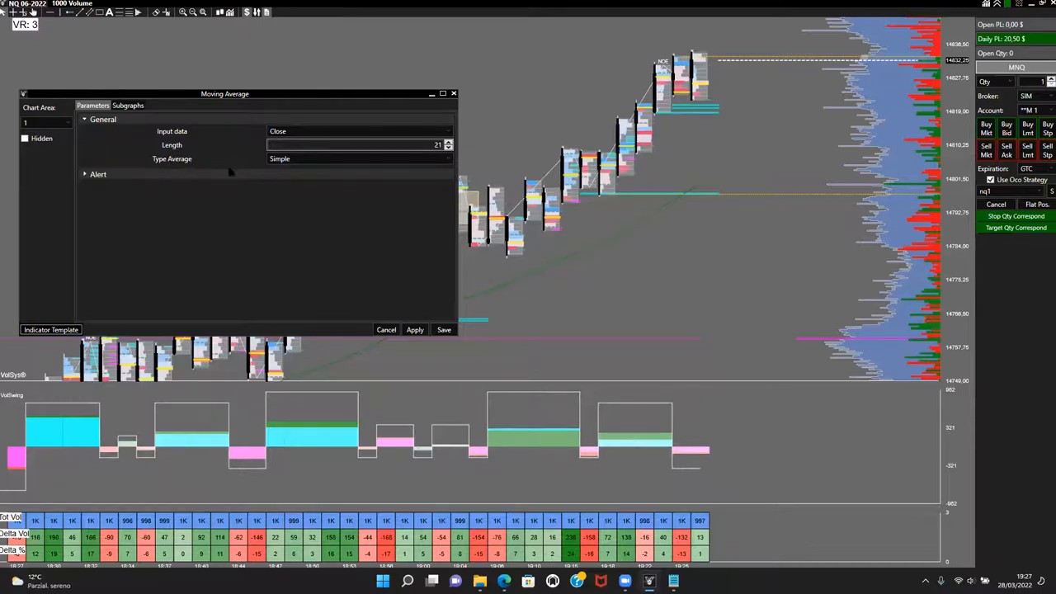
{"action": "left_click", "coordinate": [360, 158]}
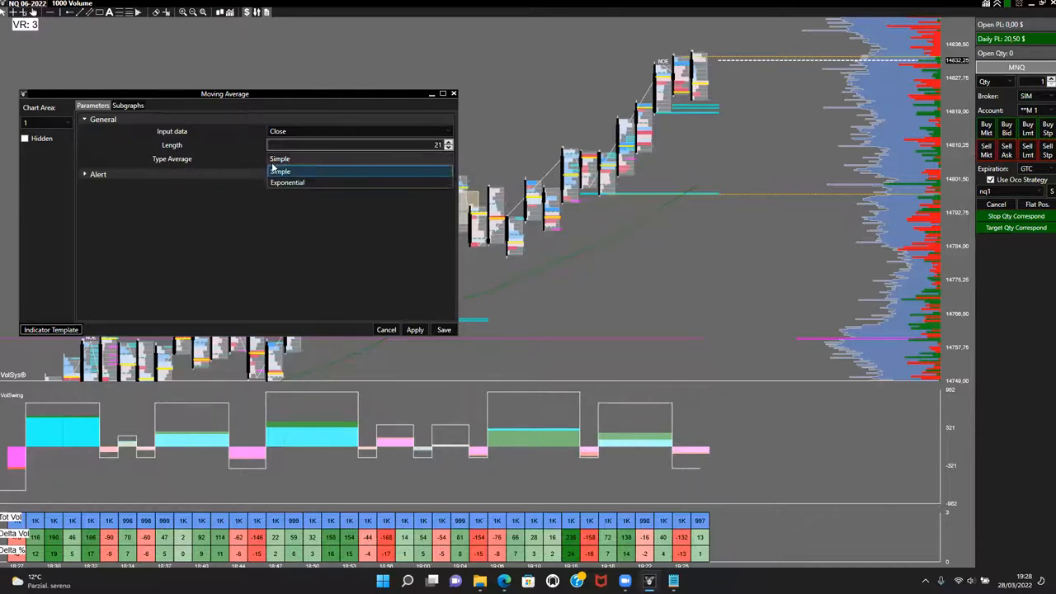
{"action": "mouse_move", "coordinate": [288, 181]}
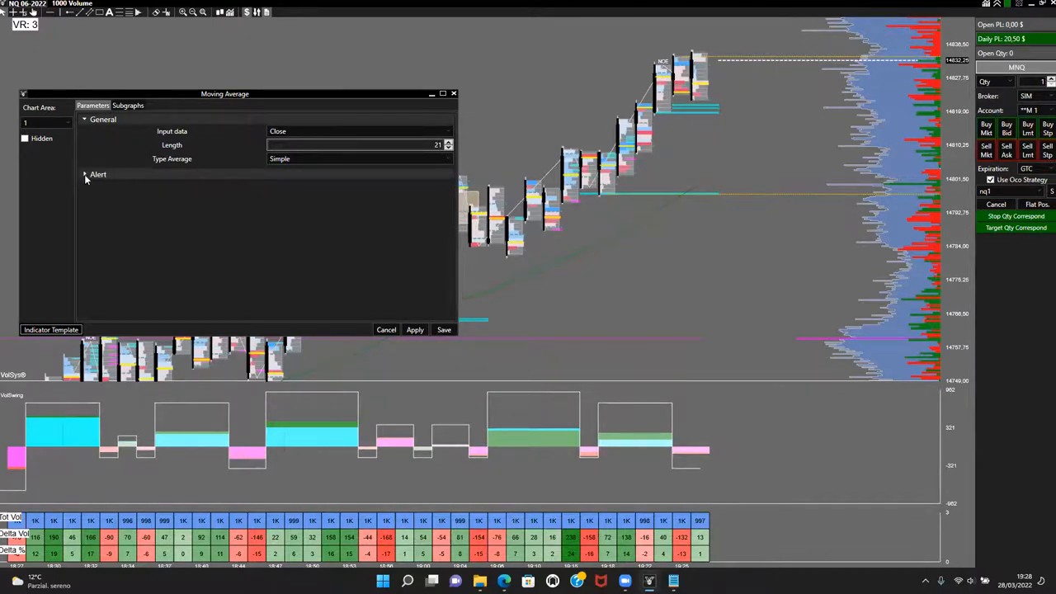
{"action": "left_click", "coordinate": [84, 175]}
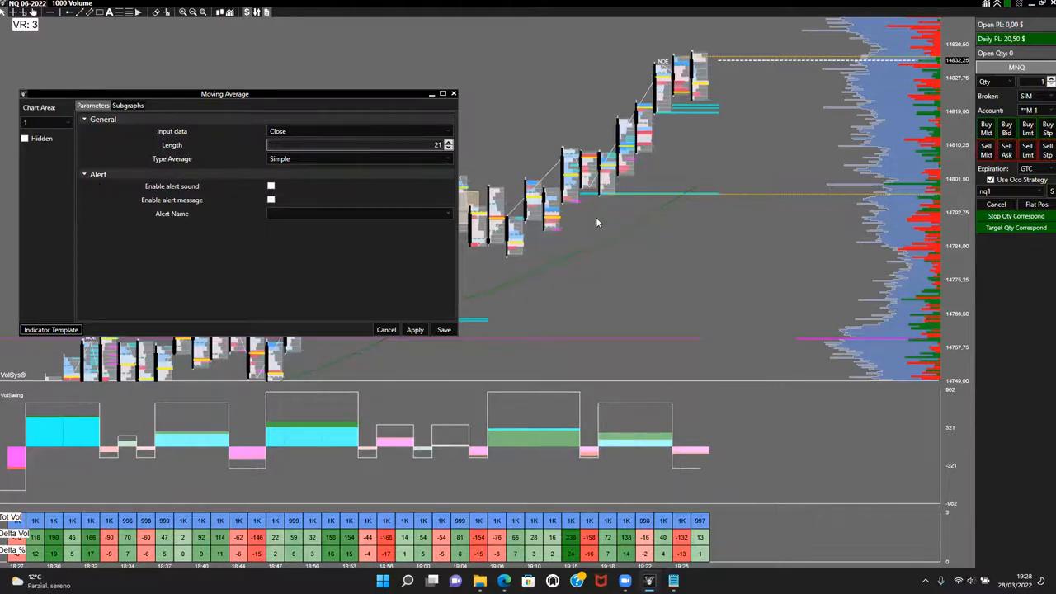
{"action": "mouse_move", "coordinate": [701, 114]}
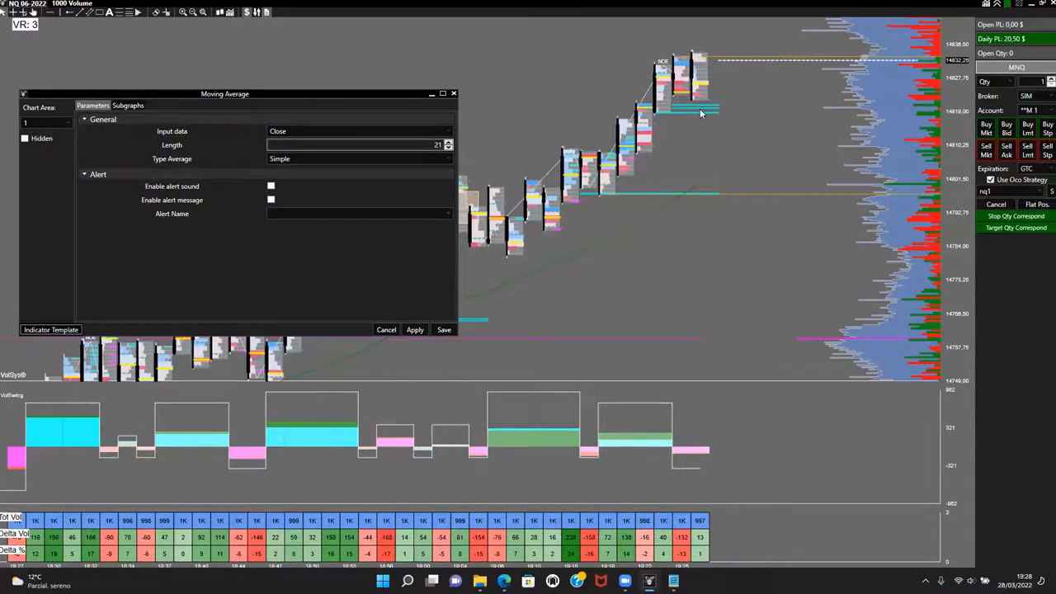
{"action": "mouse_move", "coordinate": [676, 196]}
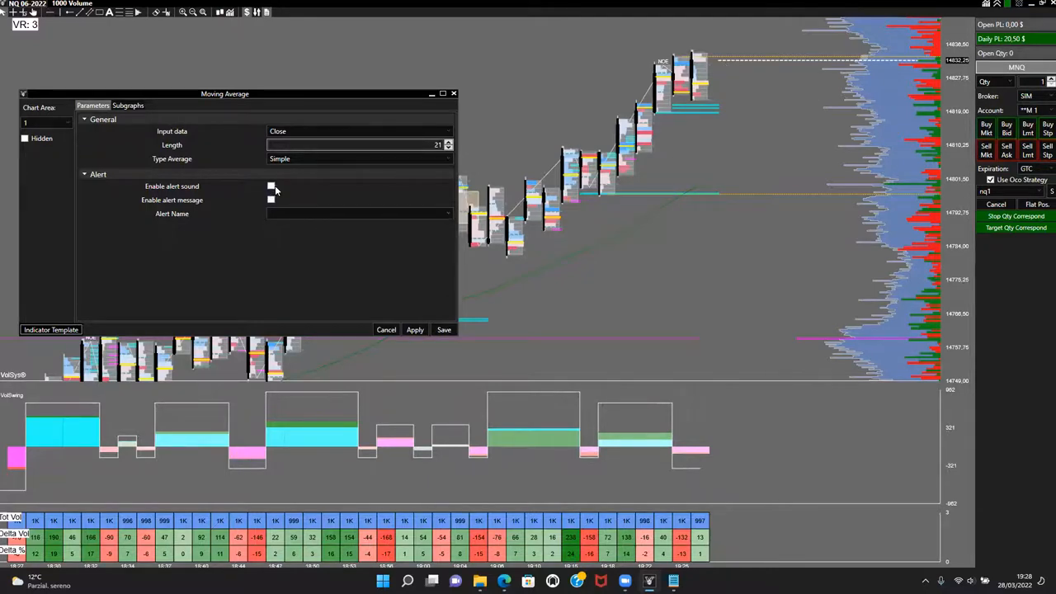
{"action": "left_click", "coordinate": [271, 185]}
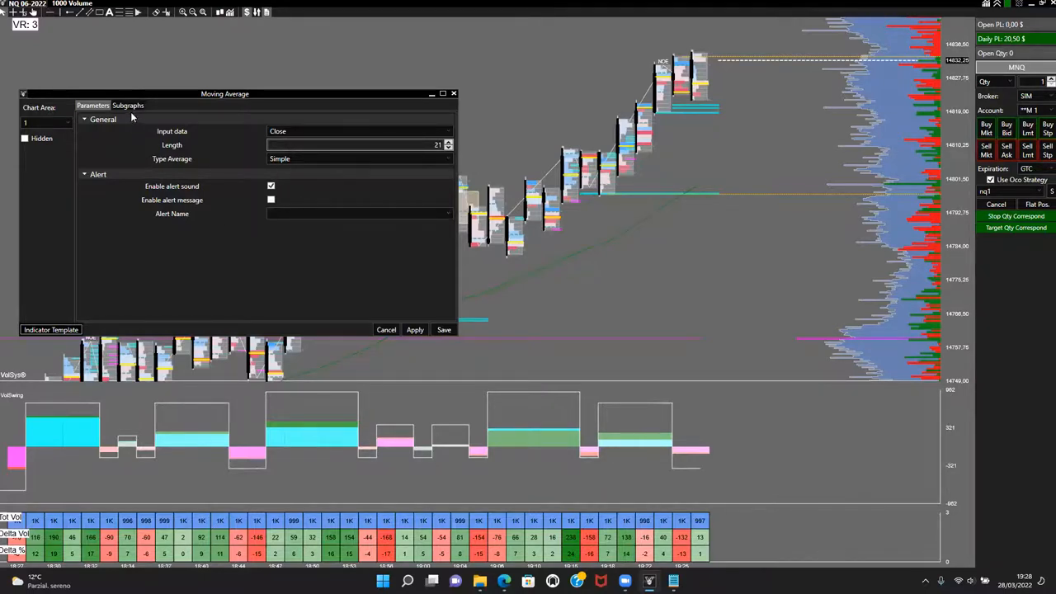
Change the Moving Average line colour from green to red in Subgraphs and save it
{"action": "left_click", "coordinate": [129, 106]}
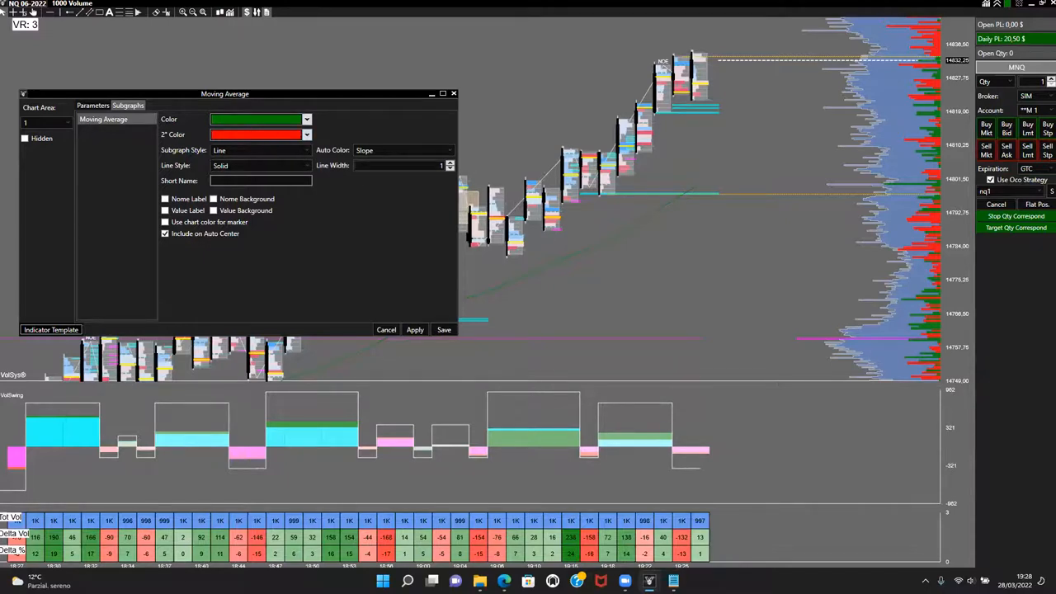
{"action": "left_click", "coordinate": [307, 119]}
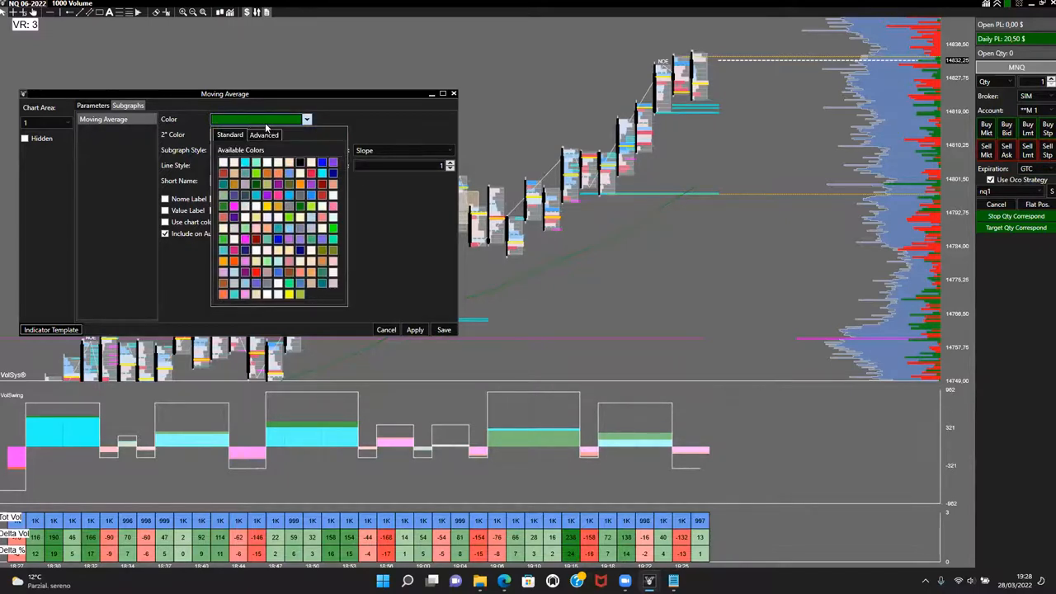
{"action": "mouse_move", "coordinate": [689, 291]}
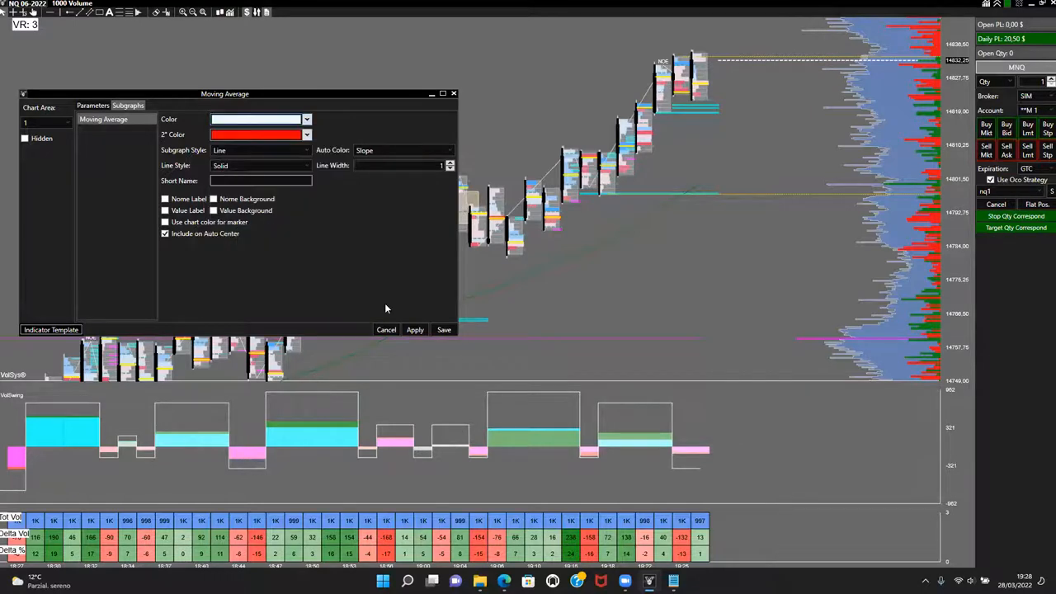
{"action": "left_click", "coordinate": [414, 330]}
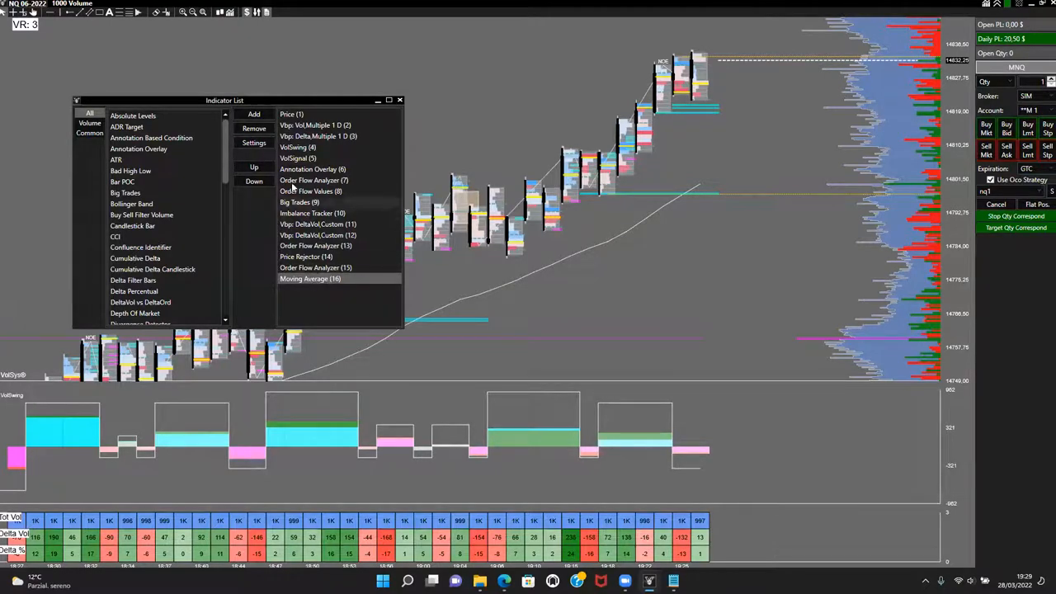
Remove Moving Average (16) from the applied indicators and close the list
{"action": "left_click", "coordinate": [315, 268]}
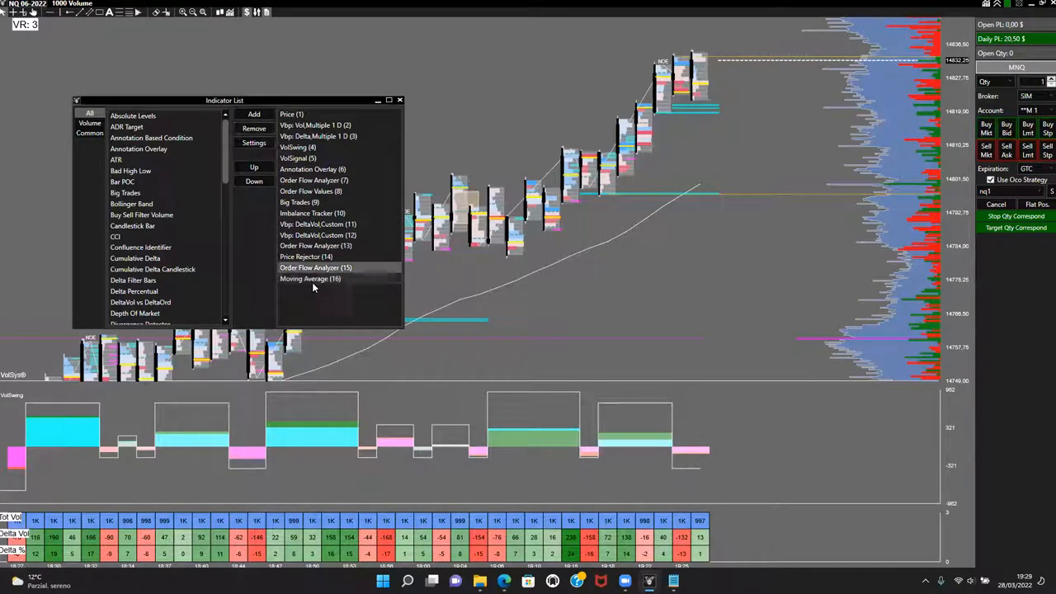
{"action": "left_click", "coordinate": [310, 277]}
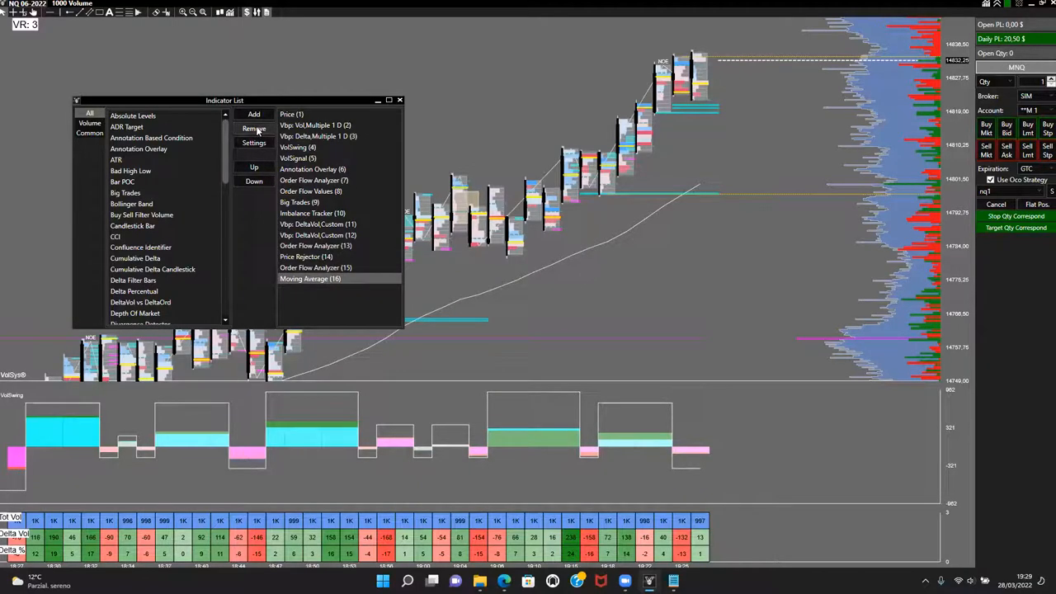
{"action": "left_click", "coordinate": [254, 128]}
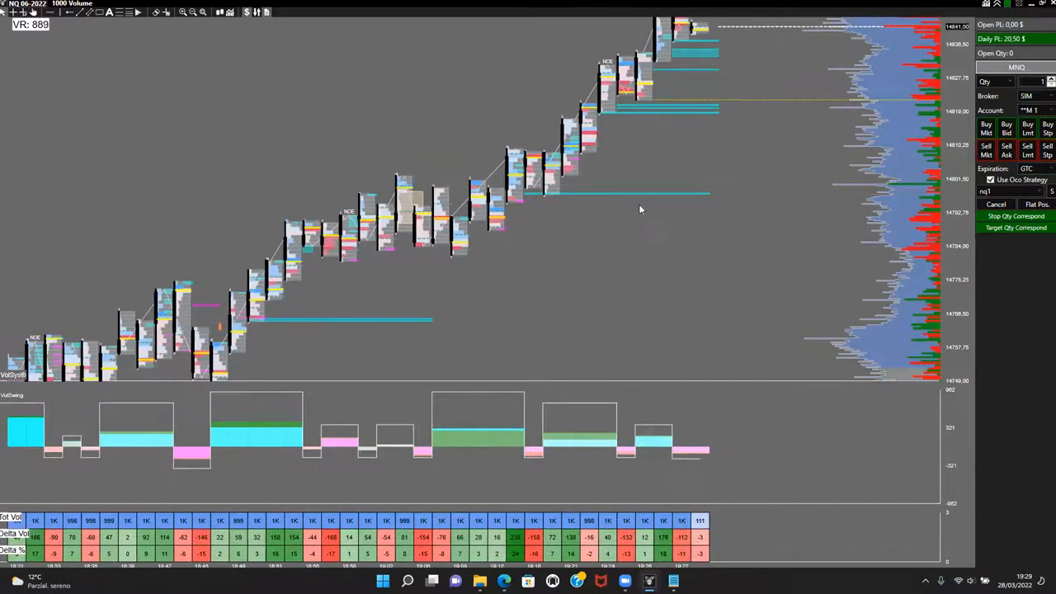
Reopen the Indicator List from the chart's context menu, now ending at Order Flow Analyzer
{"action": "right_click", "coordinate": [640, 208]}
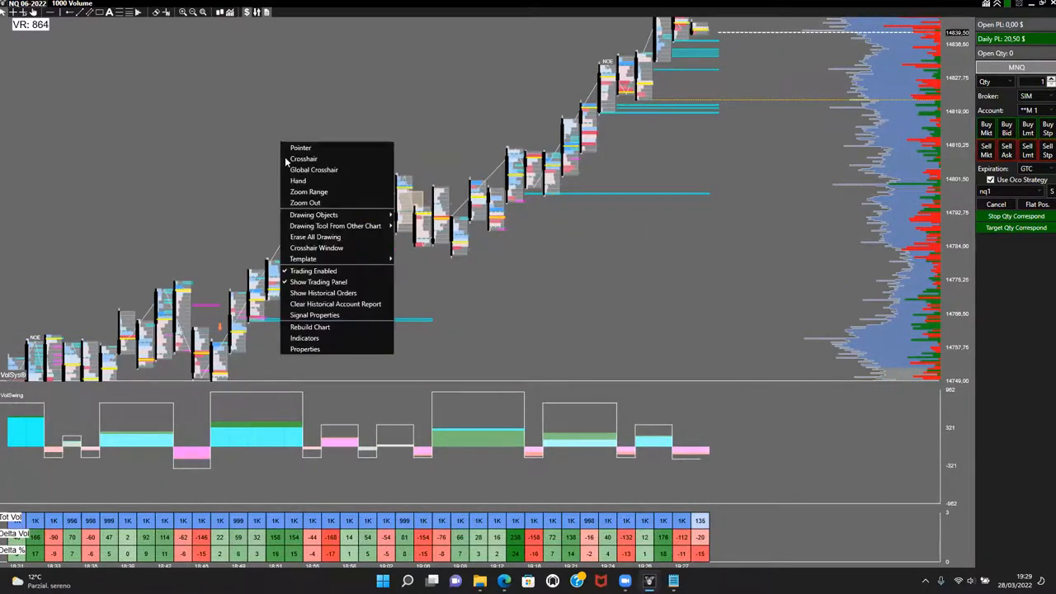
{"action": "left_click", "coordinate": [304, 337]}
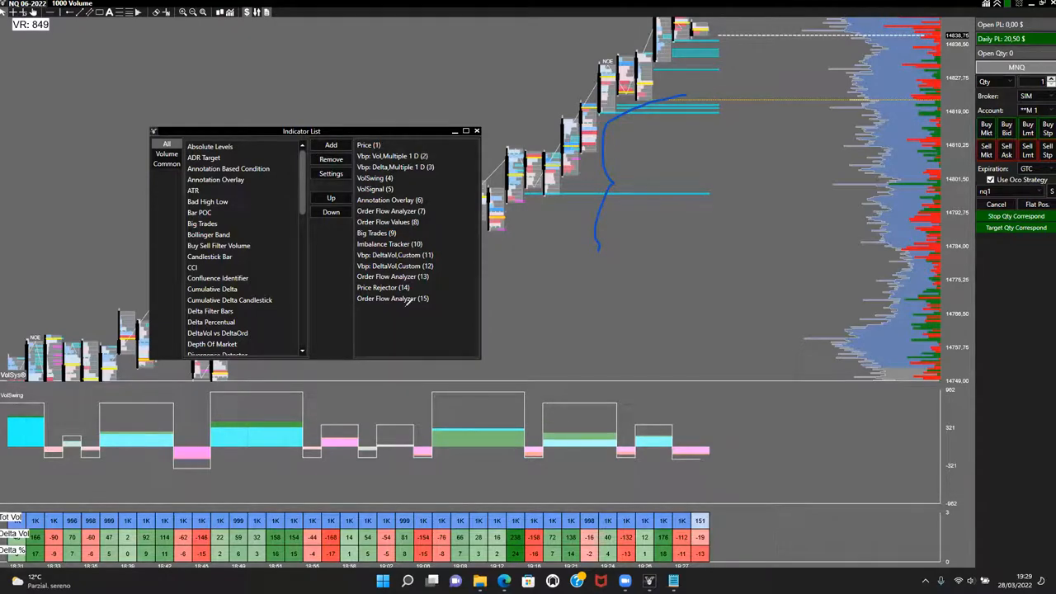
{"action": "mouse_move", "coordinate": [757, 390]}
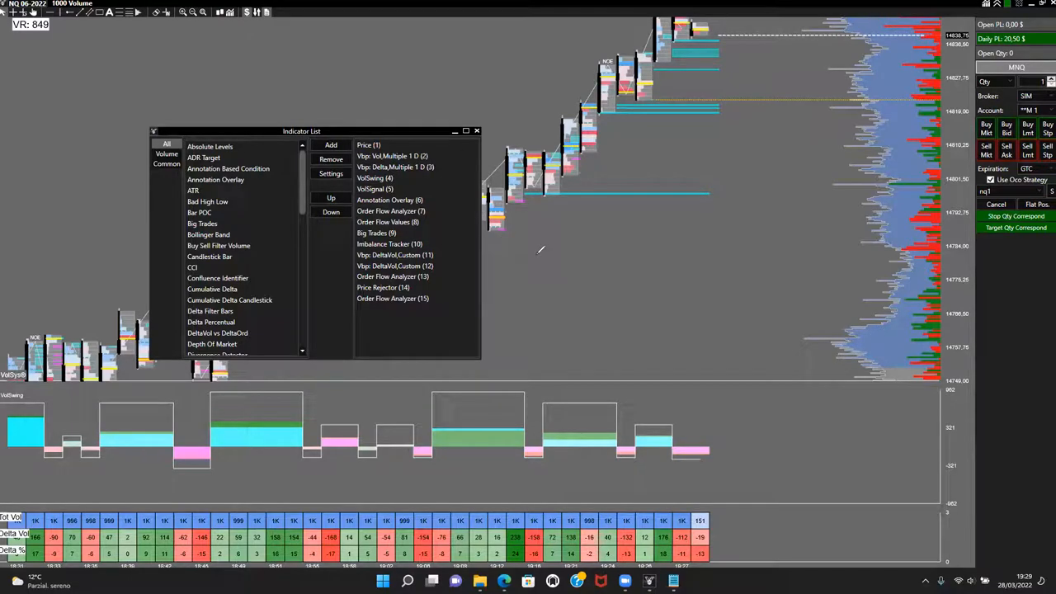
{"action": "mouse_move", "coordinate": [841, 401]}
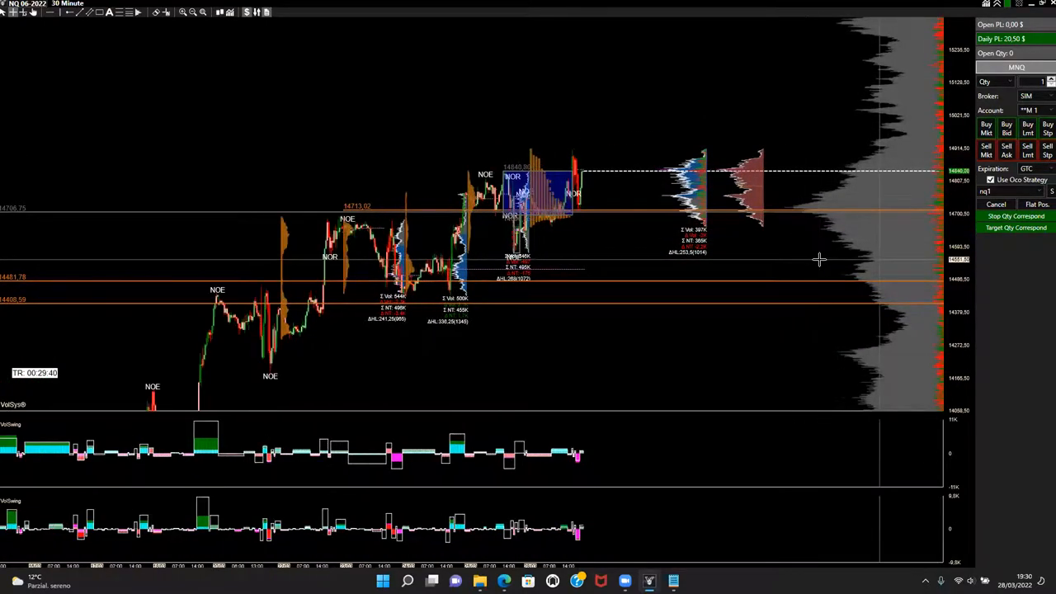
{"action": "mouse_move", "coordinate": [756, 178]}
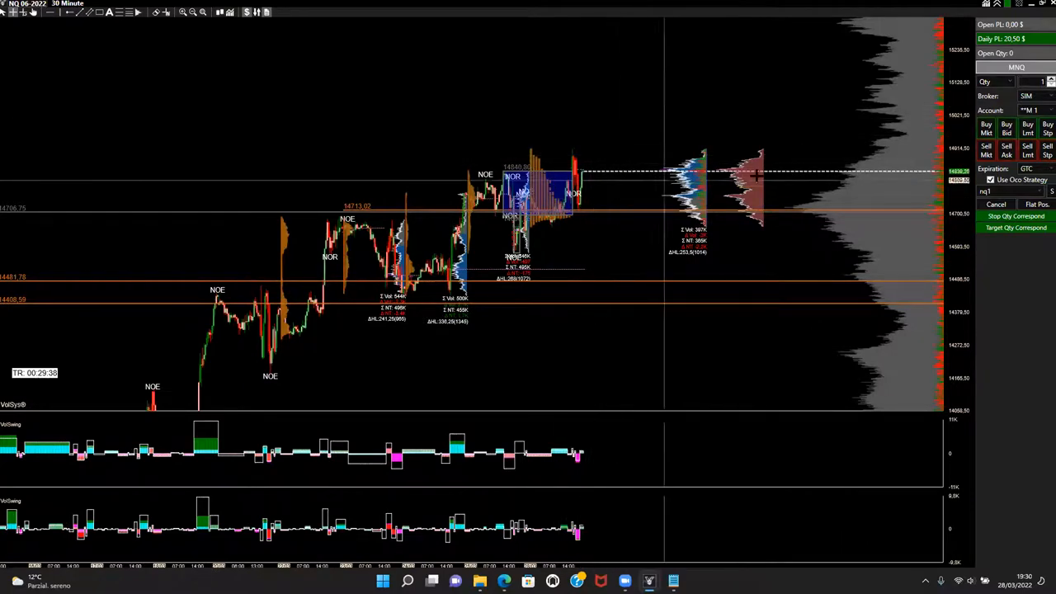
{"action": "mouse_move", "coordinate": [495, 66]}
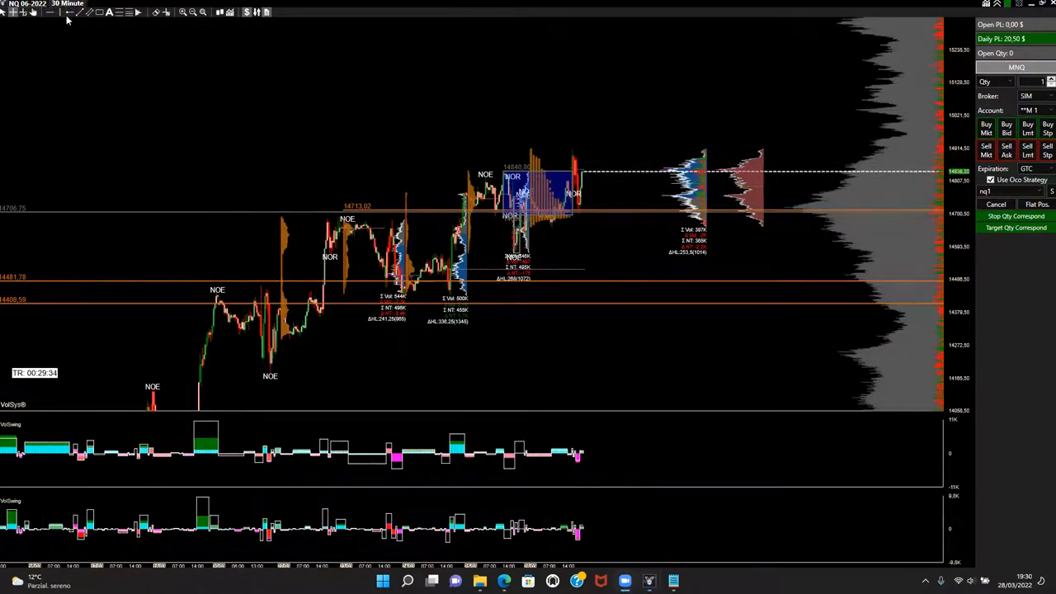
{"action": "mouse_move", "coordinate": [128, 70]}
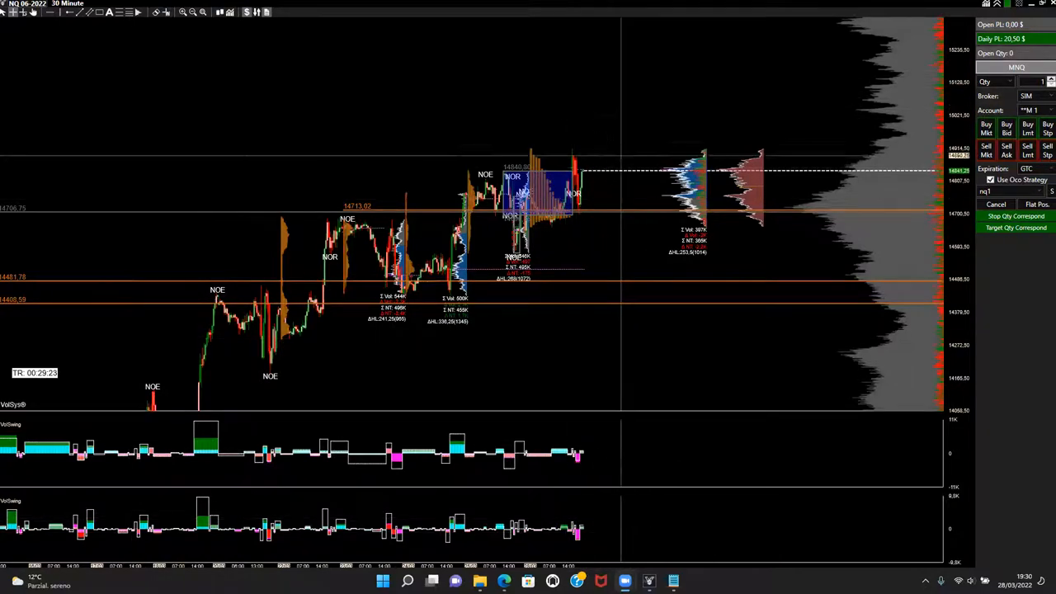
{"action": "mouse_move", "coordinate": [743, 149]}
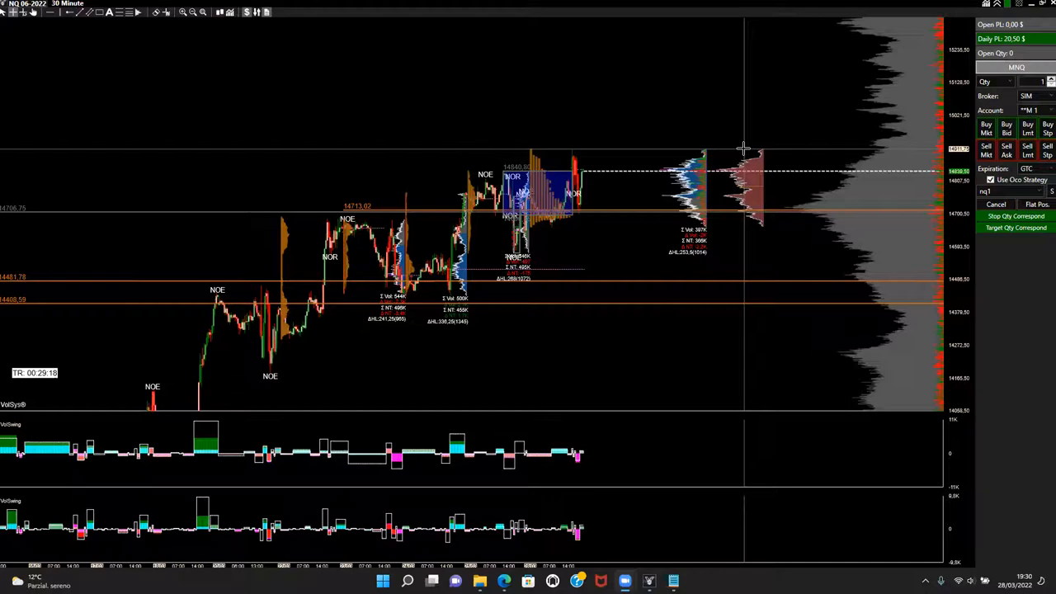
{"action": "mouse_move", "coordinate": [429, 102]}
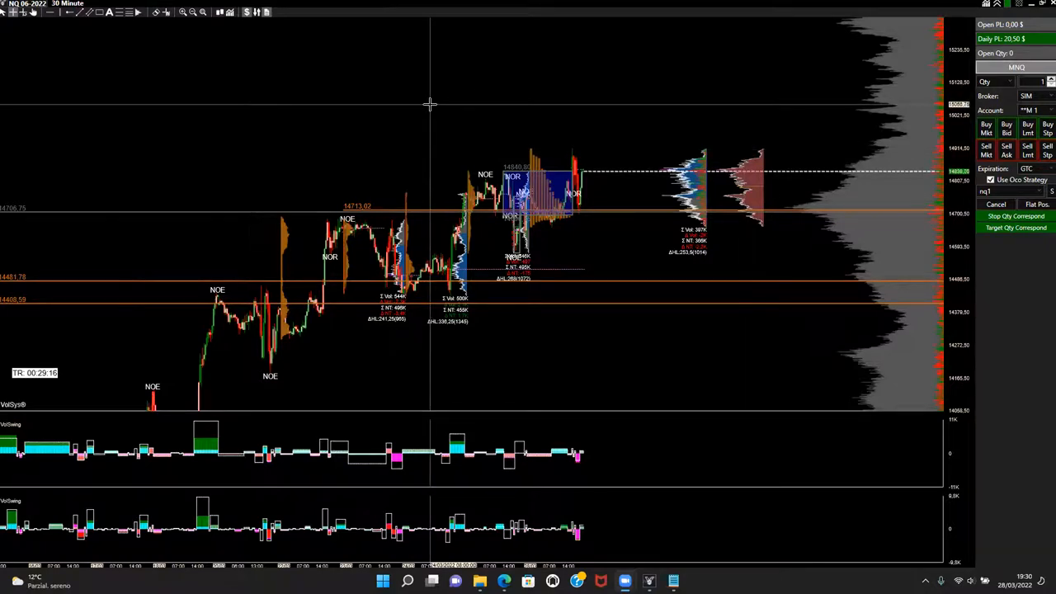
{"action": "mouse_move", "coordinate": [208, 213]}
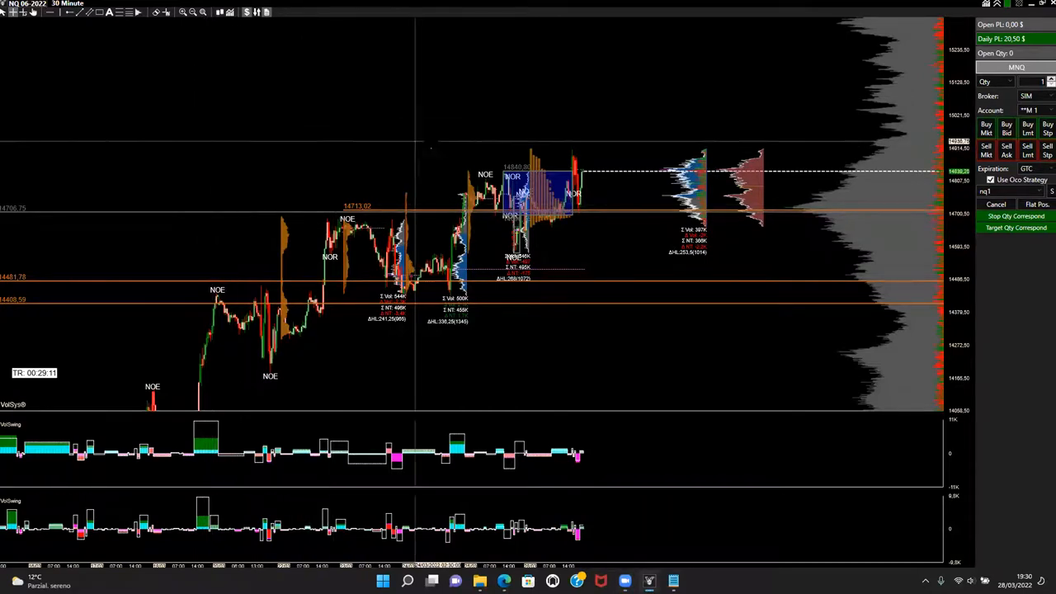
{"action": "mouse_move", "coordinate": [436, 104]}
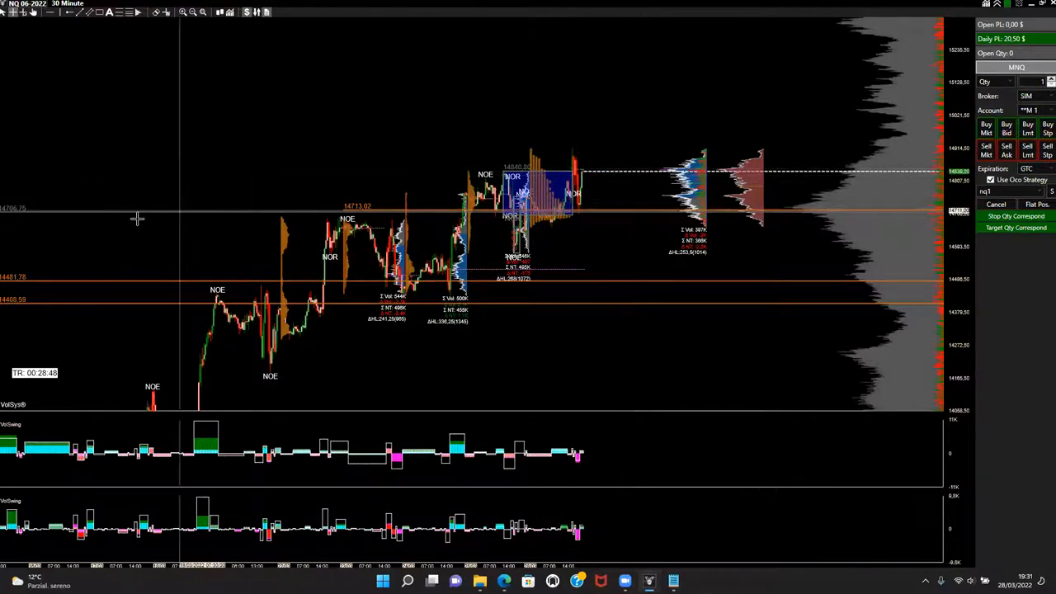
{"action": "mouse_move", "coordinate": [235, 212]}
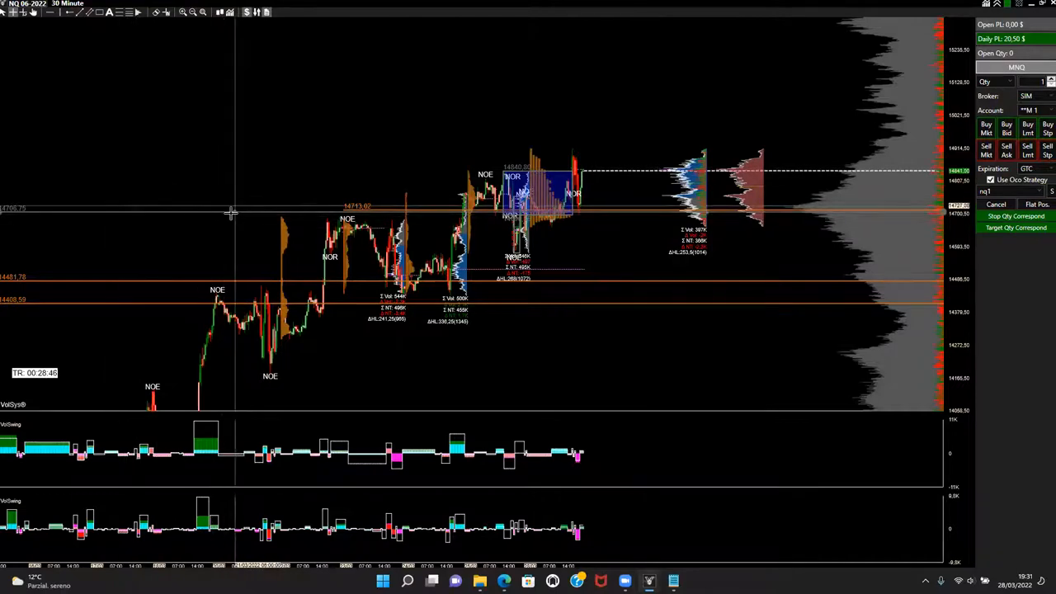
{"action": "mouse_move", "coordinate": [271, 155]}
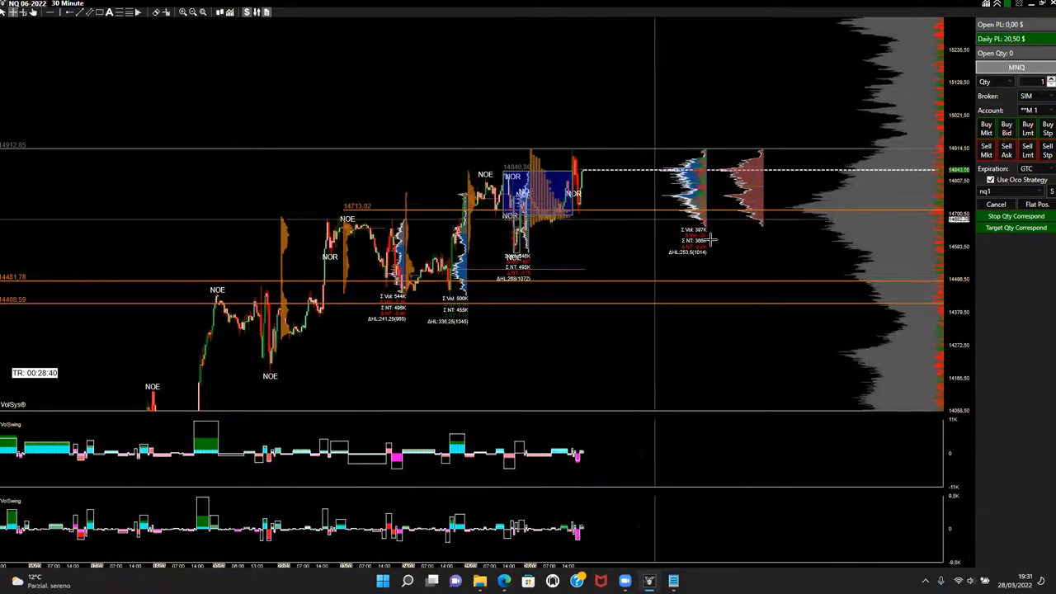
{"action": "mouse_move", "coordinate": [733, 239]}
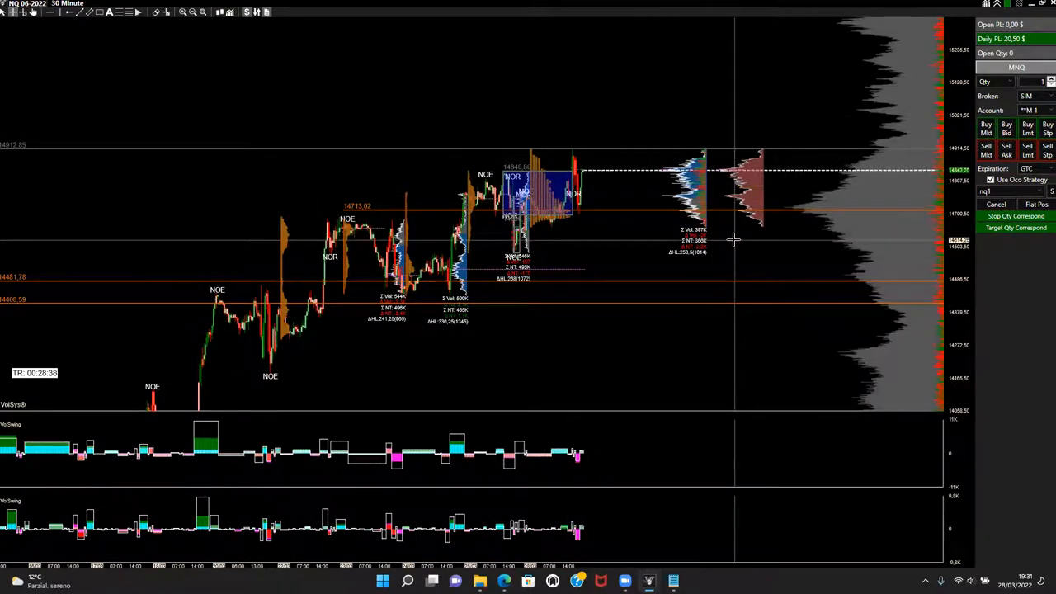
{"action": "mouse_move", "coordinate": [720, 231]}
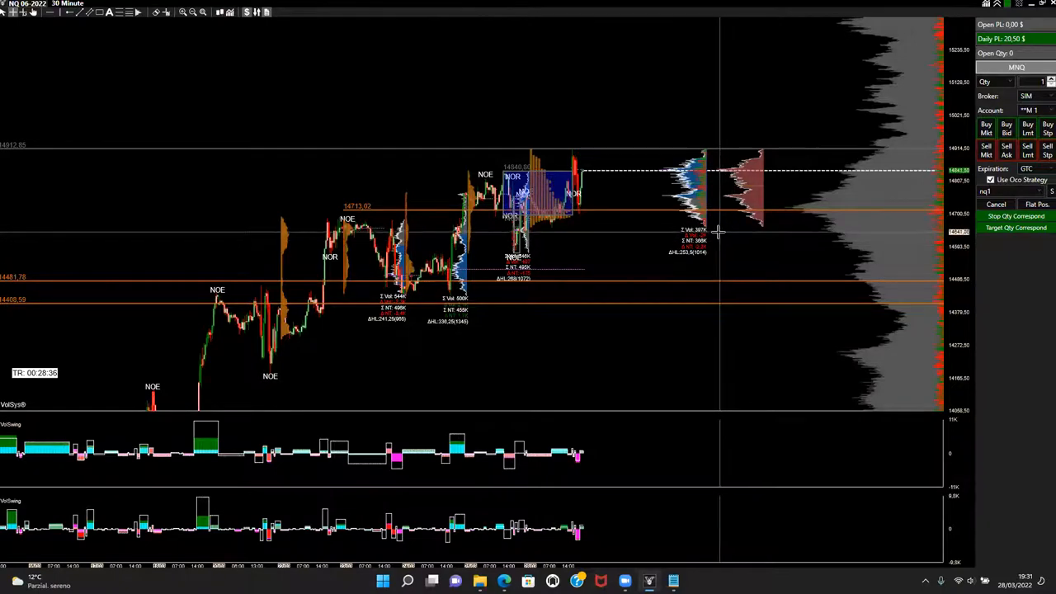
{"action": "mouse_move", "coordinate": [596, 64]}
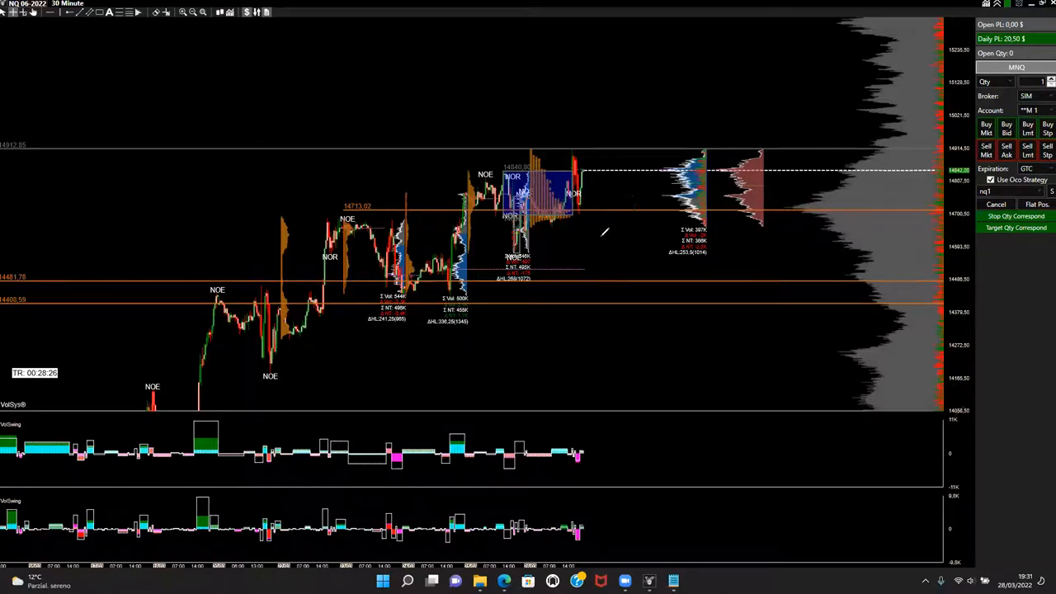
{"action": "mouse_move", "coordinate": [627, 409]}
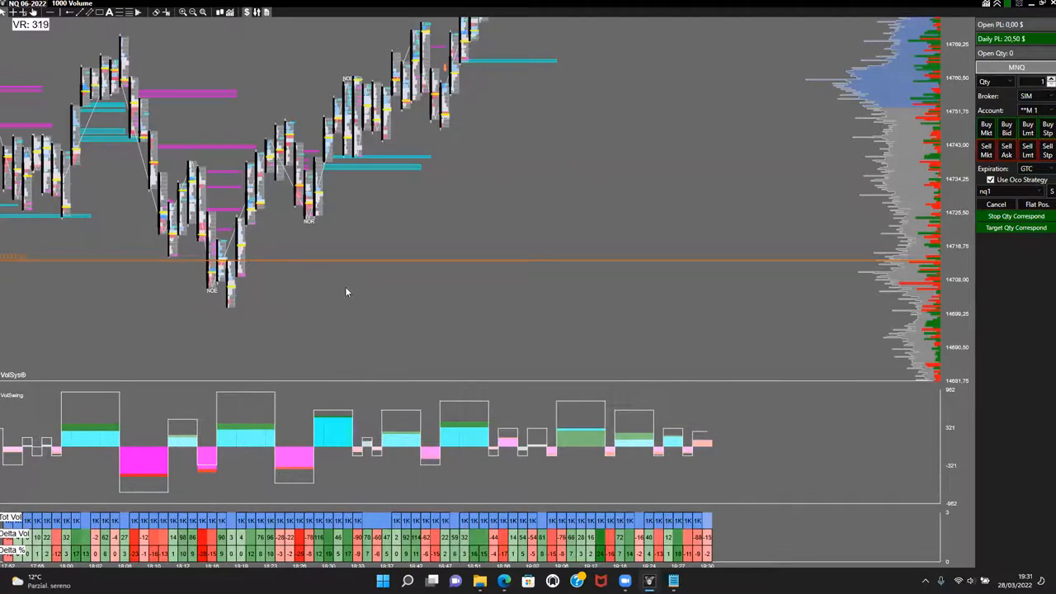
{"action": "right_click", "coordinate": [347, 292]}
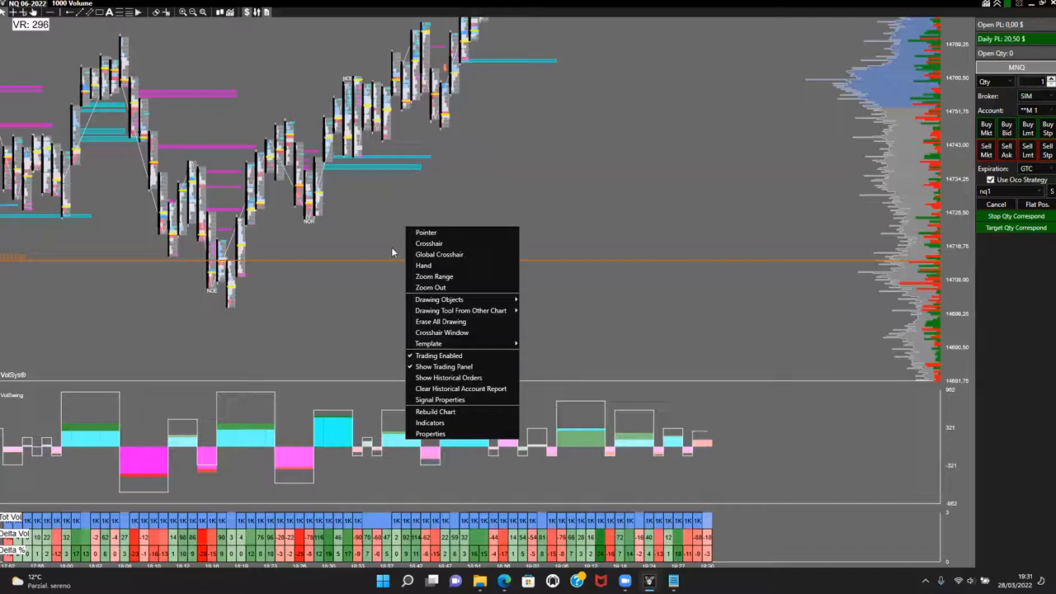
{"action": "mouse_move", "coordinate": [471, 314]}
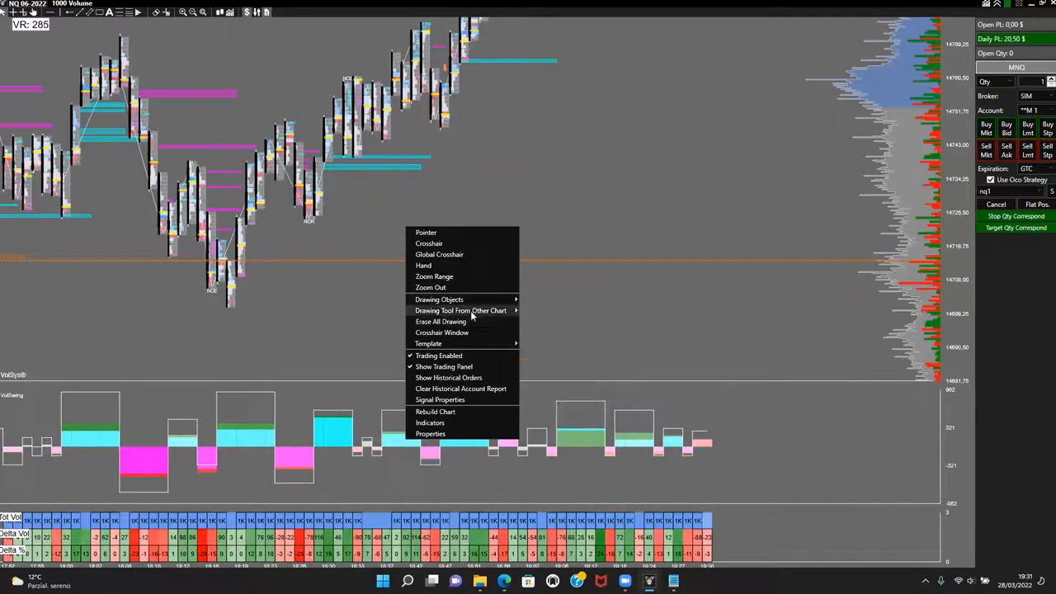
{"action": "mouse_move", "coordinate": [565, 317]}
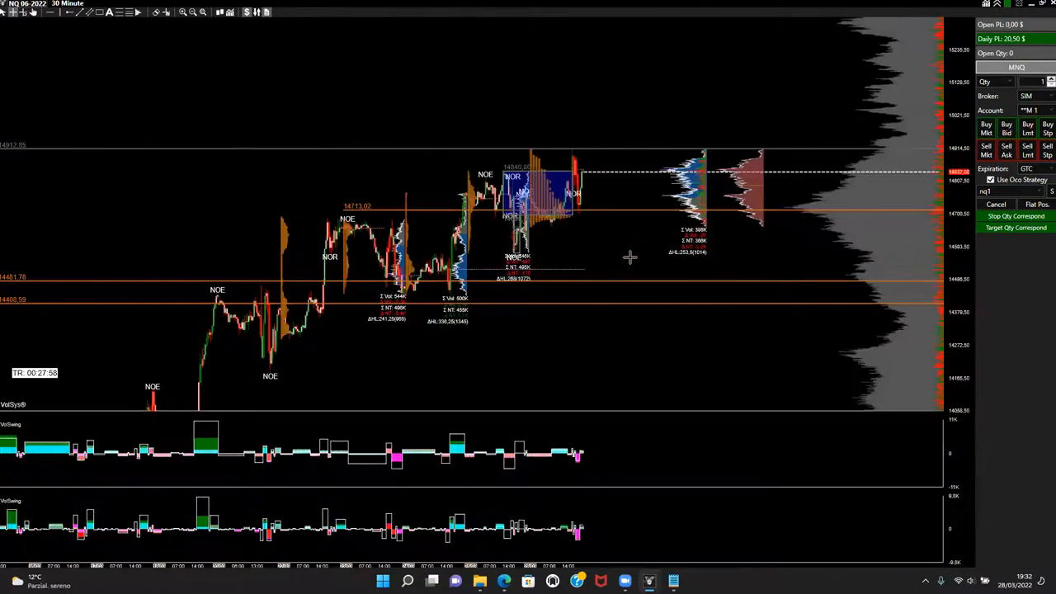
{"action": "mouse_move", "coordinate": [631, 208]}
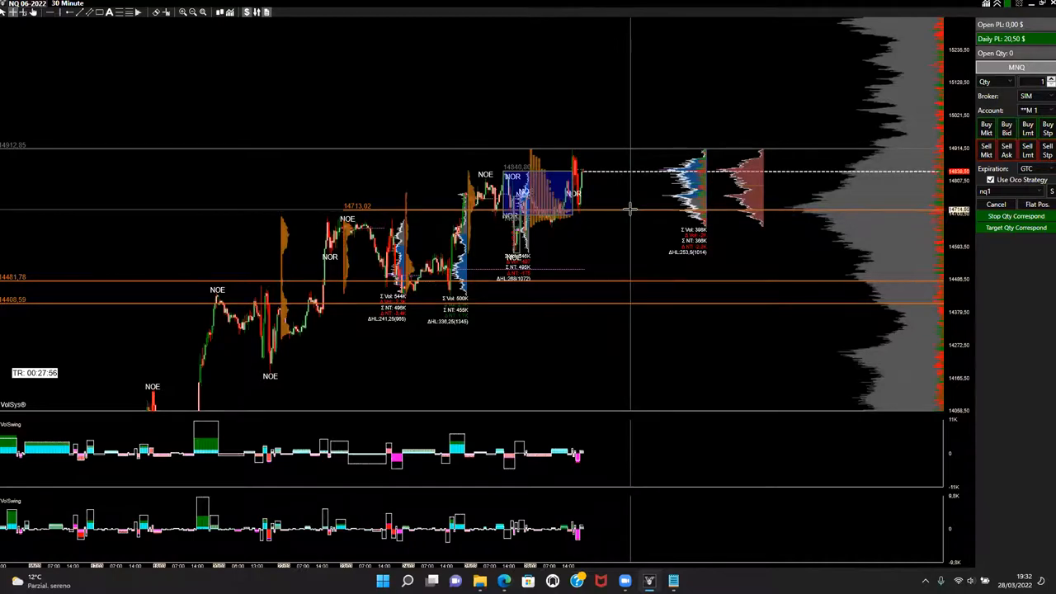
{"action": "mouse_move", "coordinate": [792, 208]}
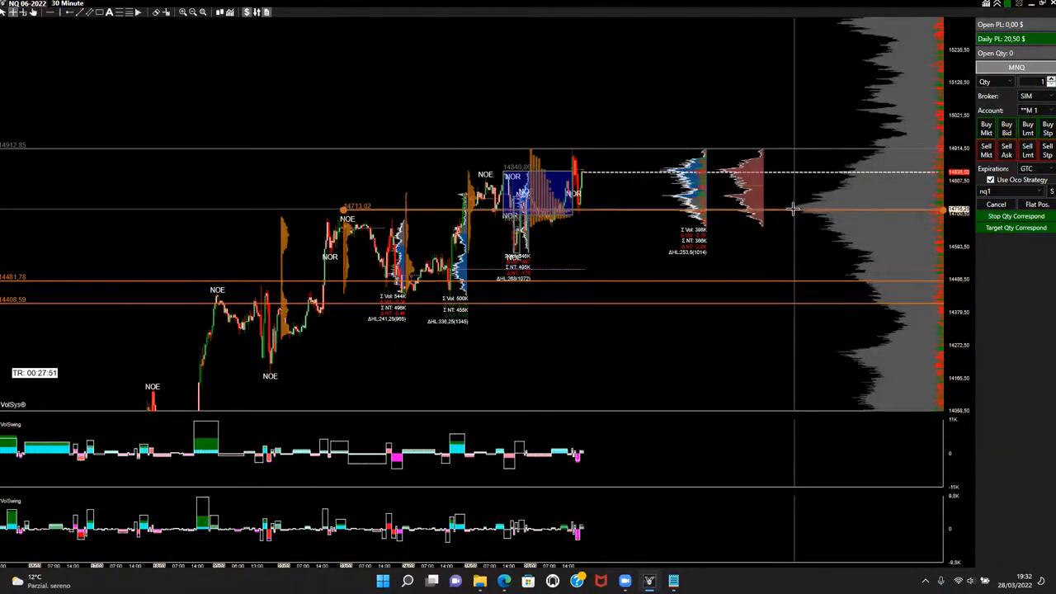
{"action": "mouse_move", "coordinate": [660, 237]}
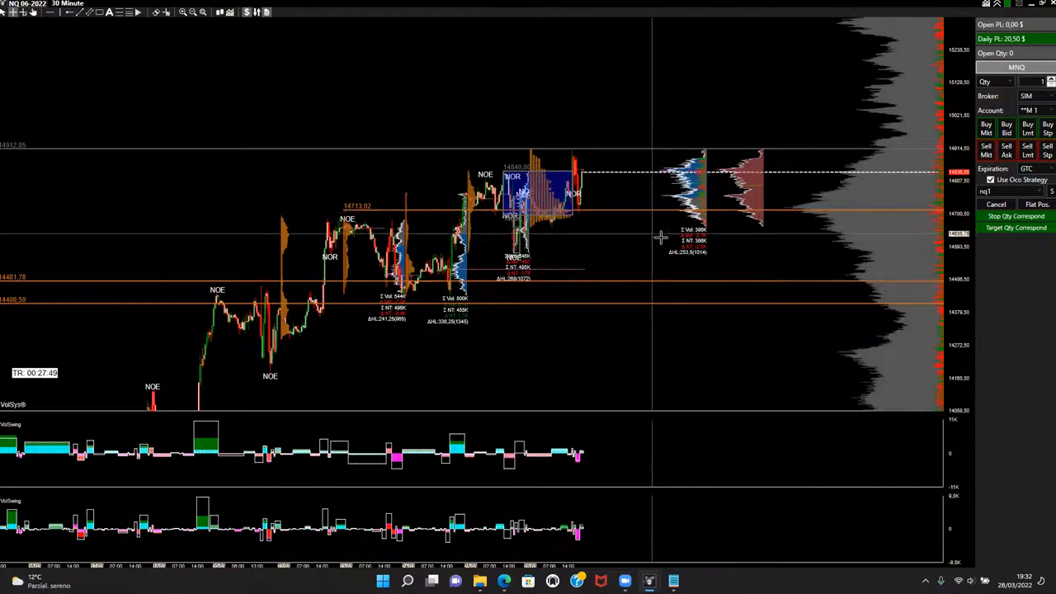
{"action": "mouse_move", "coordinate": [772, 63]}
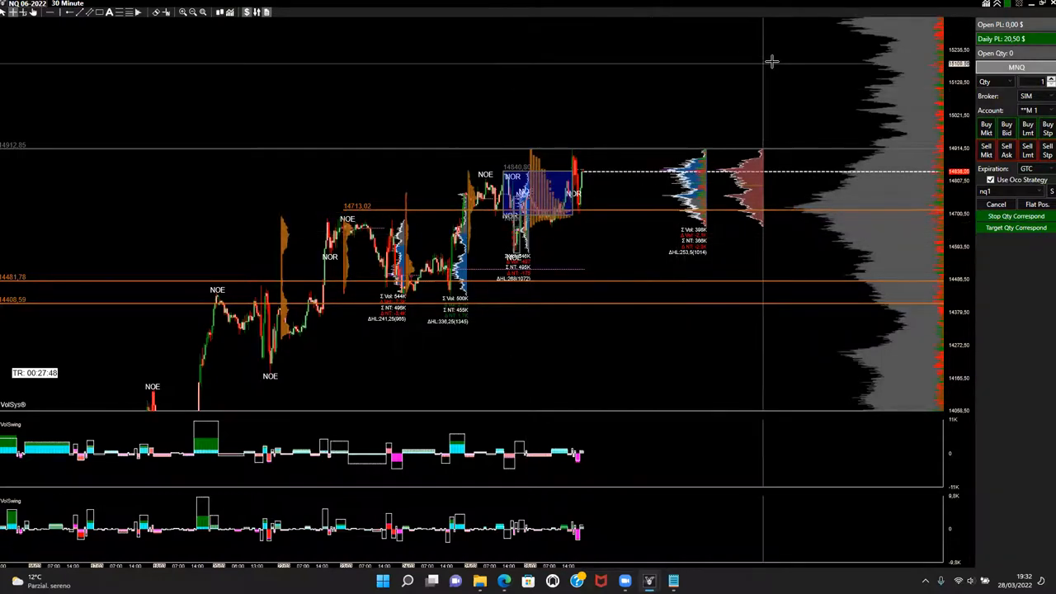
{"action": "mouse_move", "coordinate": [759, 63]}
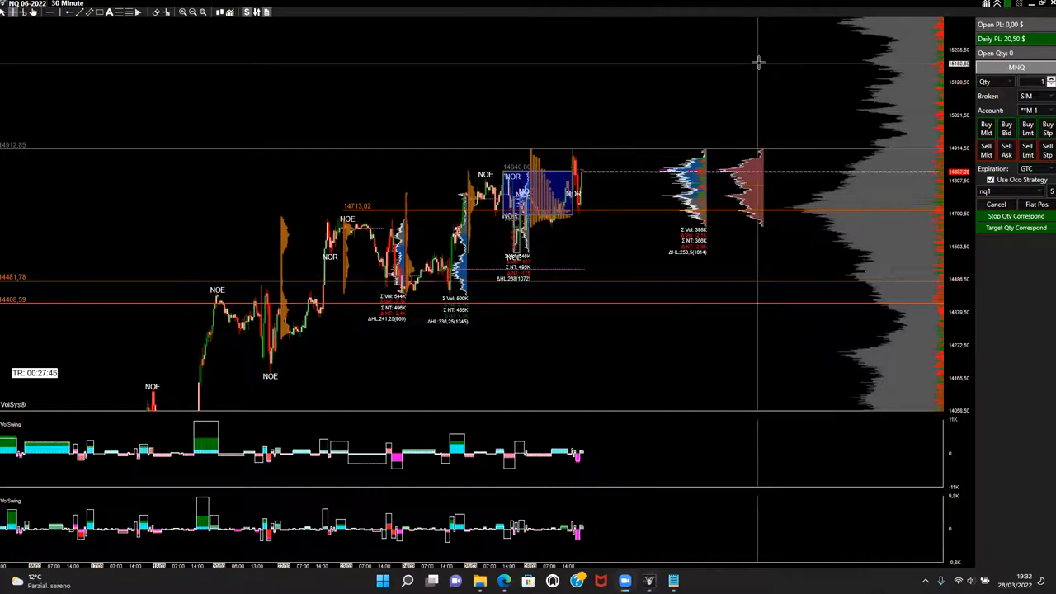
{"action": "mouse_move", "coordinate": [696, 63]}
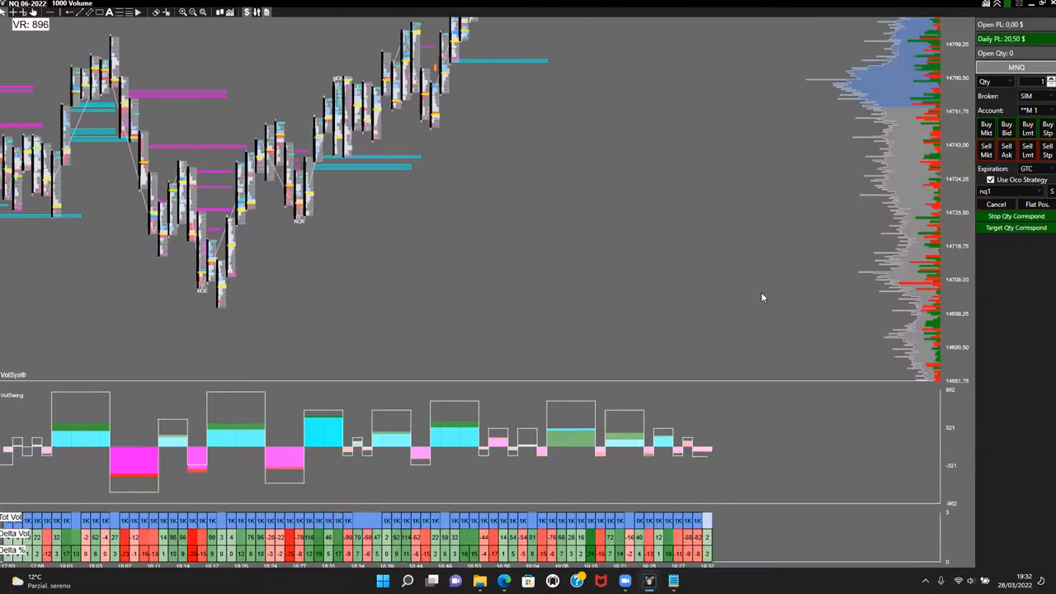
{"action": "mouse_move", "coordinate": [726, 297]}
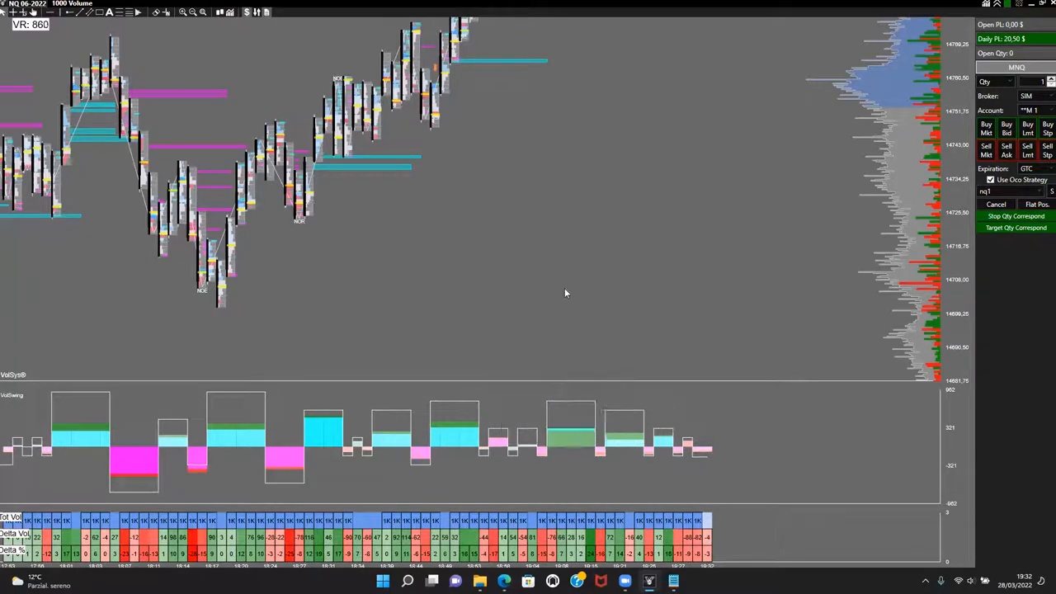
Bring up the 1000-volume chart's context menu to reach Drawing Tool From Other Chart
{"action": "right_click", "coordinate": [566, 294]}
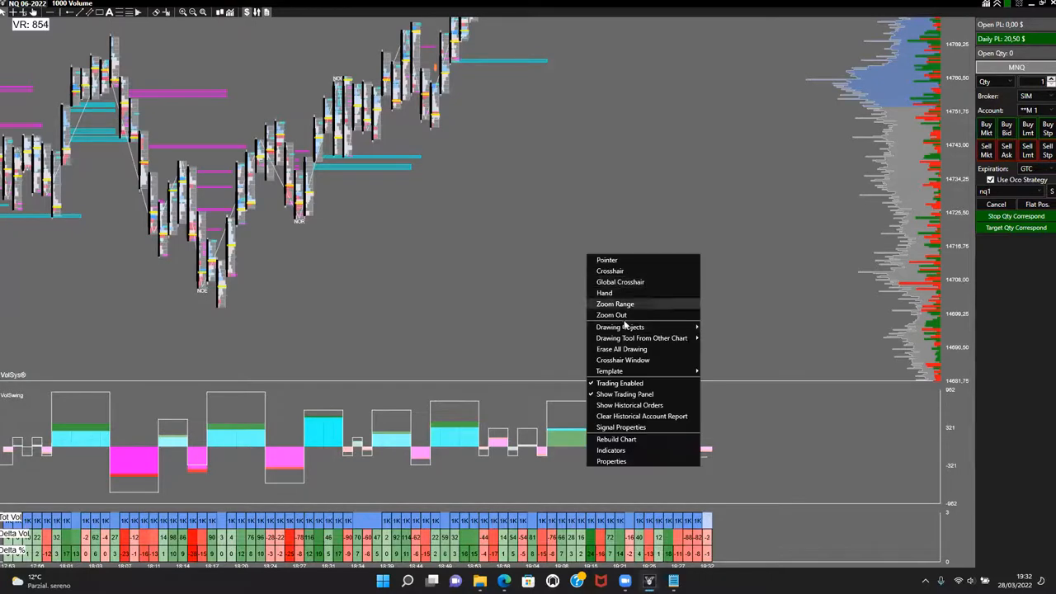
{"action": "mouse_move", "coordinate": [642, 338]}
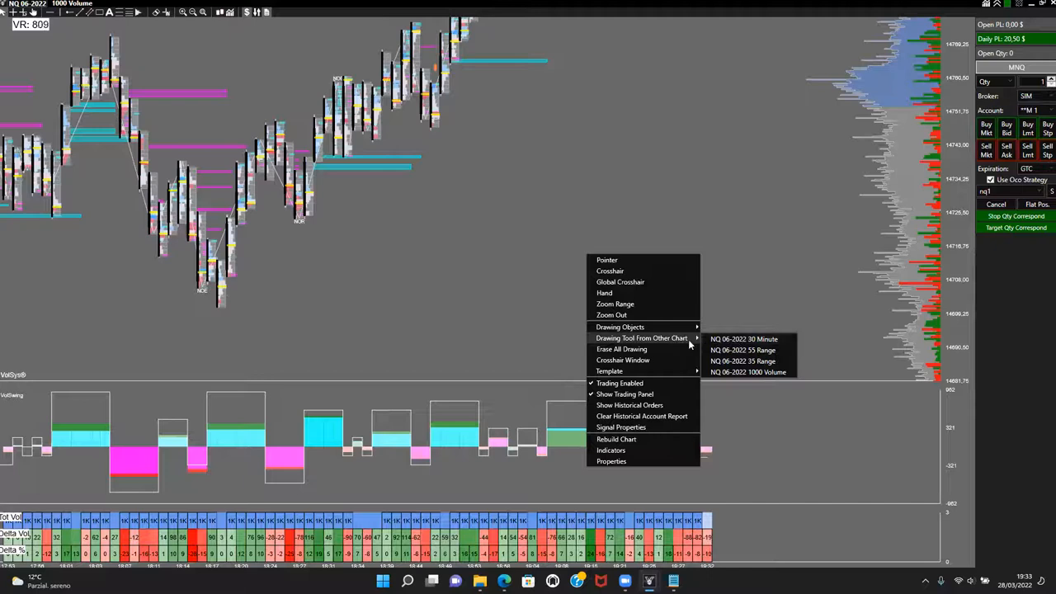
{"action": "mouse_move", "coordinate": [726, 340]}
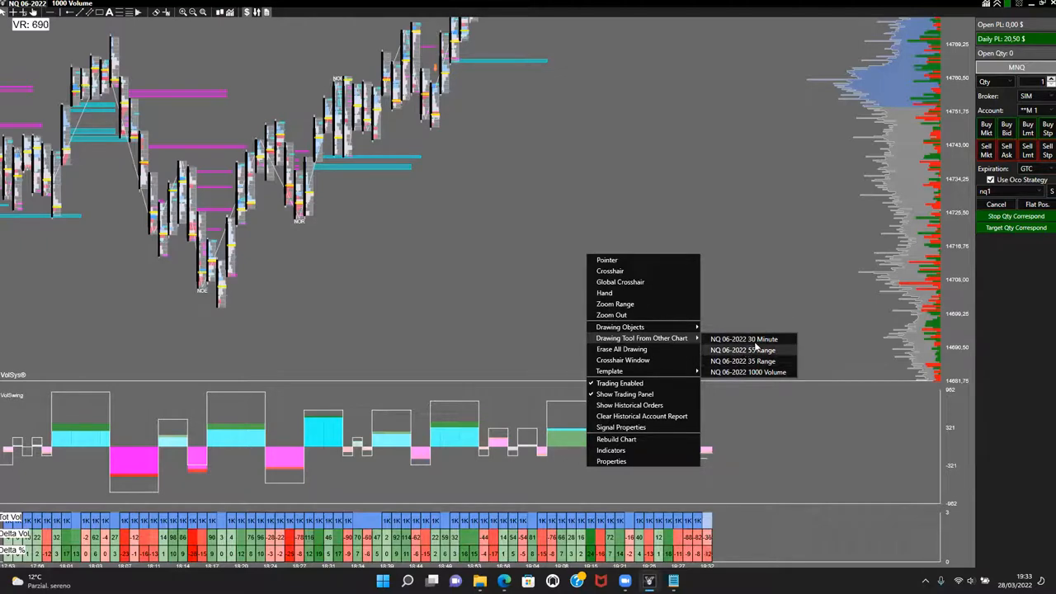
{"action": "mouse_move", "coordinate": [743, 340]}
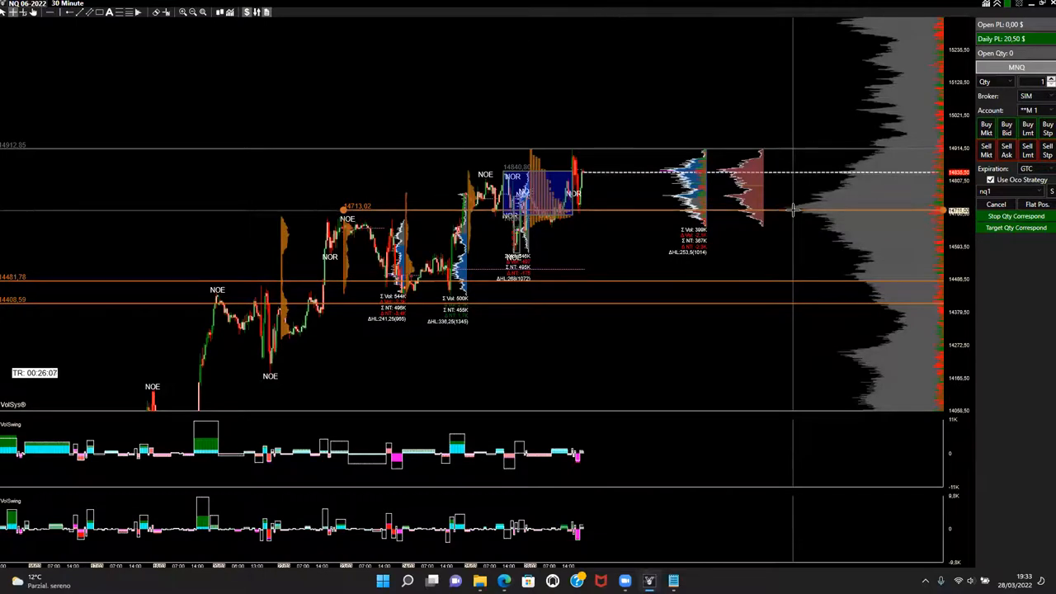
{"action": "mouse_move", "coordinate": [788, 208]}
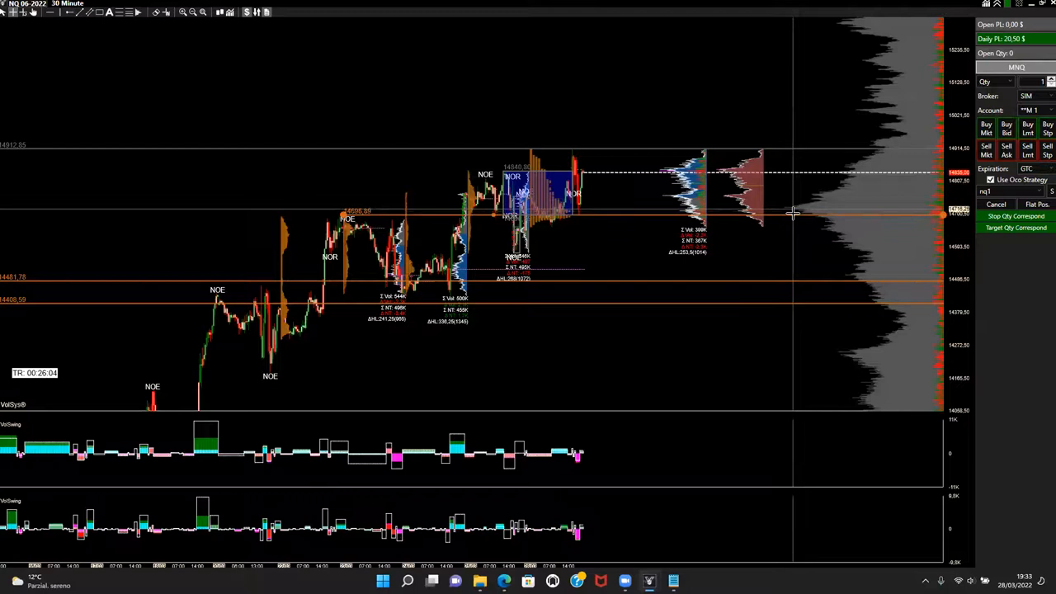
{"action": "mouse_move", "coordinate": [799, 211]}
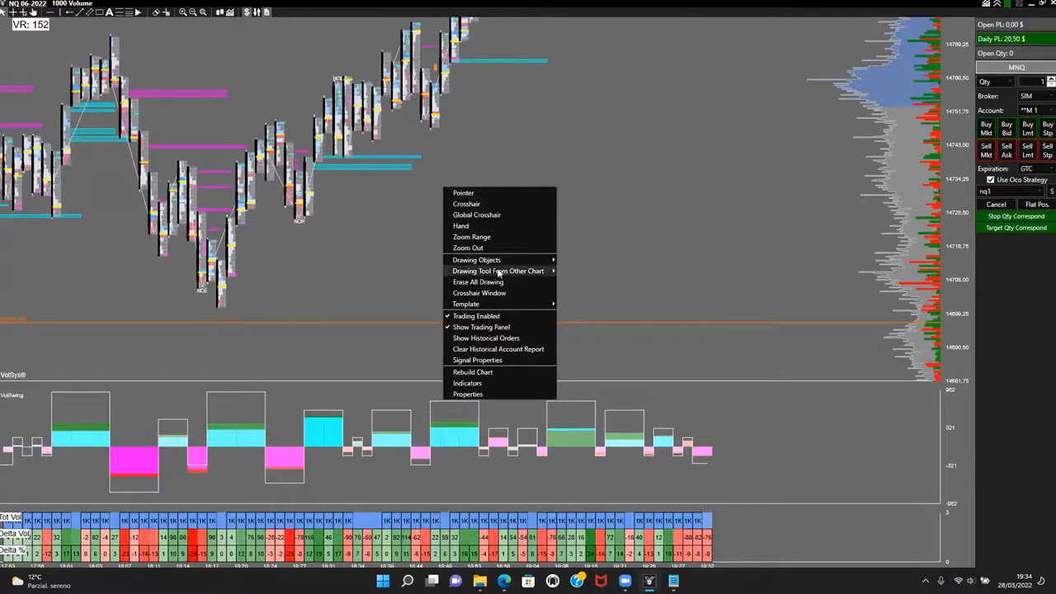
{"action": "mouse_move", "coordinate": [477, 261]}
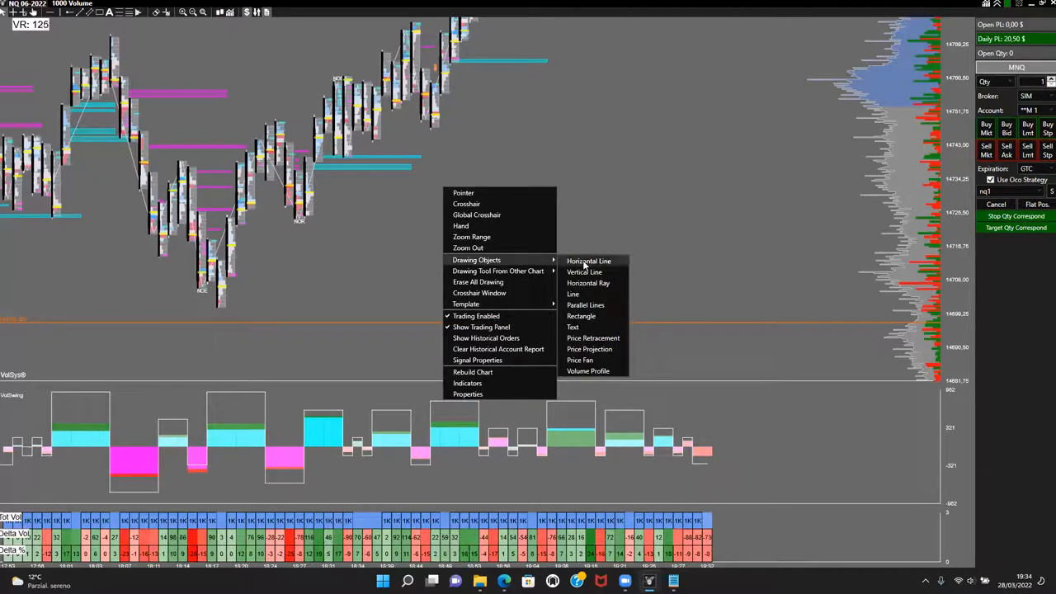
{"action": "mouse_move", "coordinate": [601, 289]}
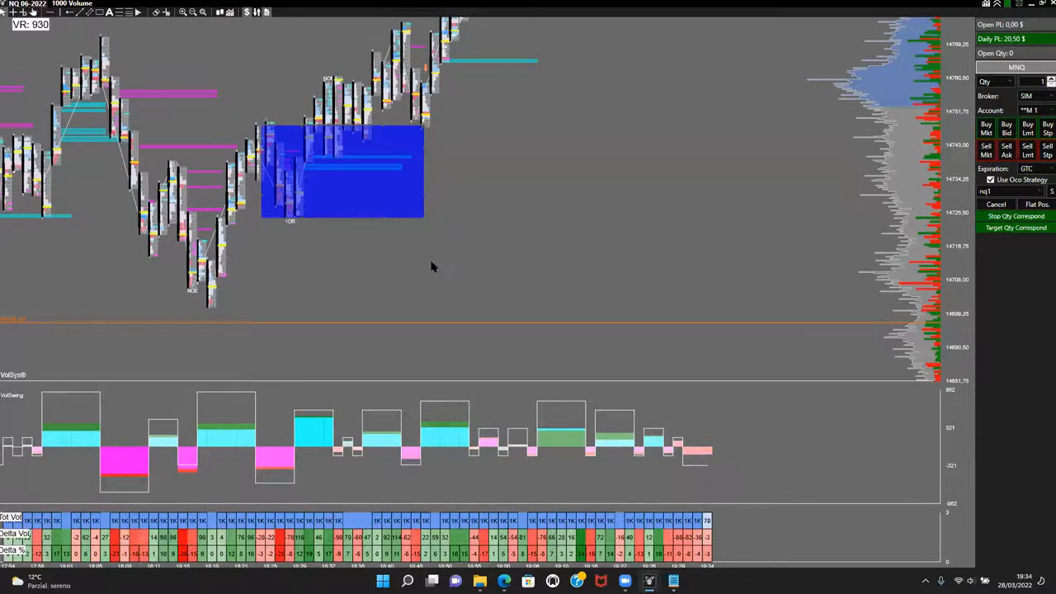
Bring up the chart's context menu again to reach the Drawing Objects tools
{"action": "right_click", "coordinate": [432, 267]}
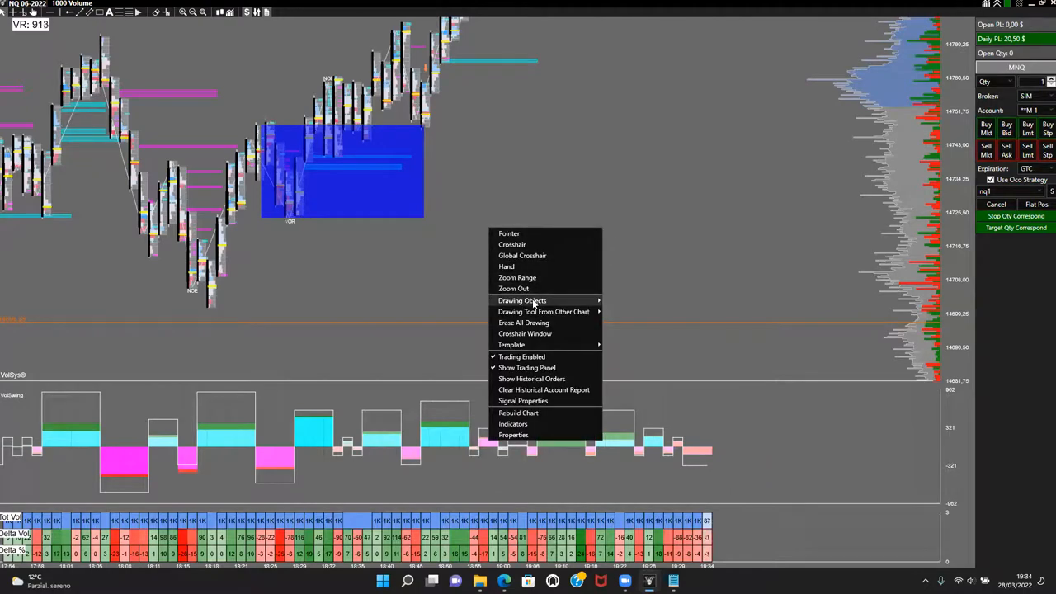
{"action": "mouse_move", "coordinate": [521, 301]}
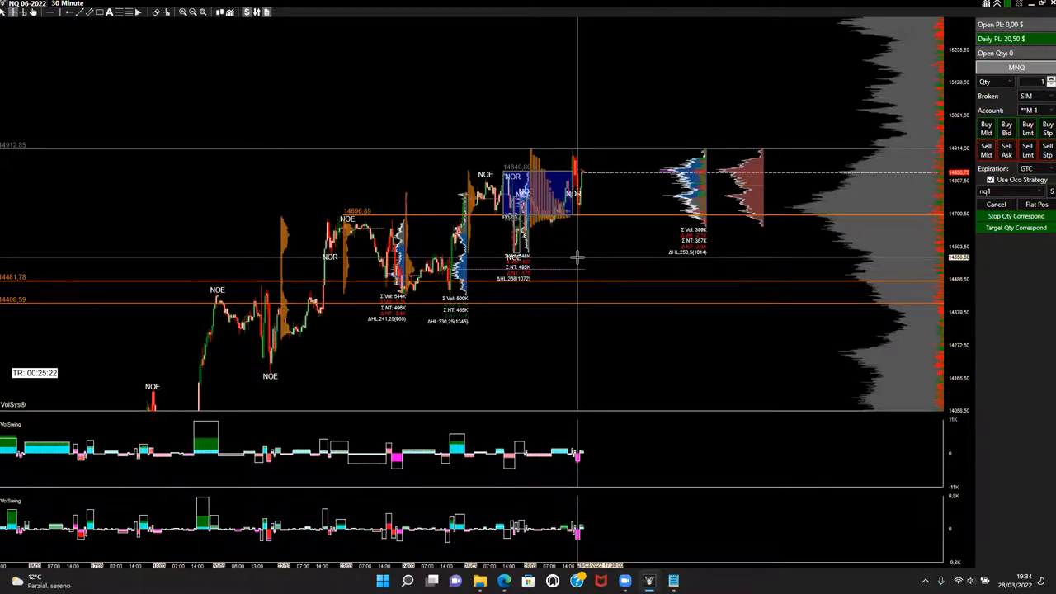
{"action": "mouse_move", "coordinate": [643, 238]}
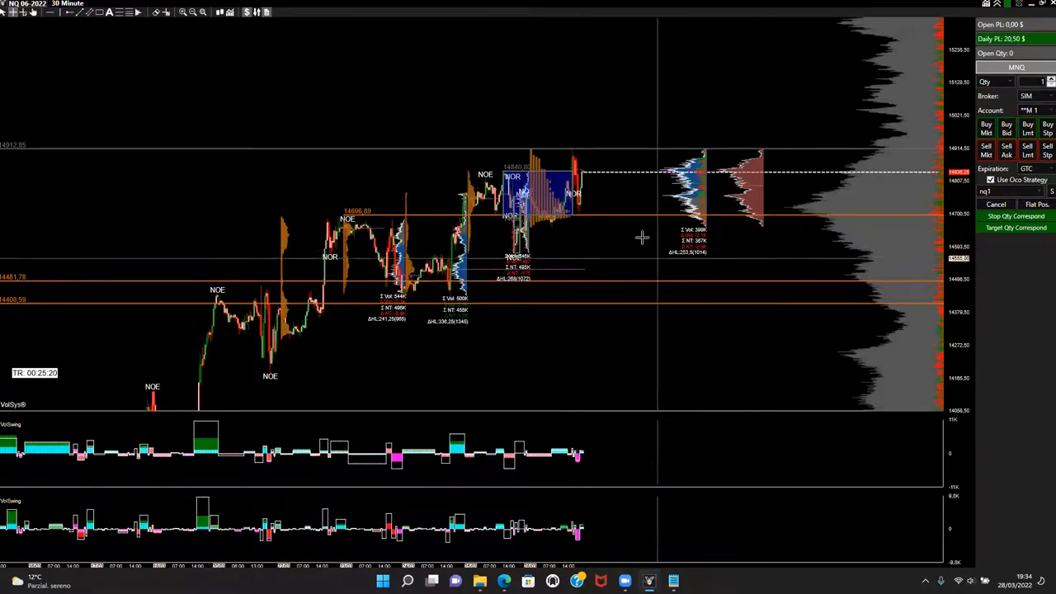
{"action": "mouse_move", "coordinate": [614, 222]}
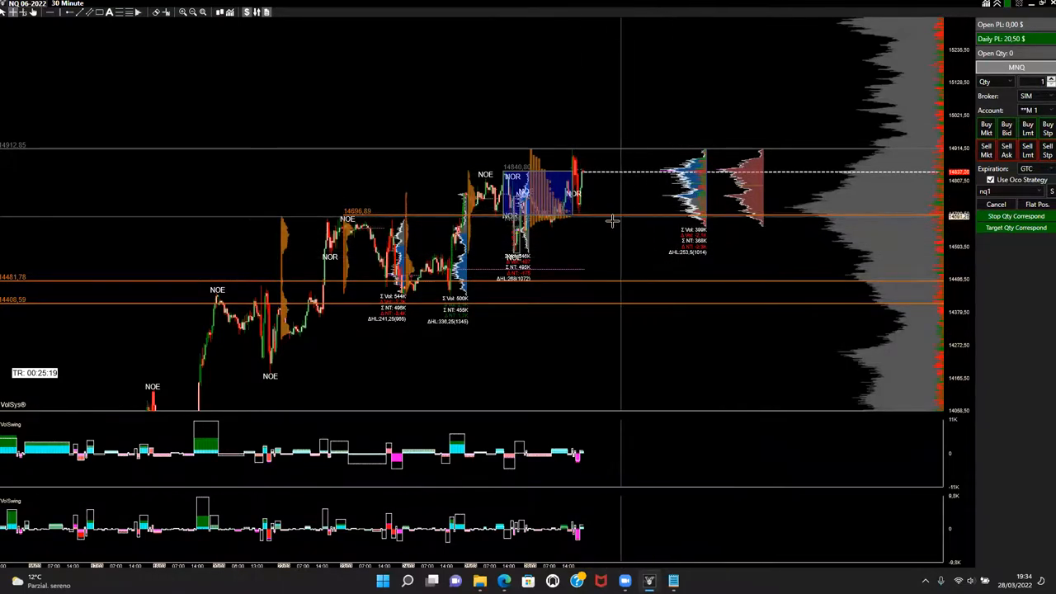
{"action": "mouse_move", "coordinate": [86, 85]}
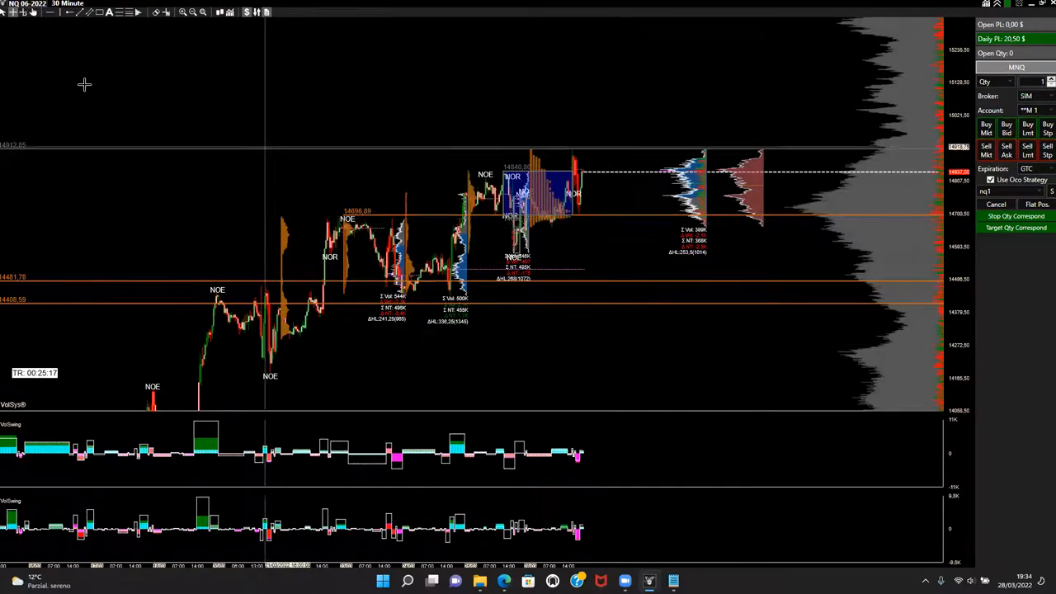
{"action": "mouse_move", "coordinate": [641, 264]}
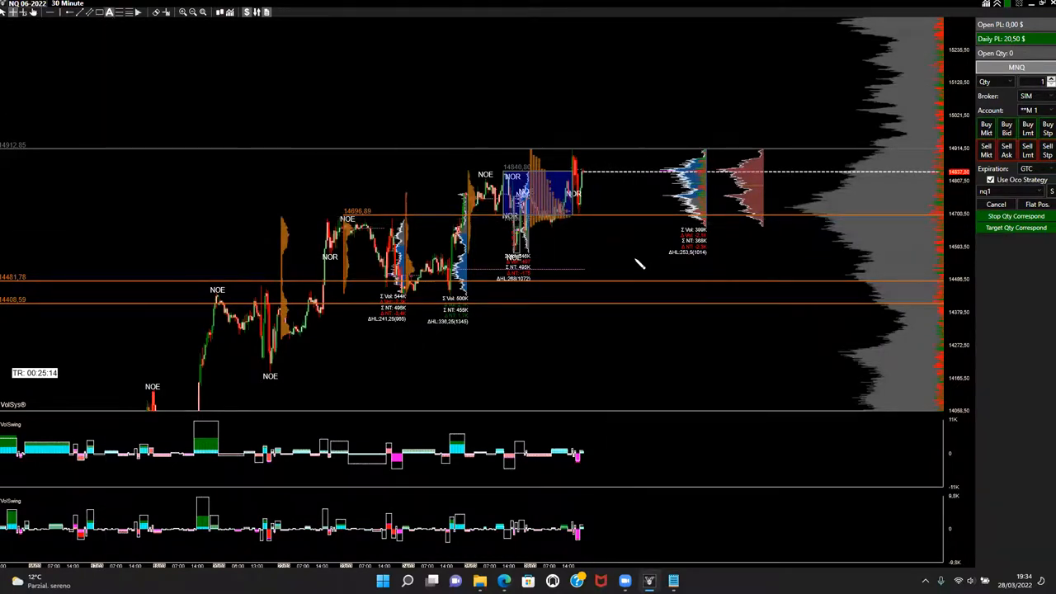
{"action": "mouse_move", "coordinate": [594, 214]}
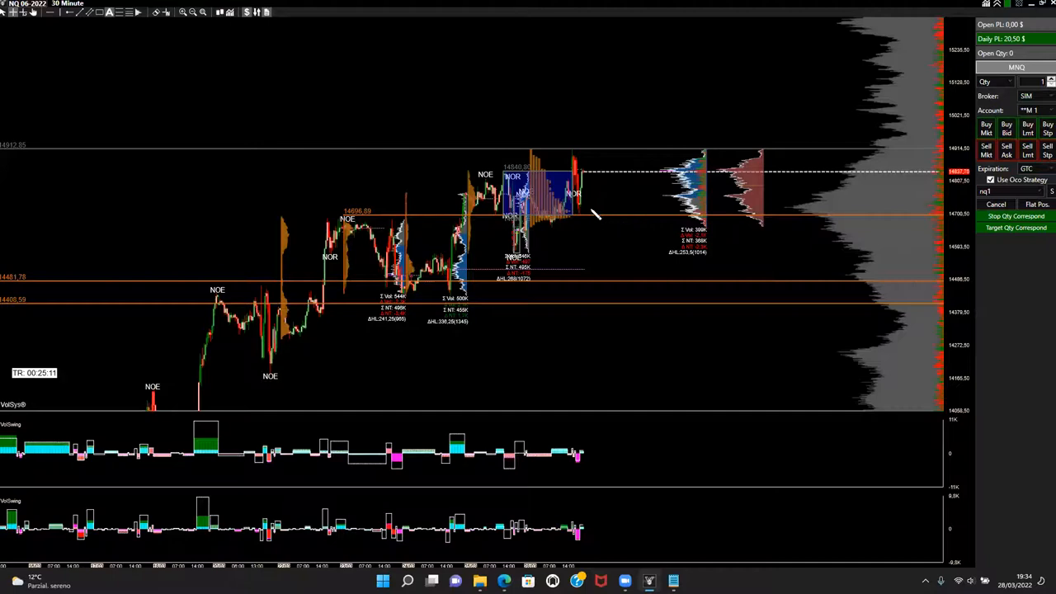
{"action": "mouse_move", "coordinate": [574, 223]}
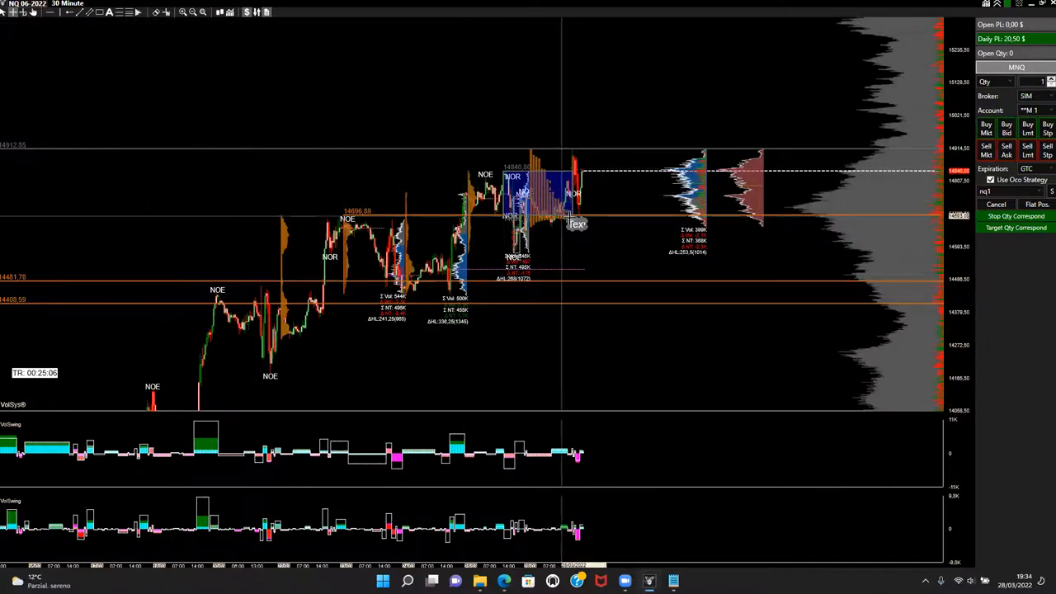
Bring up the context menu of the horizontal line below the blue rectangle
{"action": "right_click", "coordinate": [569, 221]}
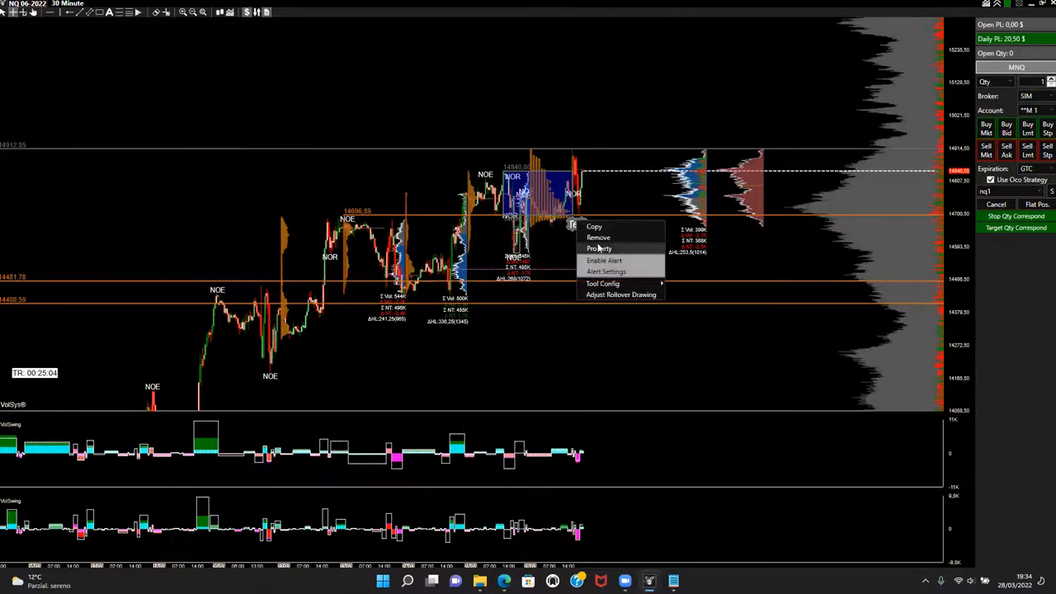
Set the line's annotation text to 'support level' in its Property settings
{"action": "left_click", "coordinate": [599, 248]}
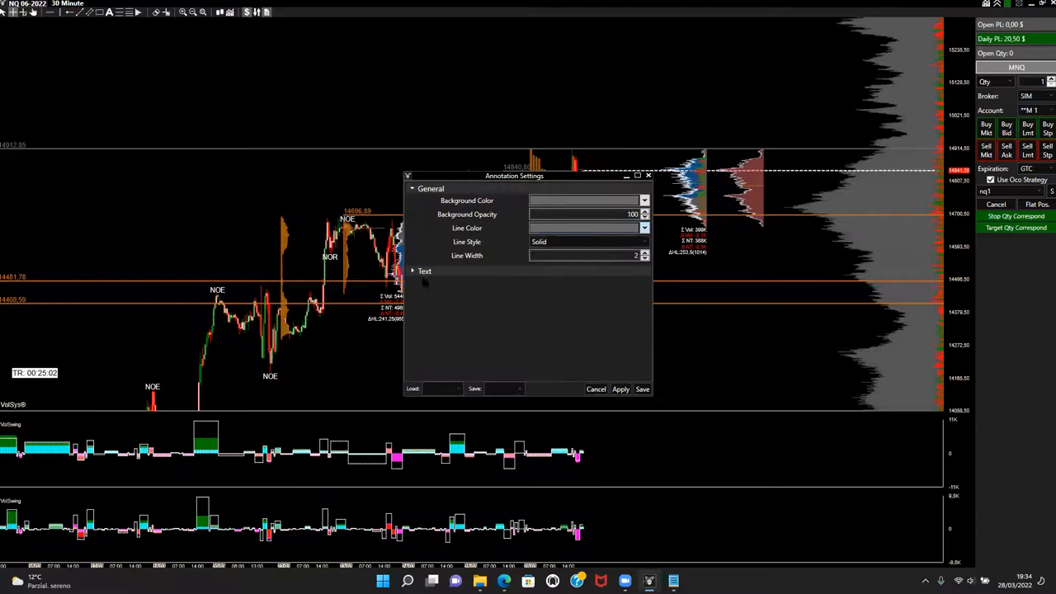
{"action": "left_click", "coordinate": [413, 271]}
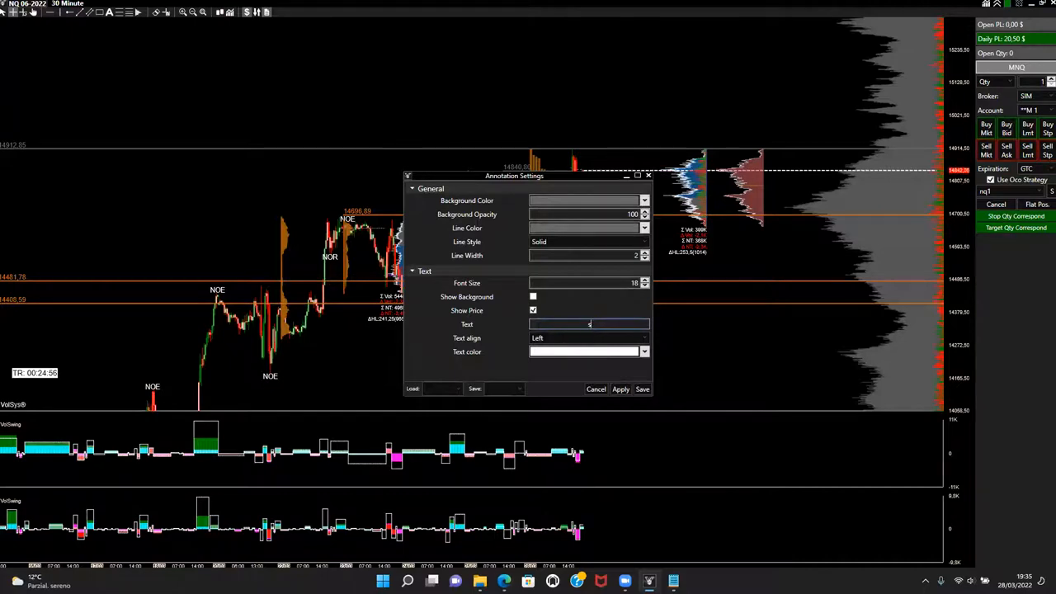
{"action": "type", "text": "upport"}
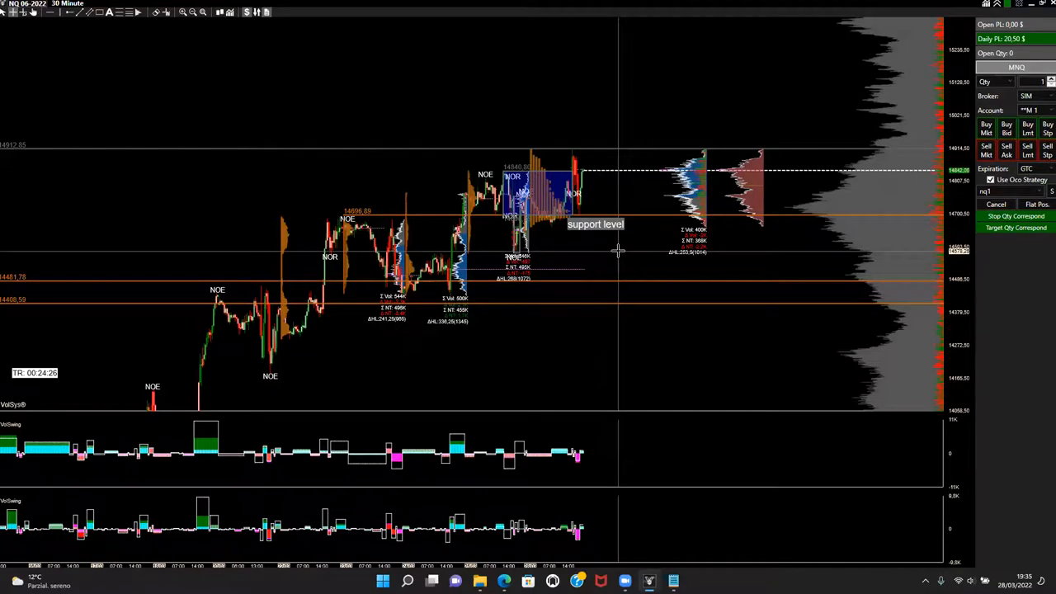
{"action": "mouse_move", "coordinate": [604, 323]}
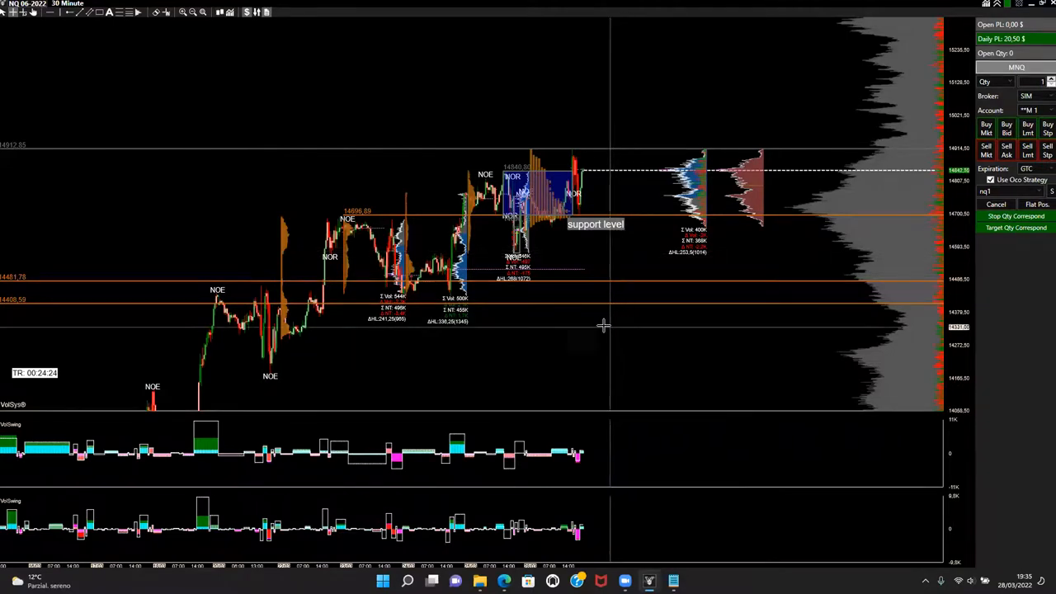
Bring up the chart's context menu to pick a price-level drawing tool
{"action": "right_click", "coordinate": [602, 323]}
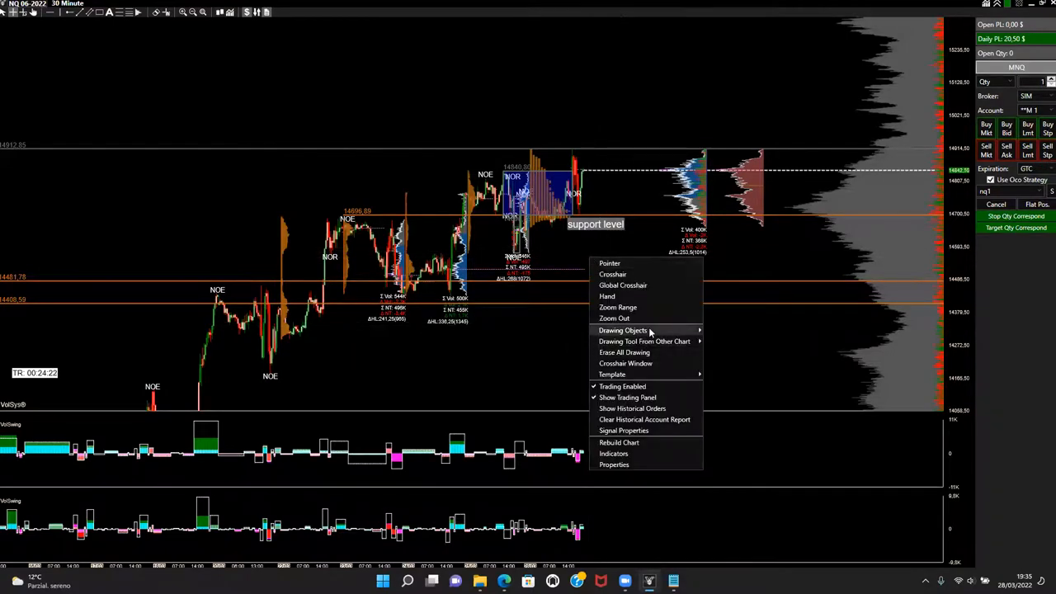
{"action": "mouse_move", "coordinate": [624, 330]}
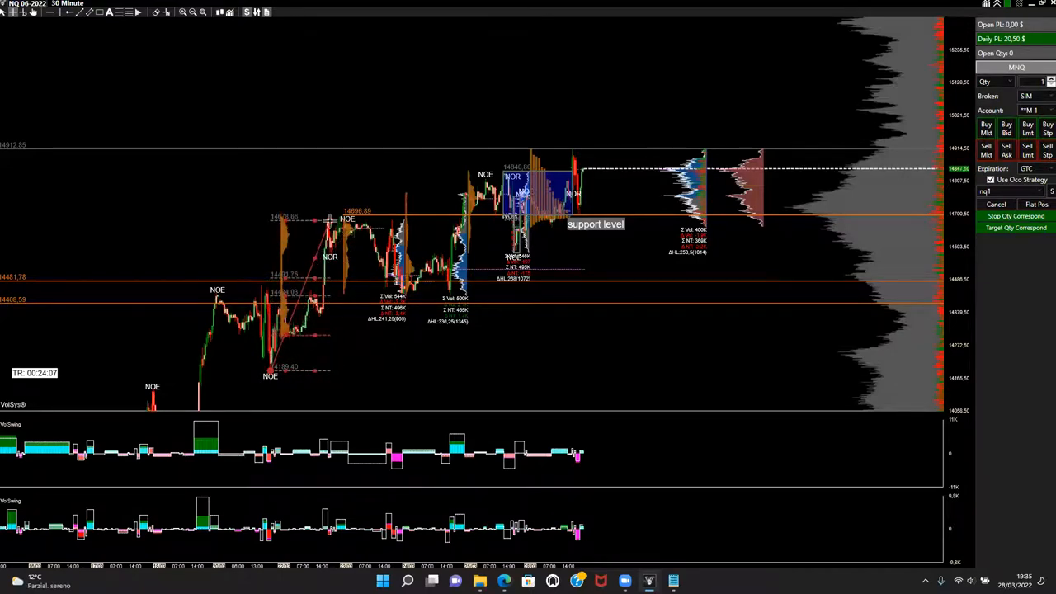
{"action": "mouse_move", "coordinate": [420, 376]}
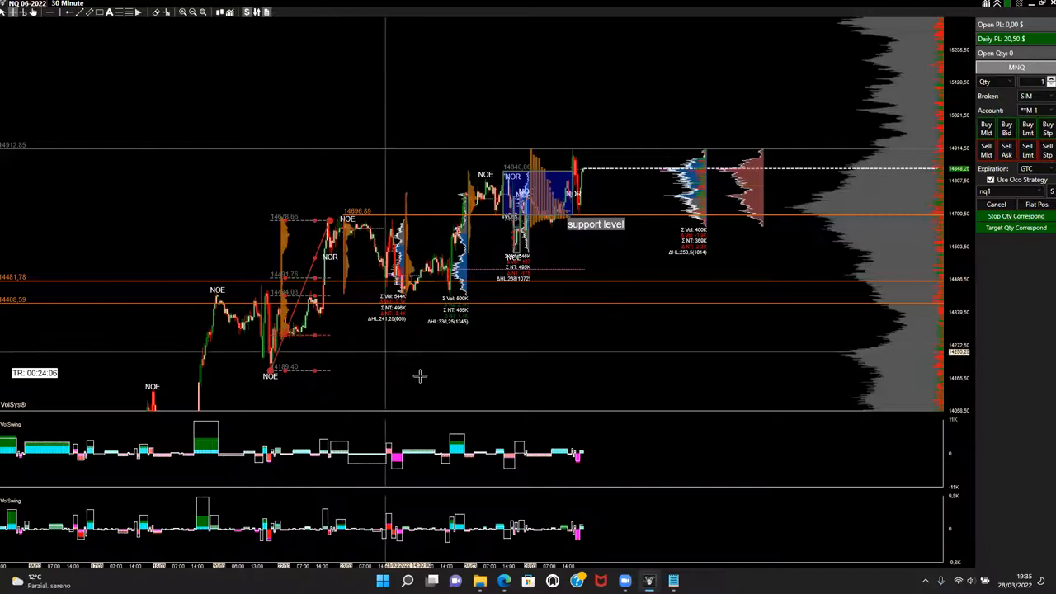
{"action": "mouse_move", "coordinate": [286, 355]}
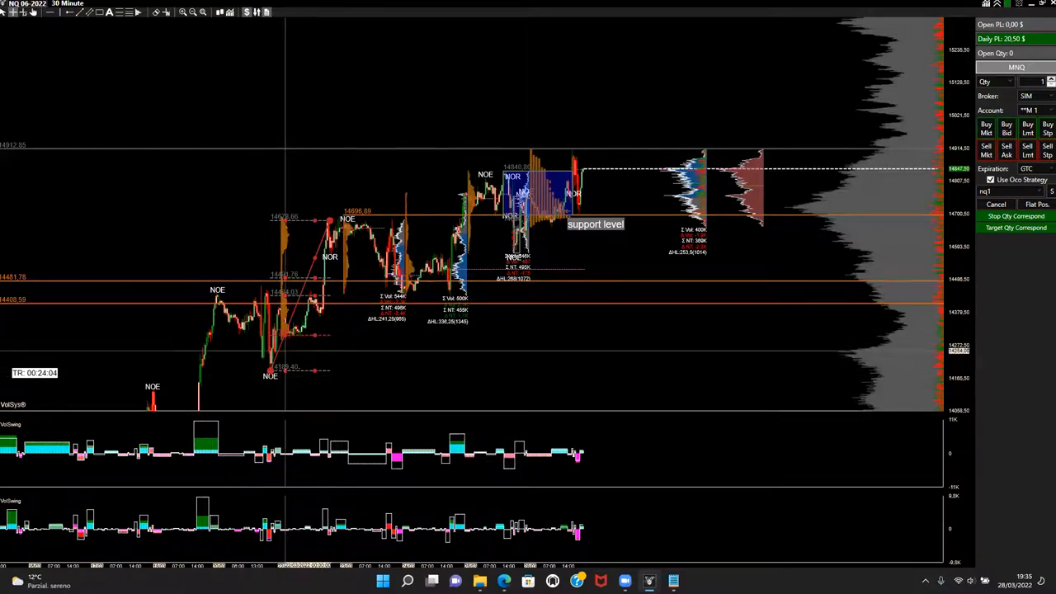
{"action": "mouse_move", "coordinate": [359, 393]}
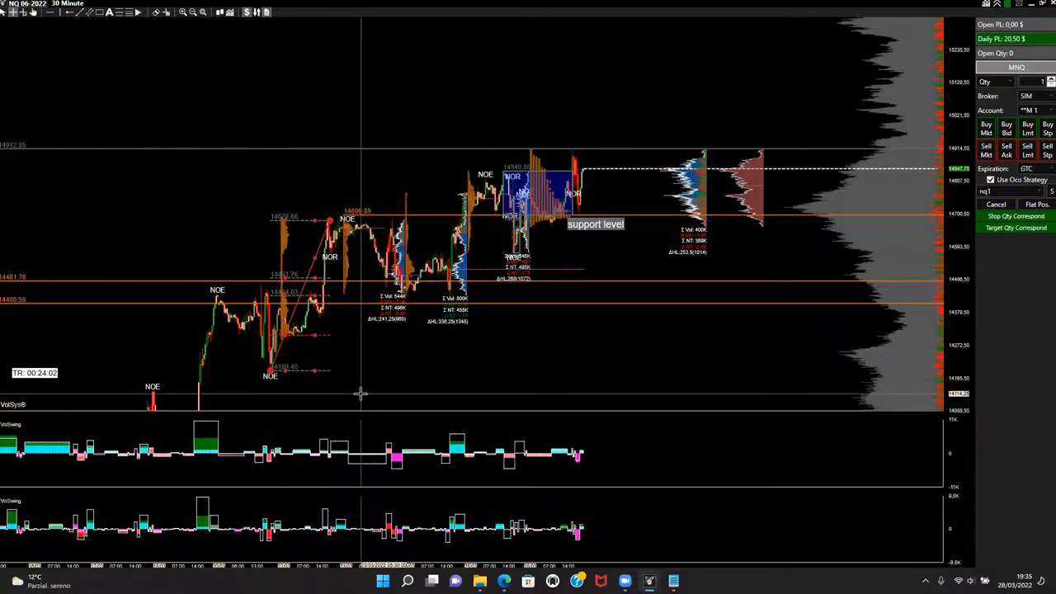
{"action": "right_click", "coordinate": [313, 371]}
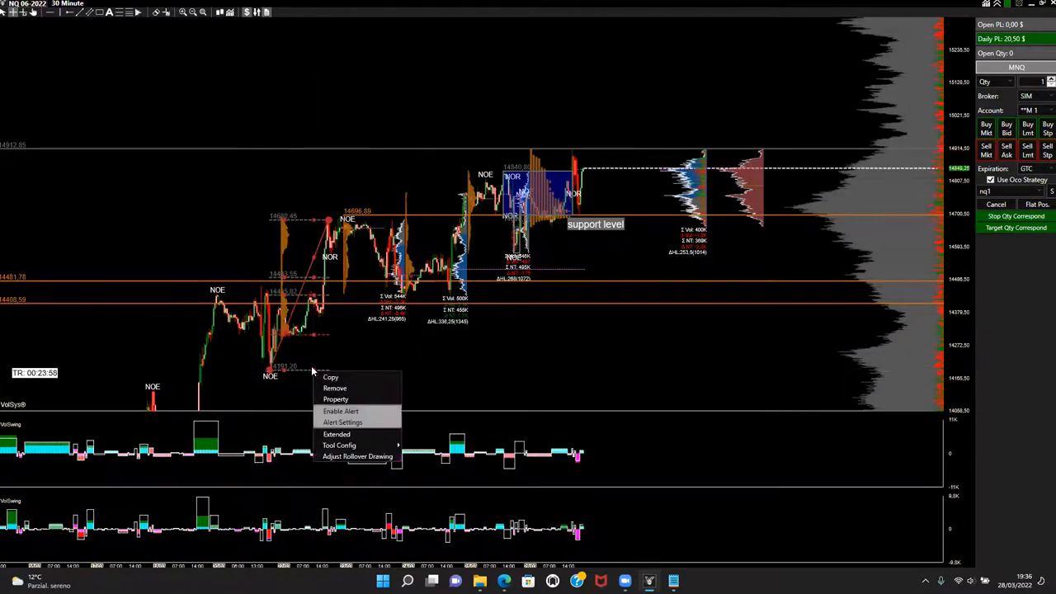
{"action": "left_click", "coordinate": [337, 434]}
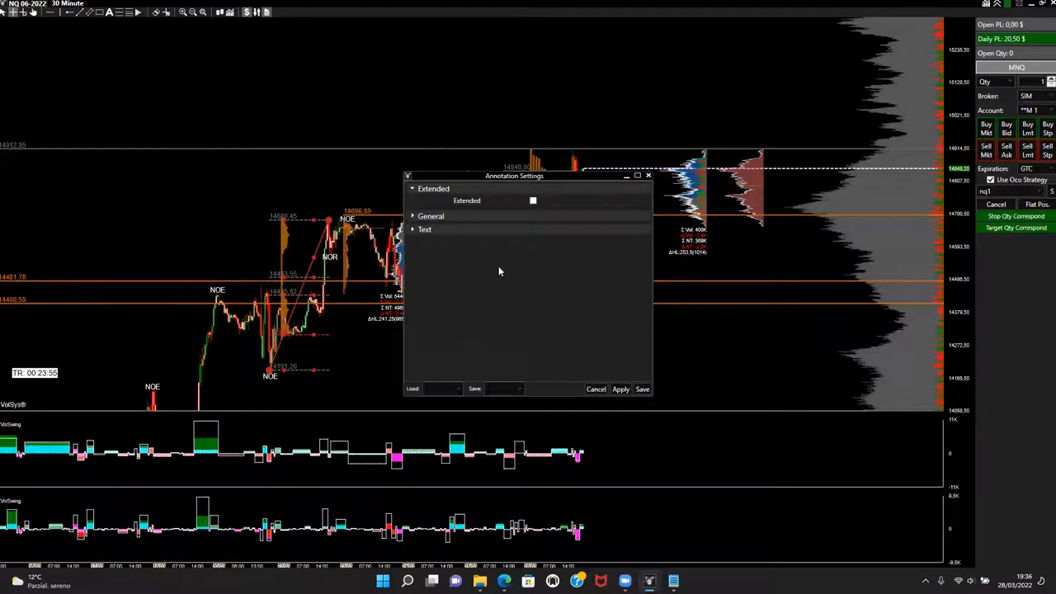
{"action": "left_click", "coordinate": [430, 216]}
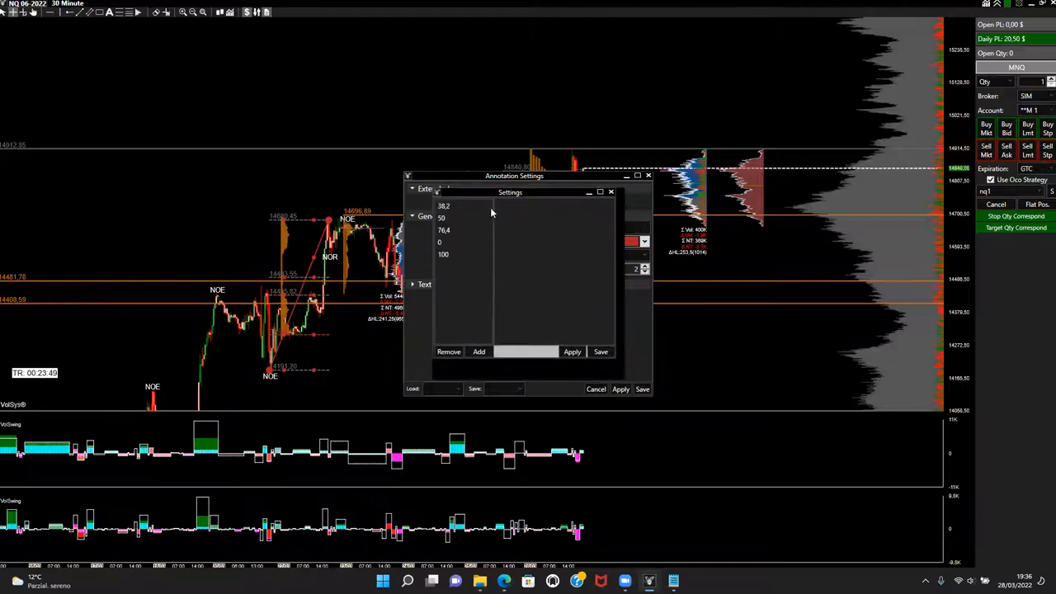
{"action": "left_click", "coordinate": [462, 218]}
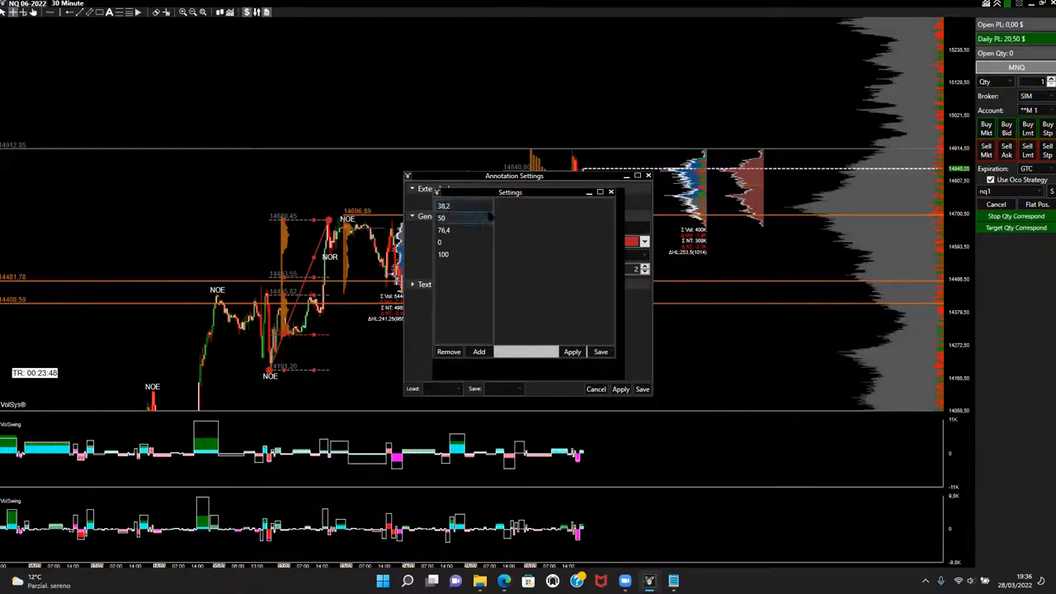
{"action": "left_click", "coordinate": [459, 255]}
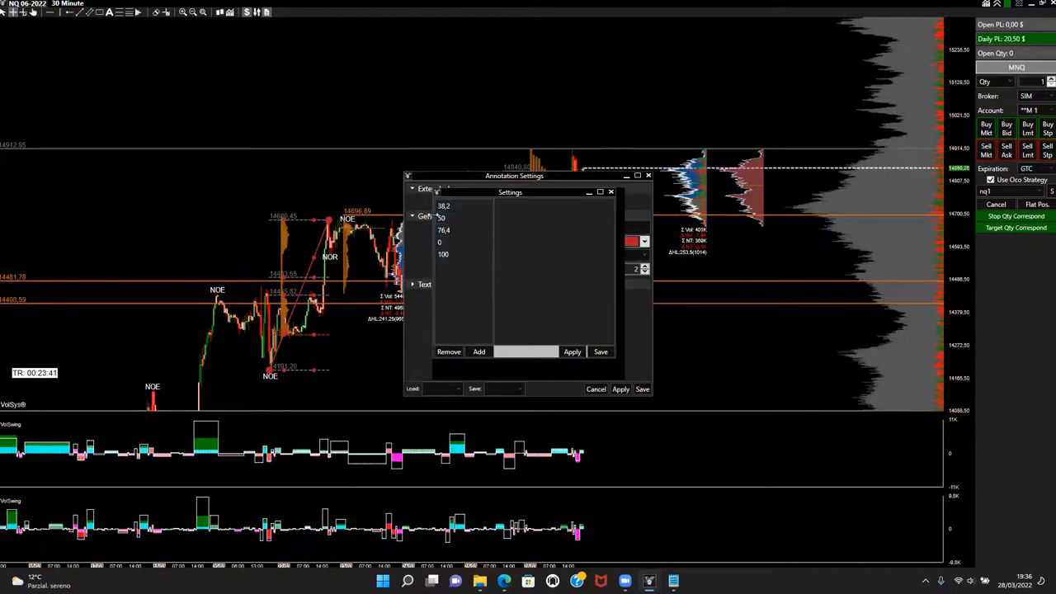
{"action": "left_click", "coordinate": [466, 231]}
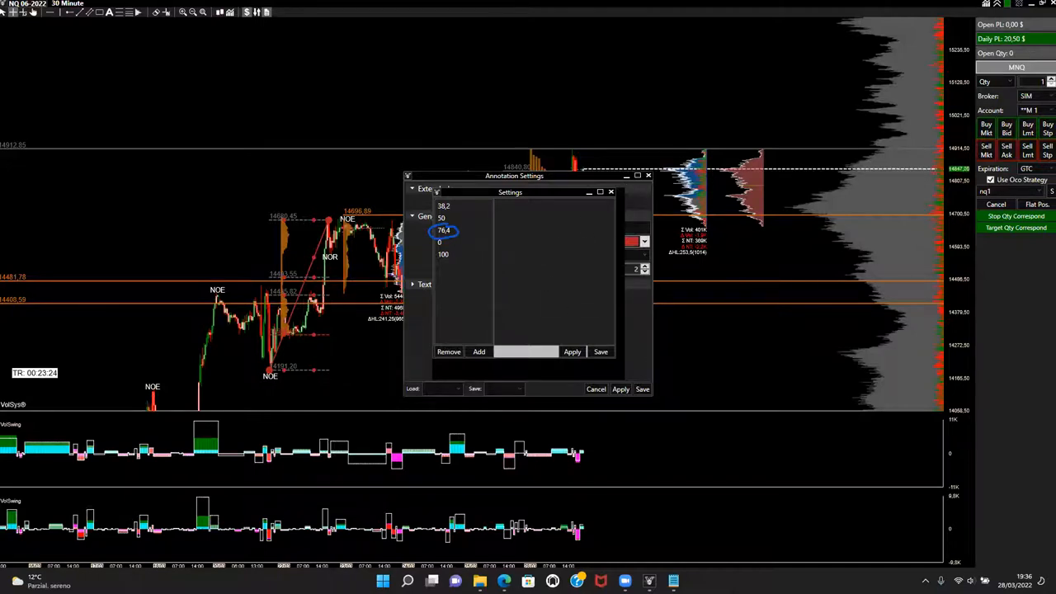
{"action": "mouse_move", "coordinate": [762, 413]}
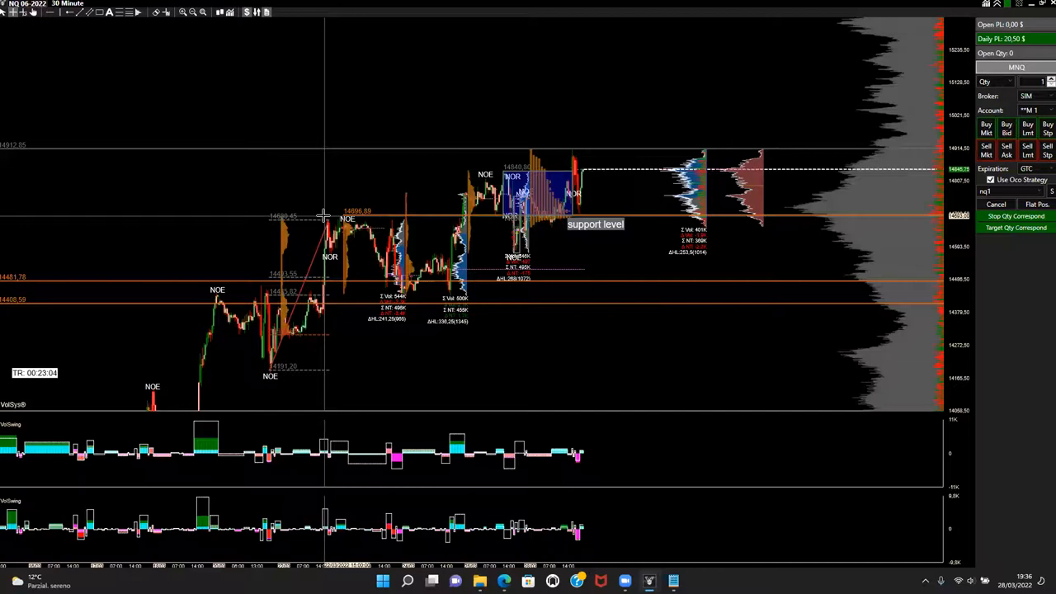
{"action": "mouse_move", "coordinate": [645, 287]}
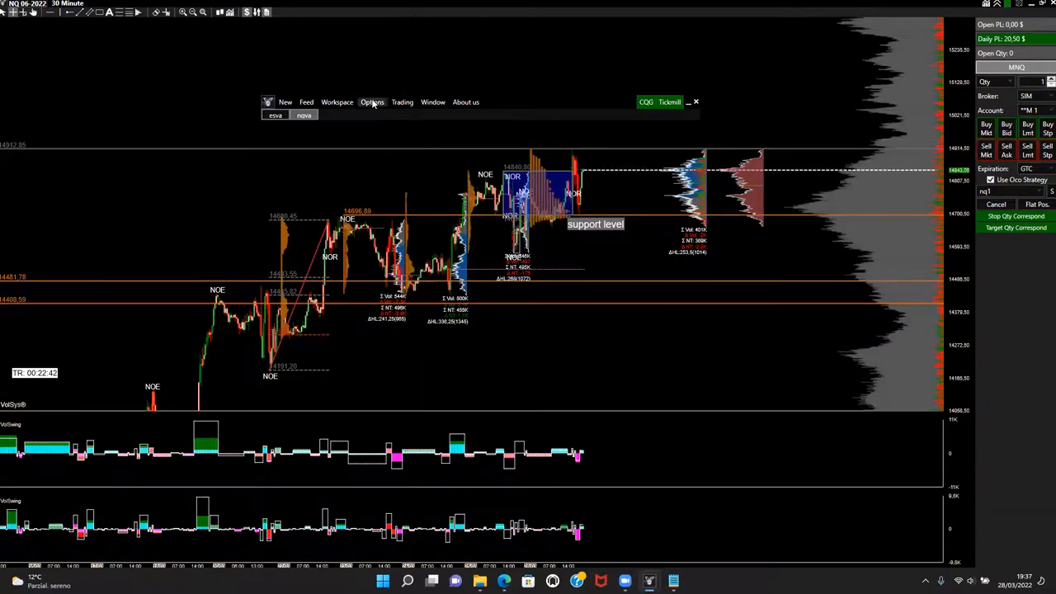
Reach the Money Management page of General Settings via Options > Options…
{"action": "left_click", "coordinate": [373, 102]}
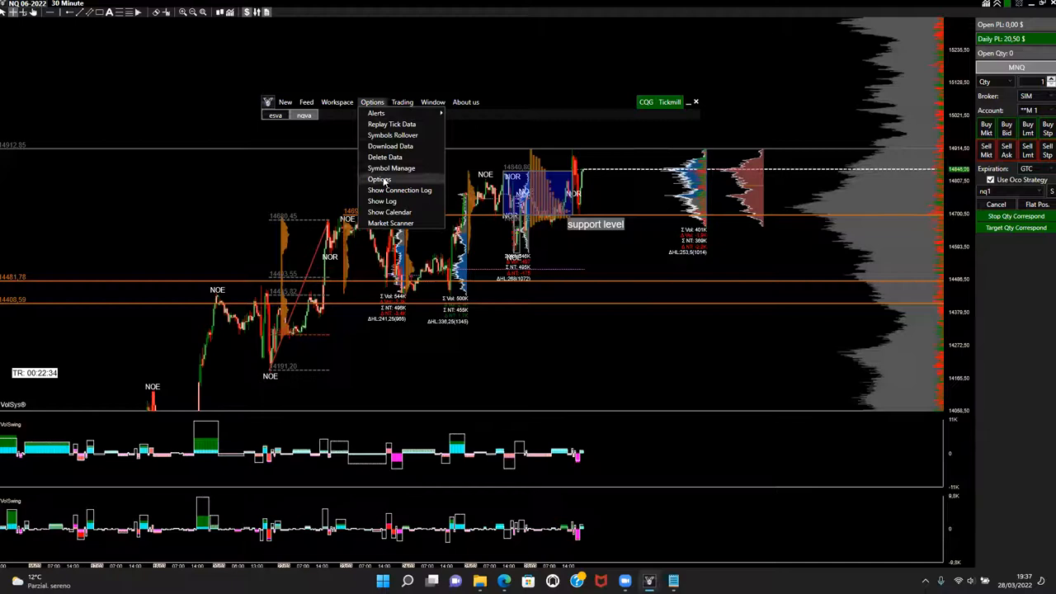
{"action": "left_click", "coordinate": [380, 179]}
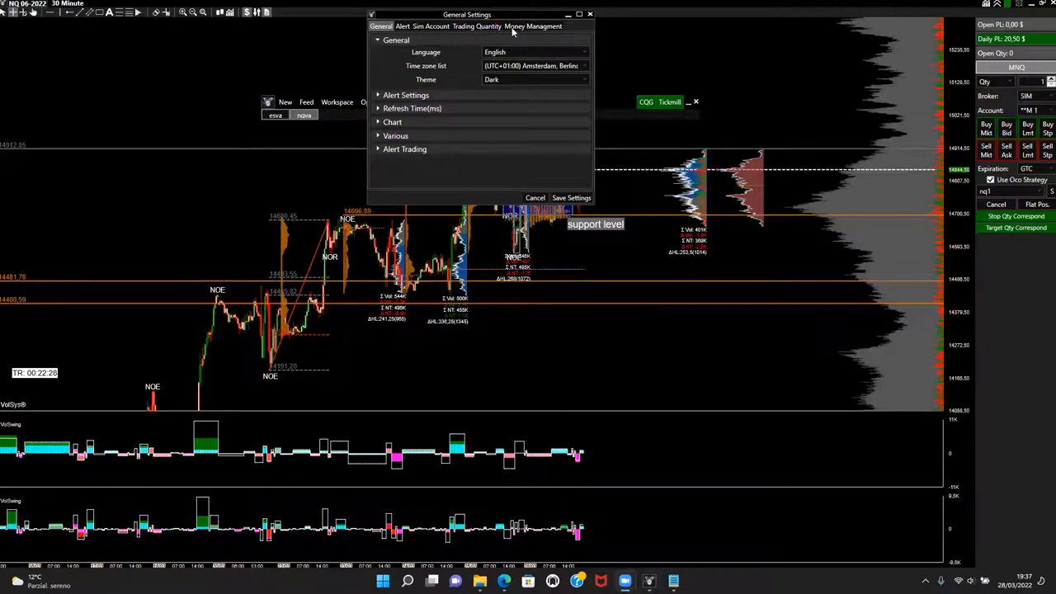
{"action": "left_click", "coordinate": [533, 27]}
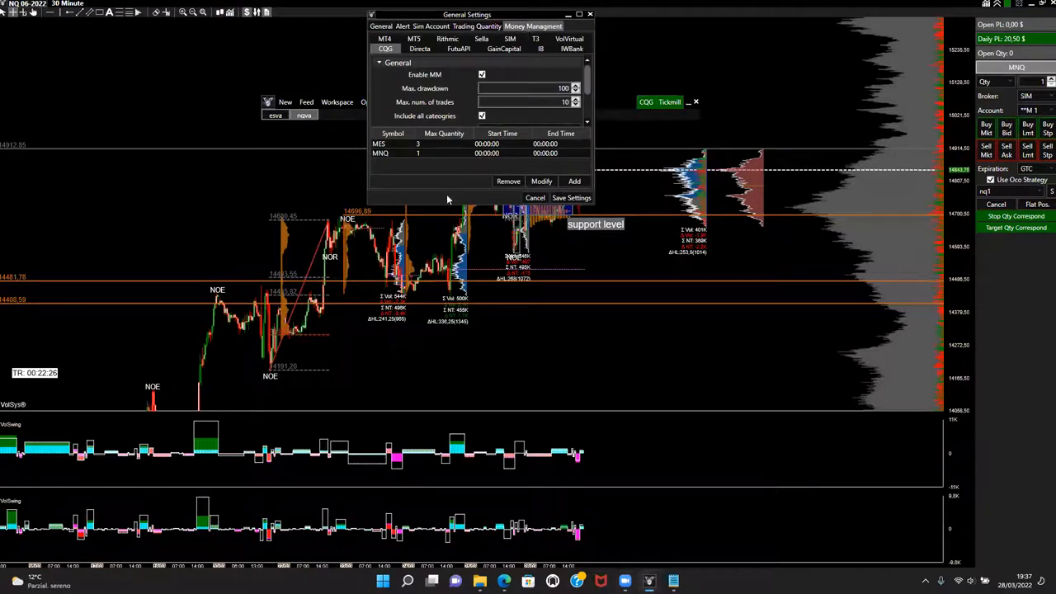
{"action": "mouse_move", "coordinate": [444, 444]}
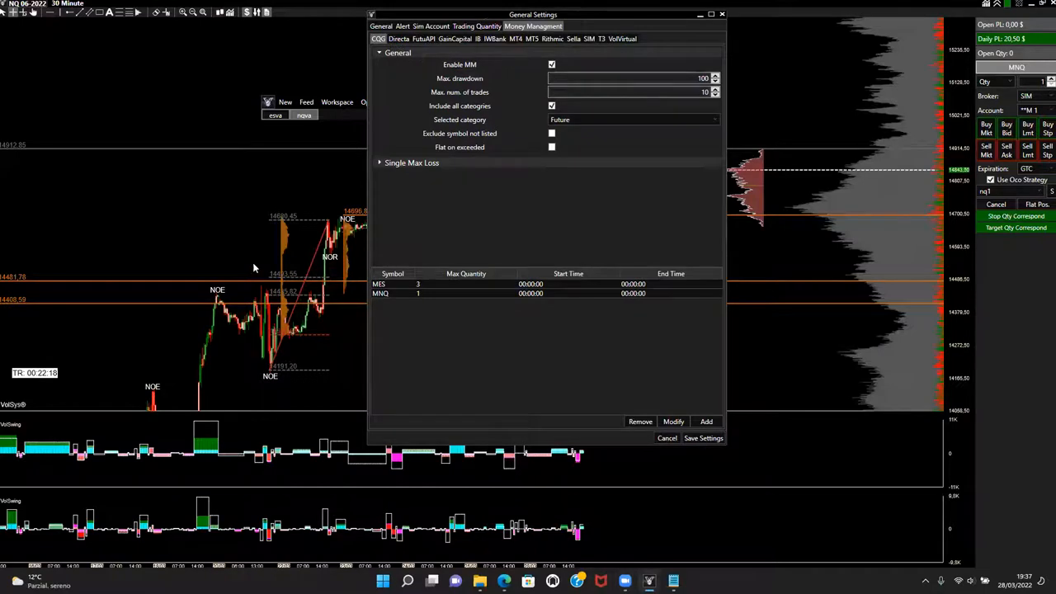
{"action": "mouse_move", "coordinate": [637, 61]}
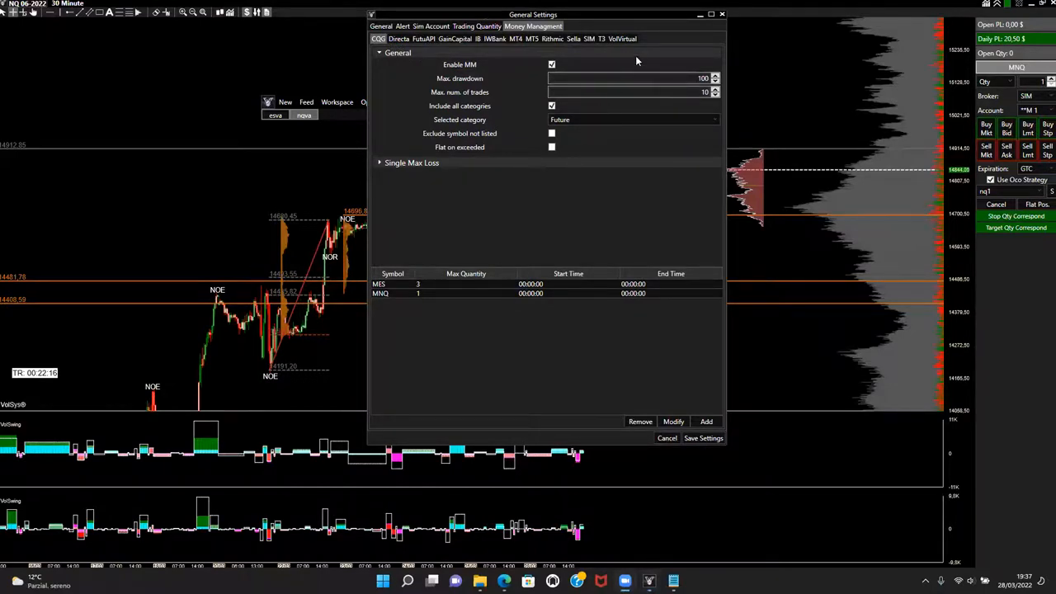
{"action": "mouse_move", "coordinate": [624, 89]}
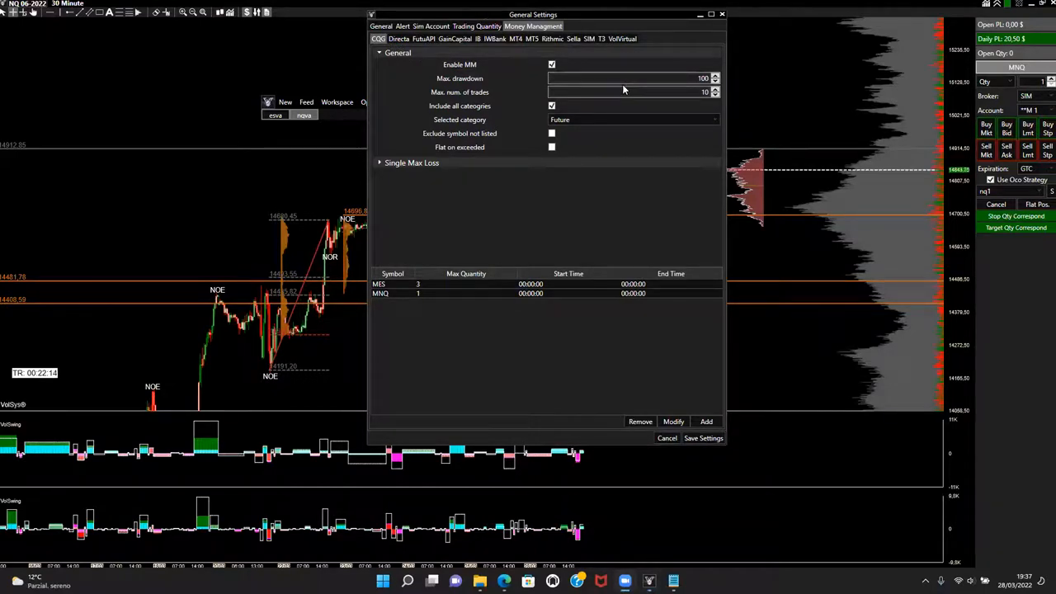
{"action": "mouse_move", "coordinate": [502, 208]}
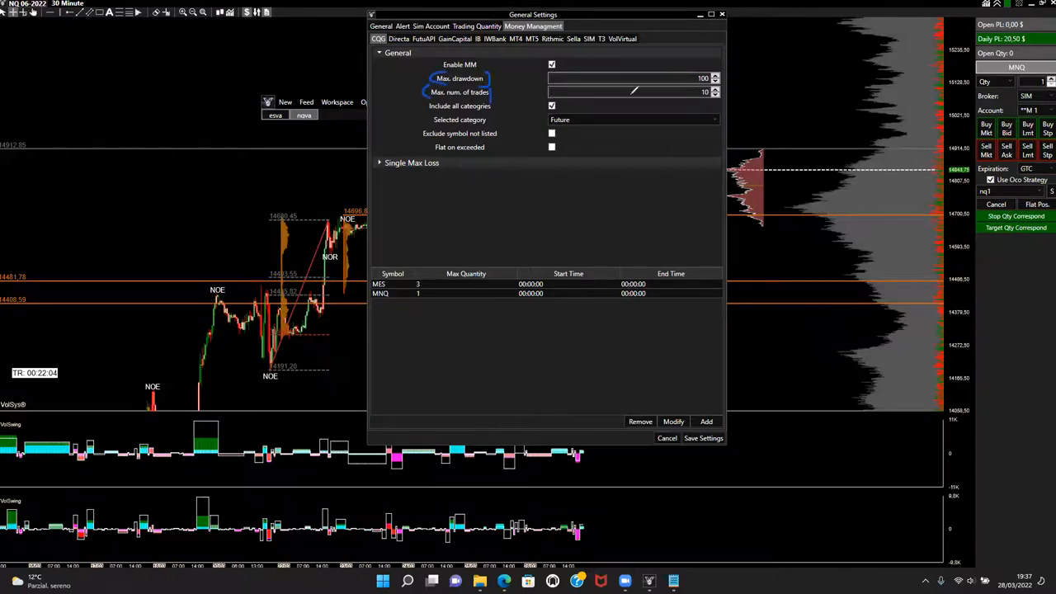
{"action": "mouse_move", "coordinate": [596, 105]}
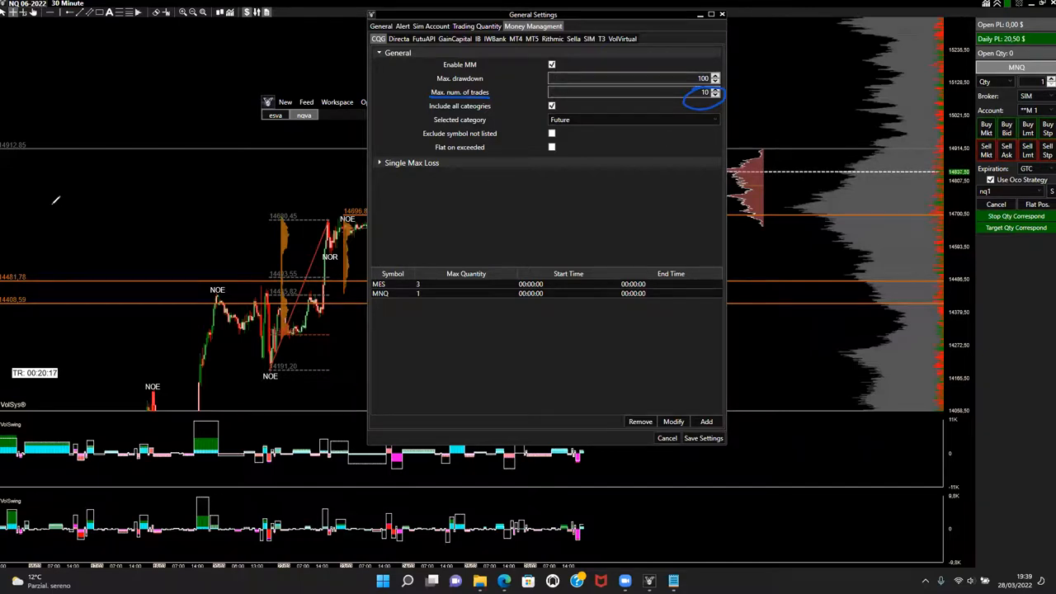
{"action": "mouse_move", "coordinate": [439, 211]}
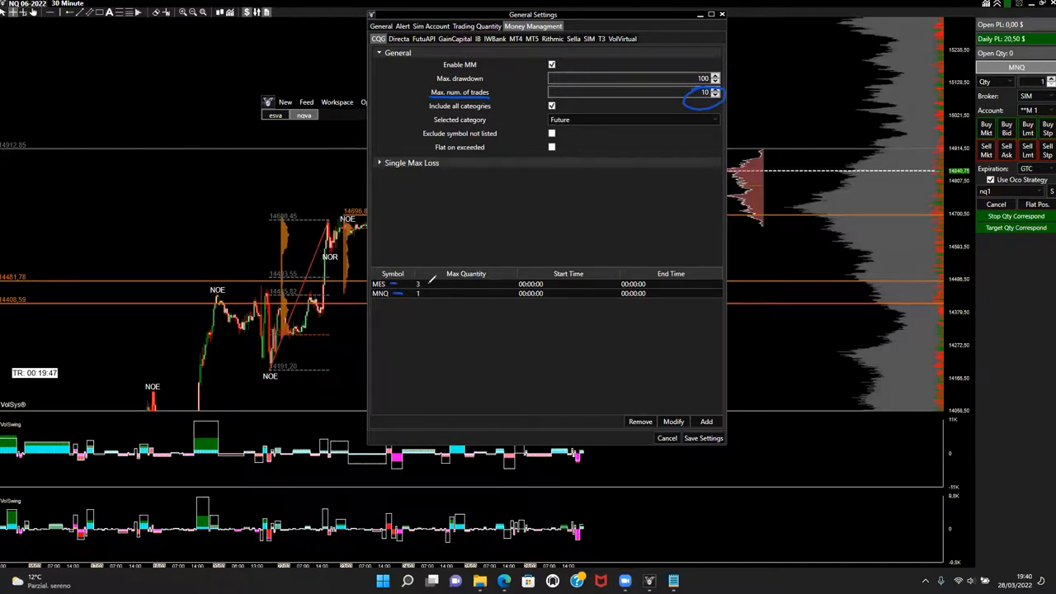
Tick Enable MM so the drawdown 100, 10-trade and MES 3 / MNQ 1 limits apply
{"action": "left_click", "coordinate": [417, 284]}
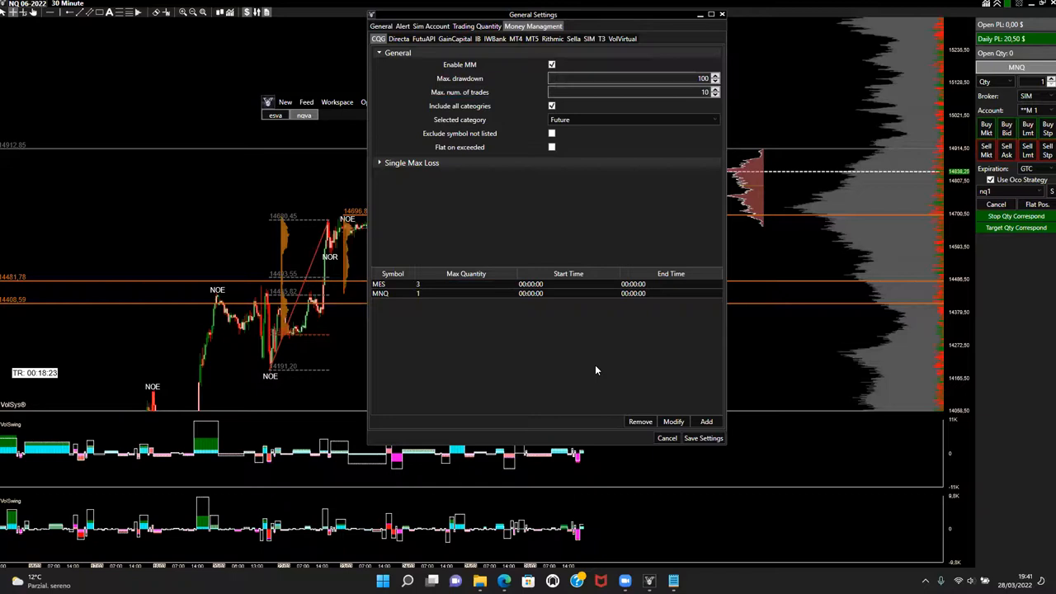
{"action": "mouse_move", "coordinate": [574, 197]}
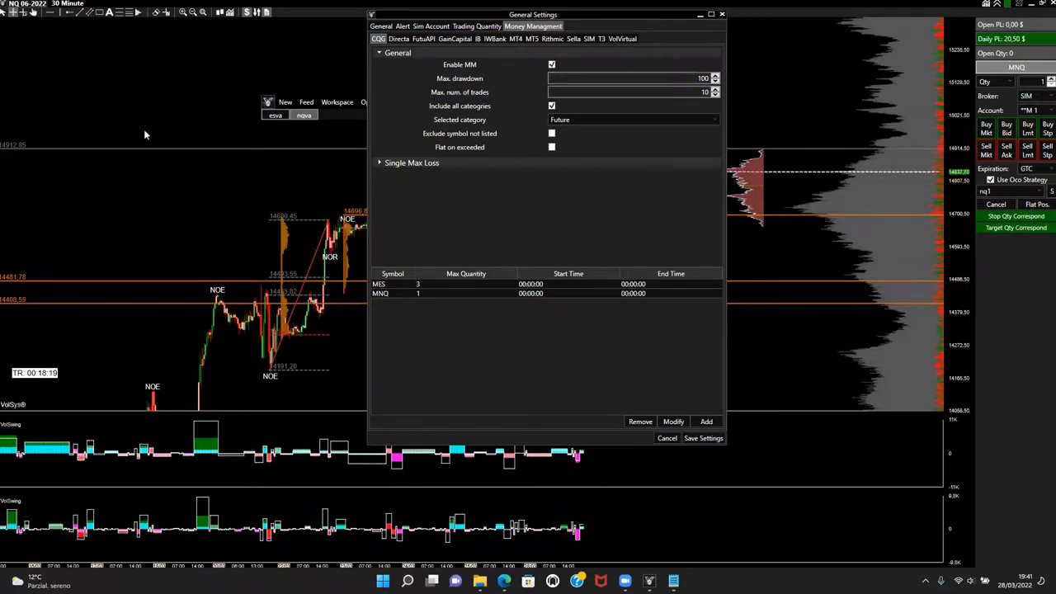
{"action": "mouse_move", "coordinate": [642, 136]}
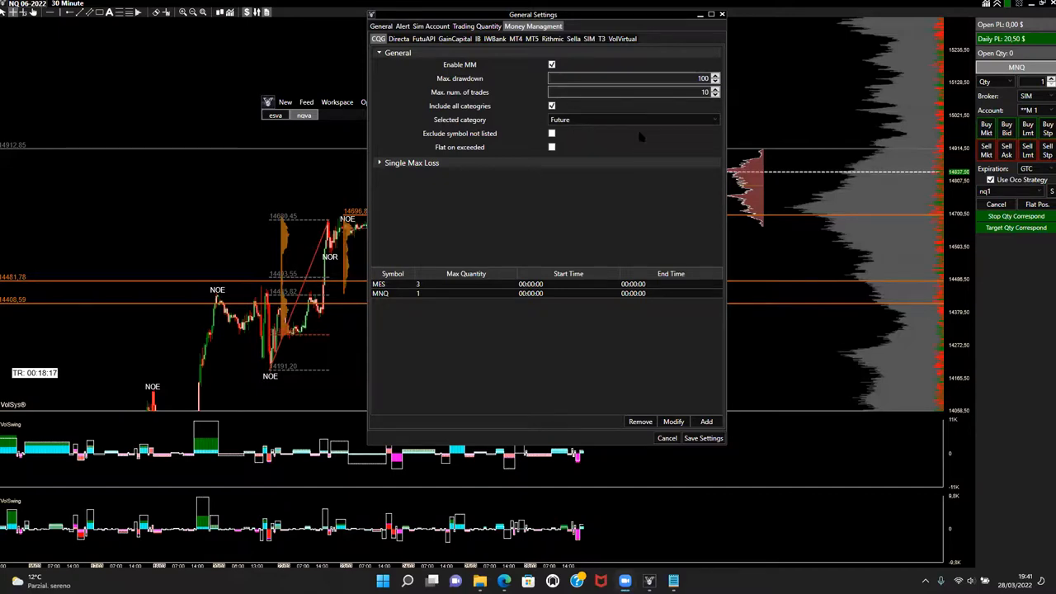
{"action": "mouse_move", "coordinate": [746, 72]}
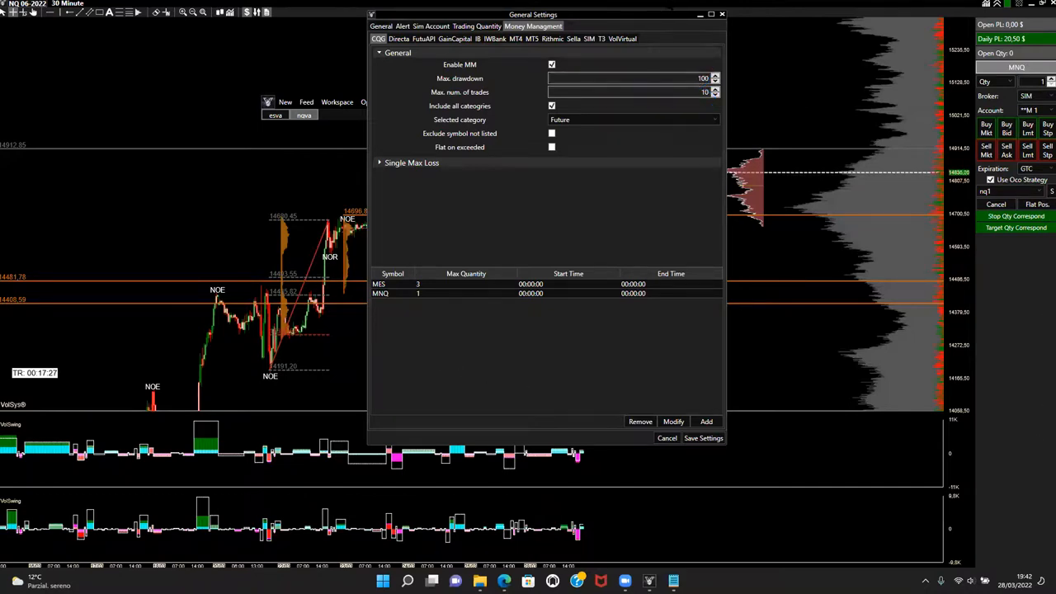
Dismiss General Settings and return to the NQ 30-minute chart with its support level
{"action": "left_click", "coordinate": [667, 439]}
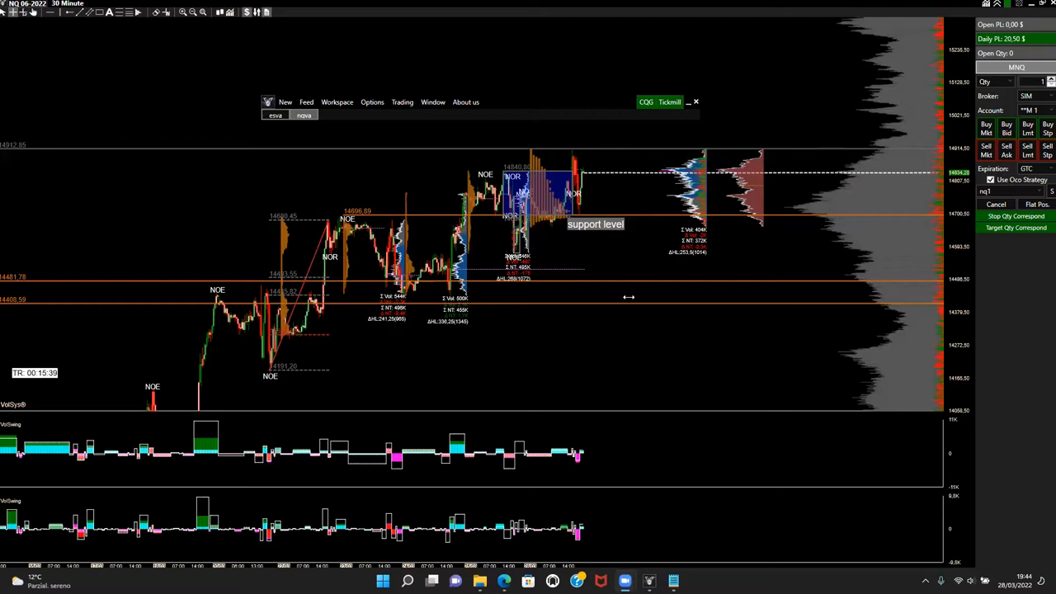
{"action": "mouse_move", "coordinate": [410, 251]}
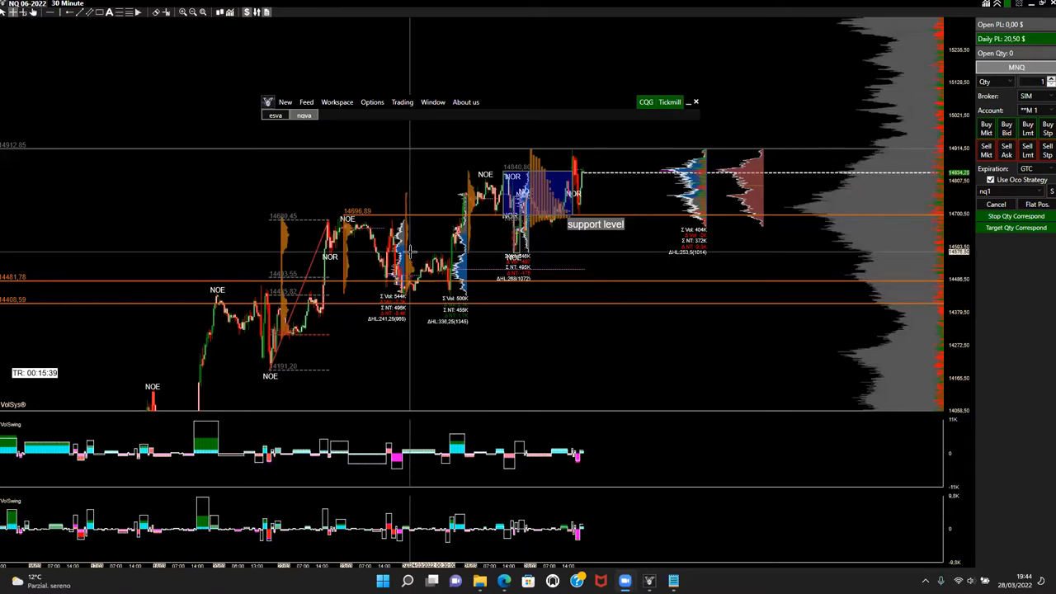